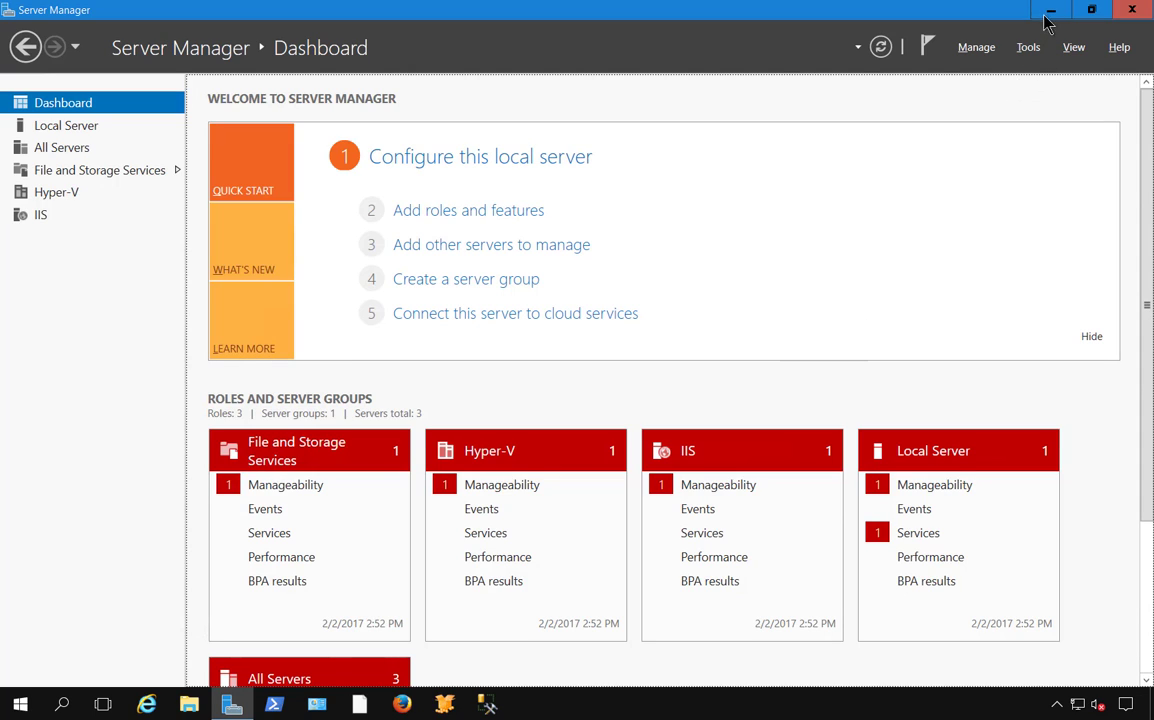
# Minimize Server Manager, enter the Backup_Exec_16.0_1142 download folder and show the DVD ISO's context menu
pyautogui.click(1050, 8)
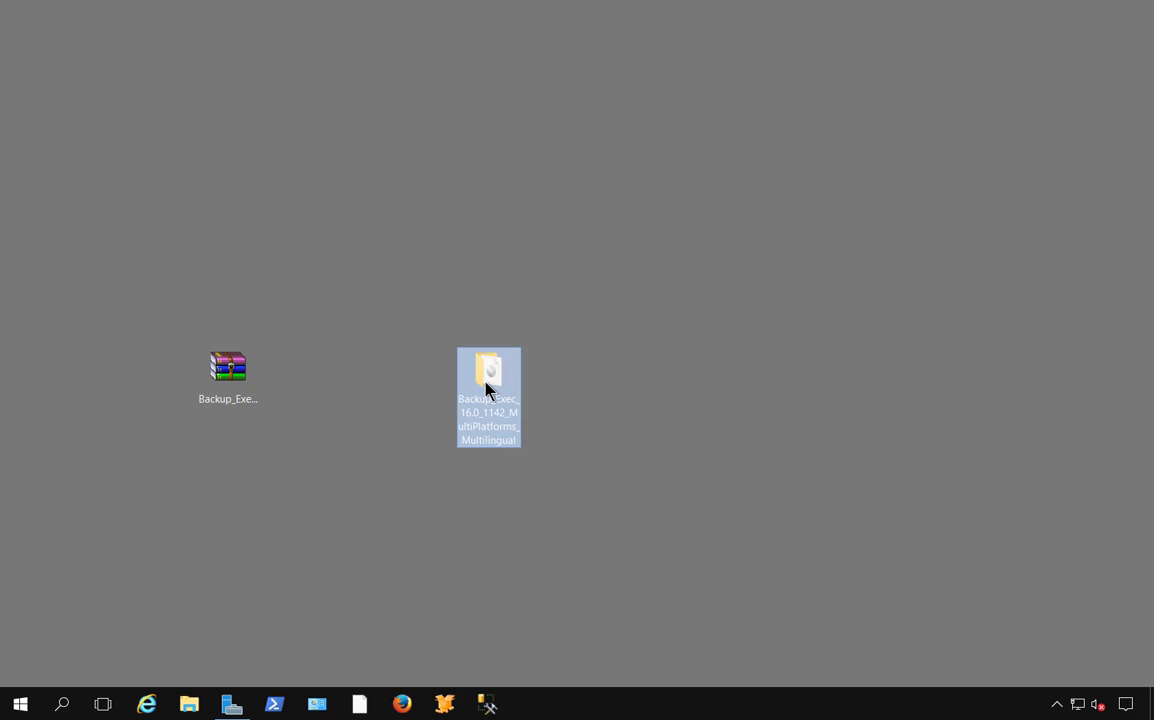
pyautogui.doubleClick(488, 376)
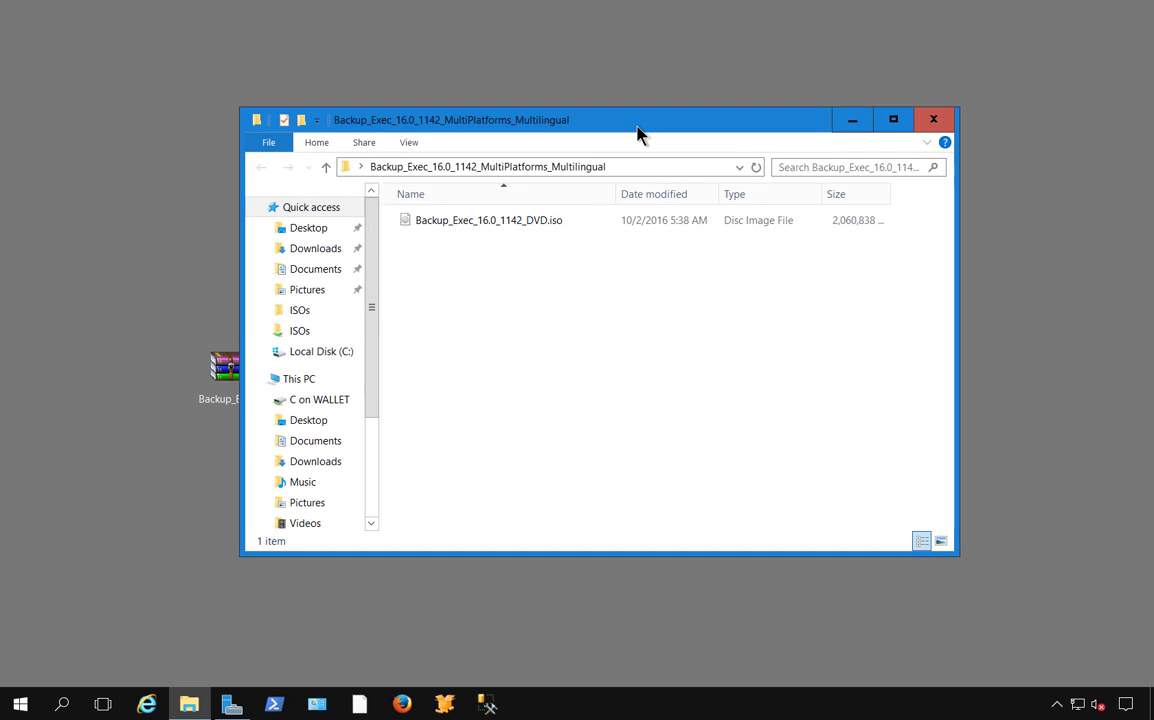
pyautogui.click(488, 220)
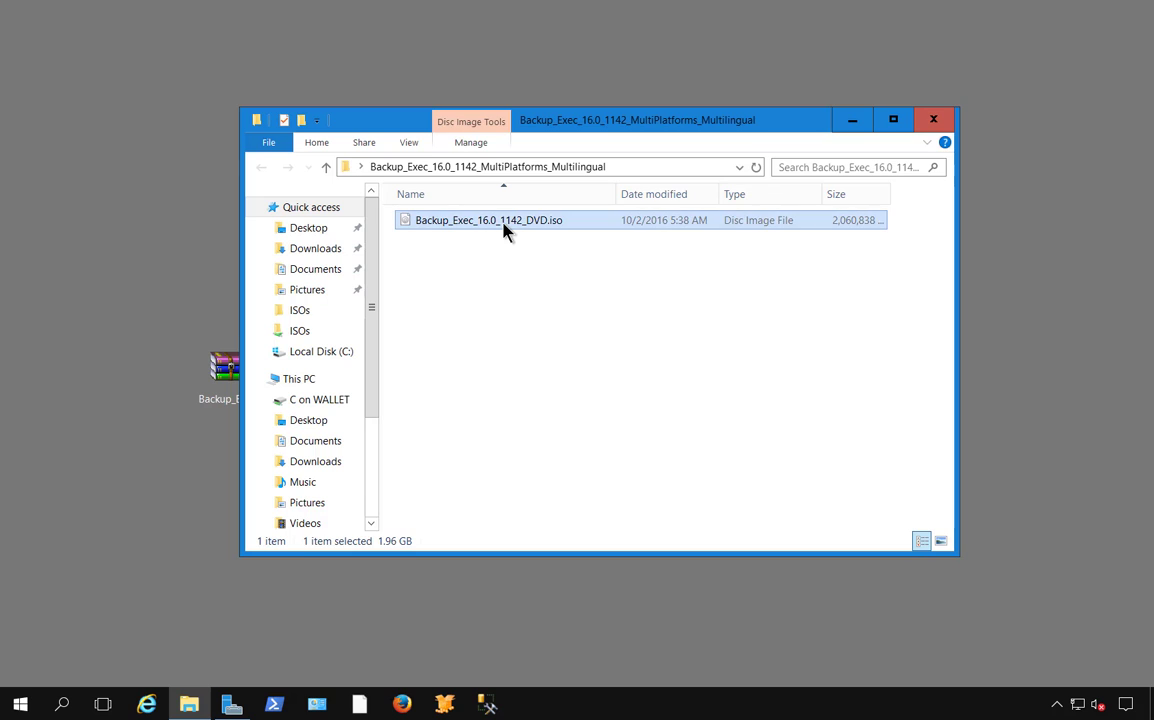
pyautogui.rightClick(488, 220)
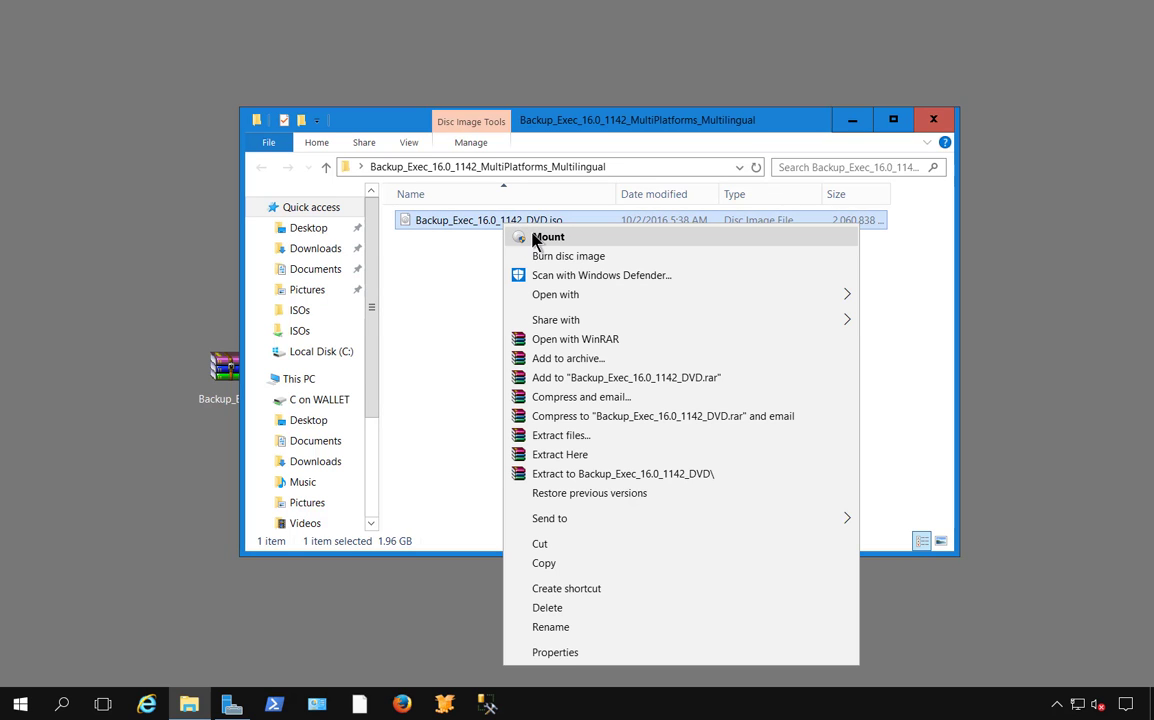
# Mount the ISO as drive G: Veritas and launch Browser.exe with English as language
pyautogui.click(548, 236)
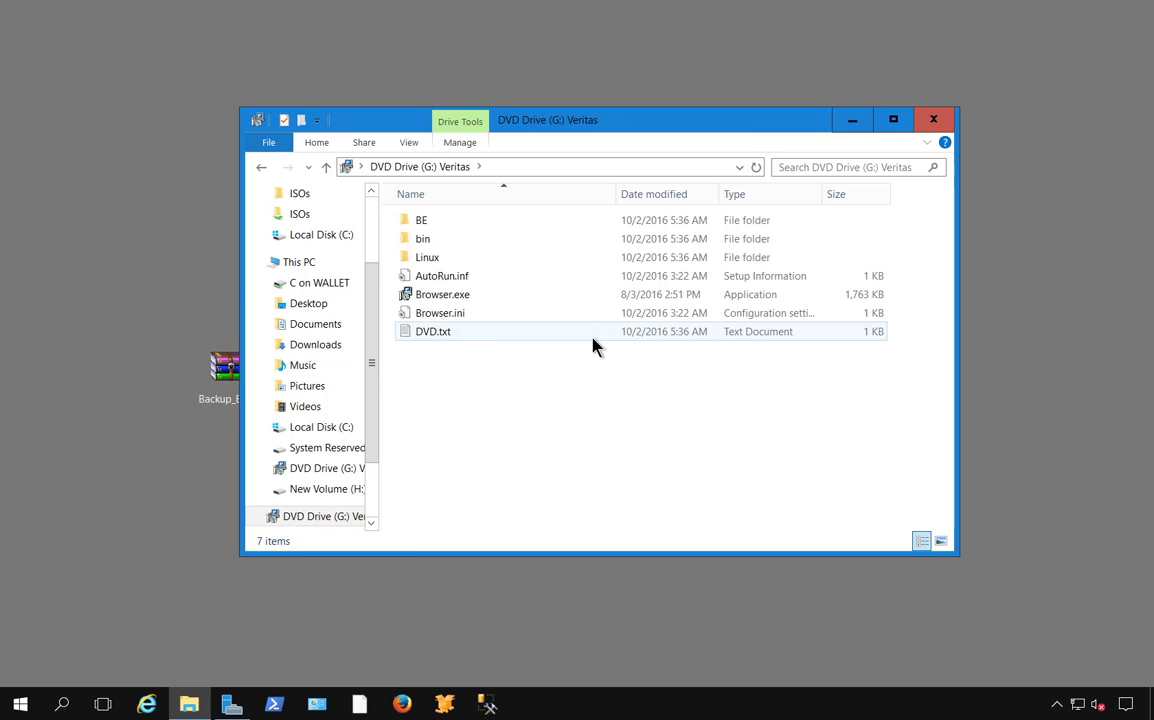
pyautogui.click(442, 294)
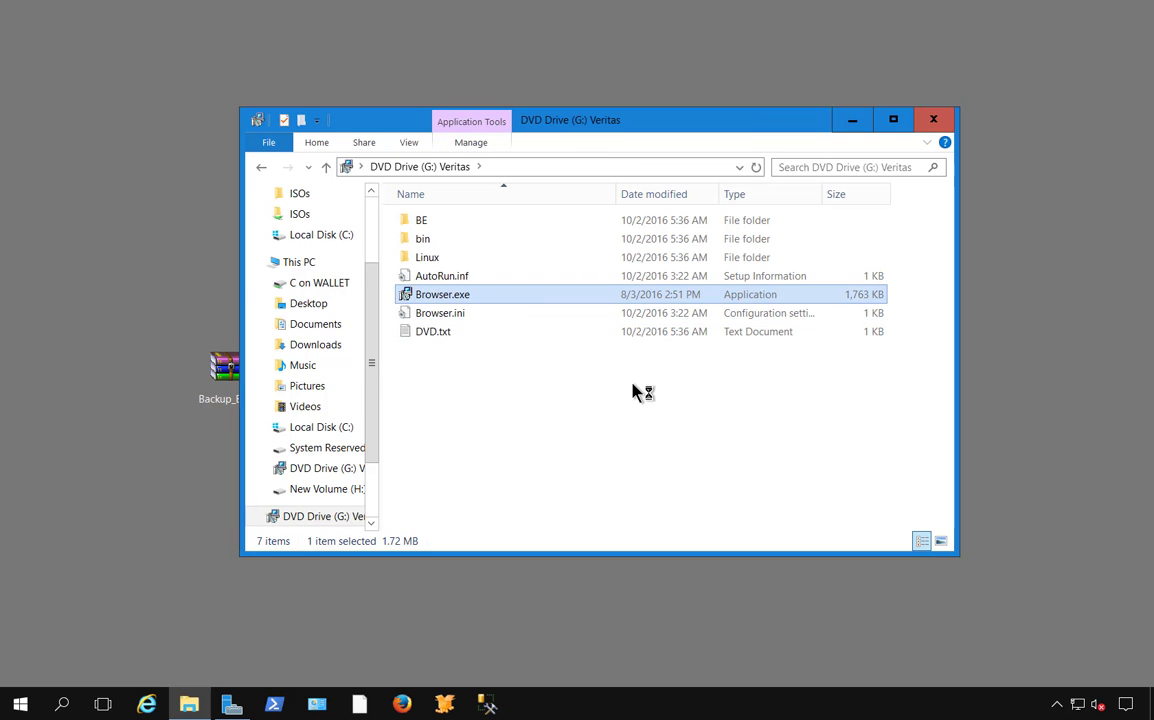
pyautogui.doubleClick(442, 294)
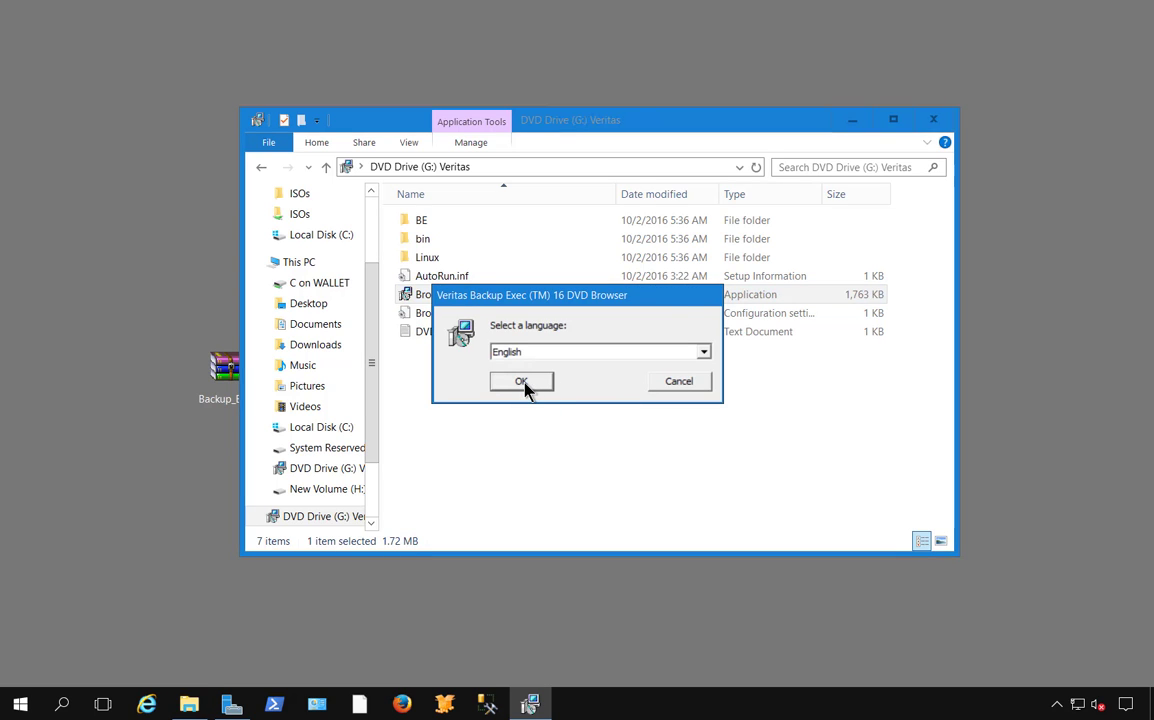
pyautogui.click(520, 380)
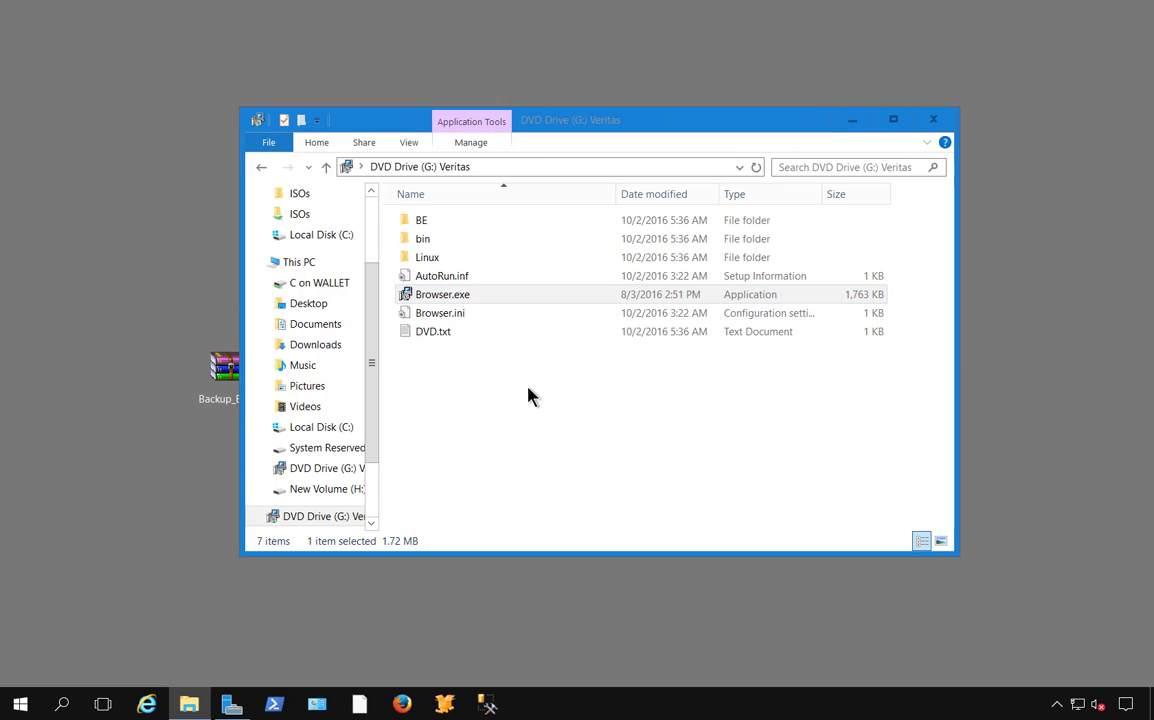
# Bring up the Backup Exec 16 DVD Browser on its Installation DVD welcome page
pyautogui.doubleClick(442, 294)
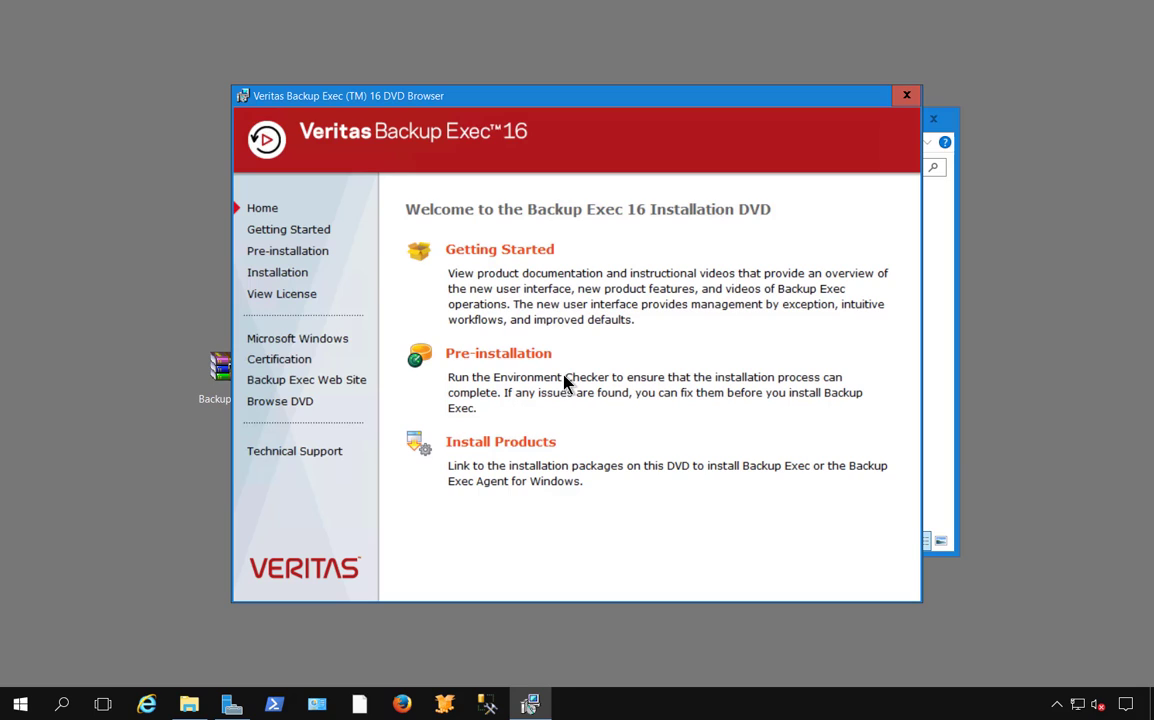
pyautogui.moveTo(548, 364)
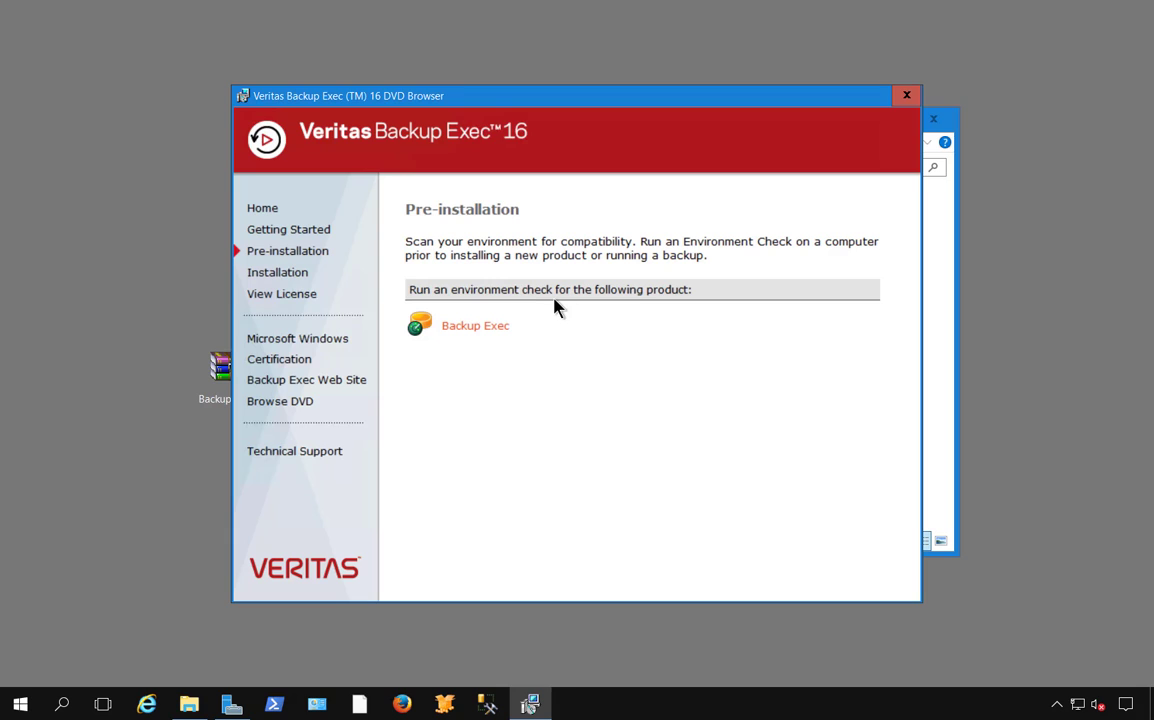
pyautogui.moveTo(630, 378)
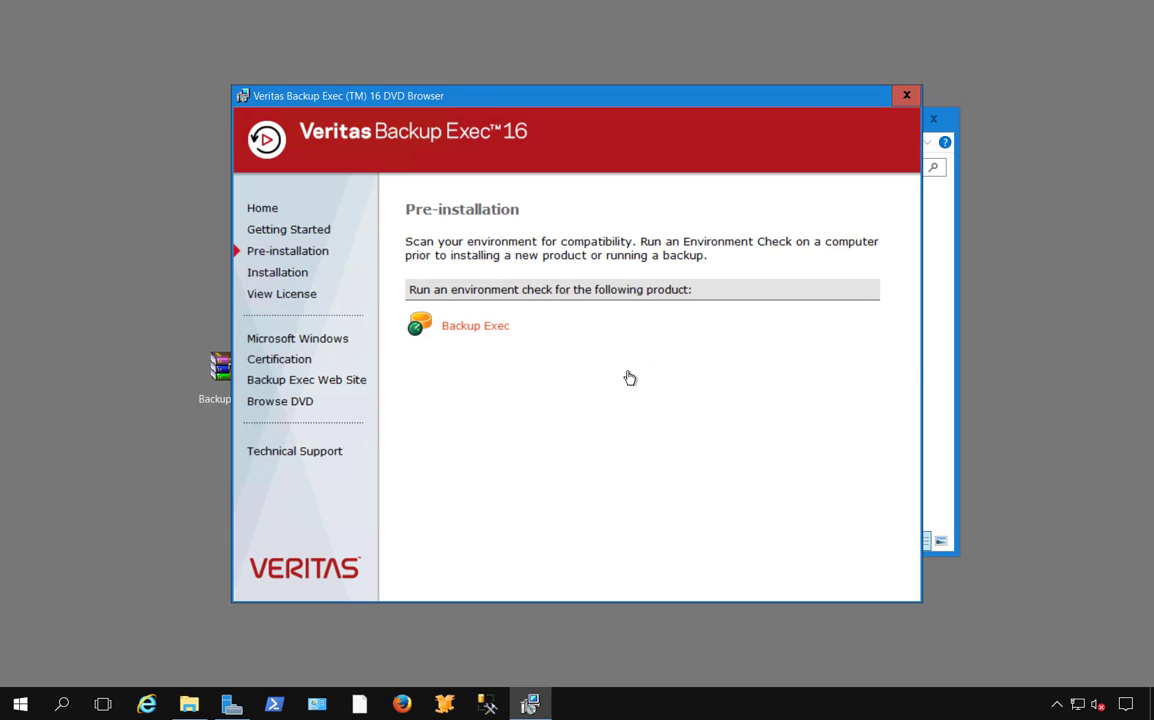
# Run Environment Check 2.0 for VMHOST2 and scroll through its passed checks and warnings
pyautogui.click(476, 324)
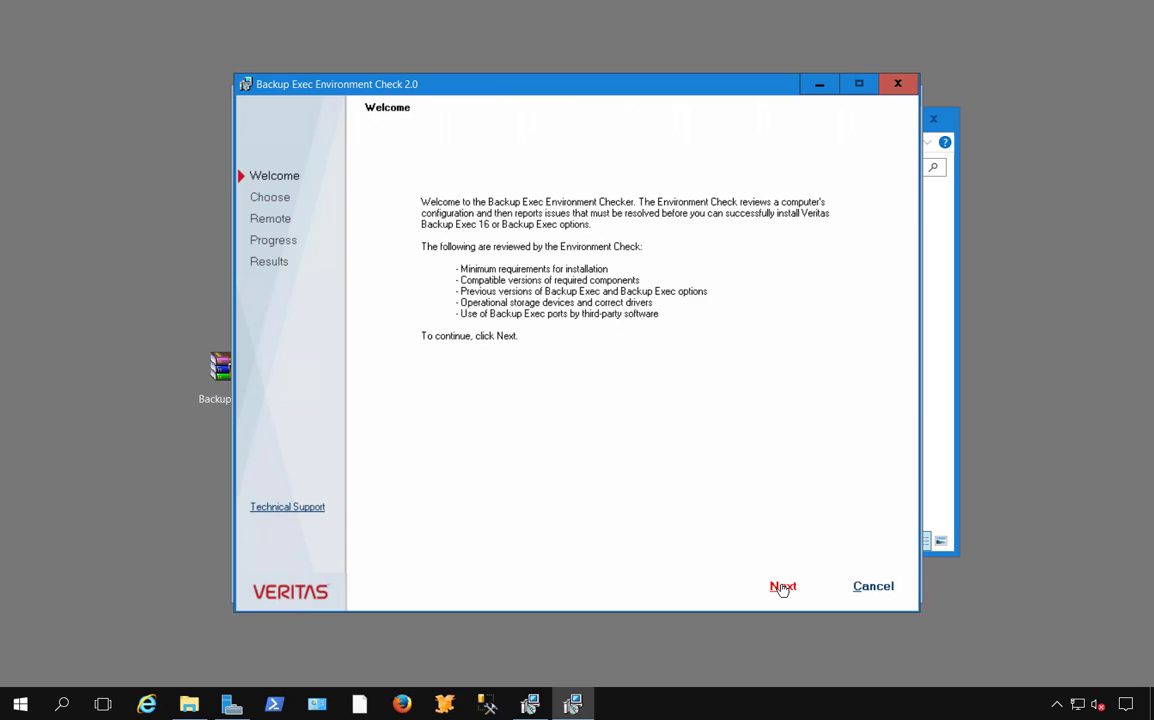
pyautogui.click(784, 586)
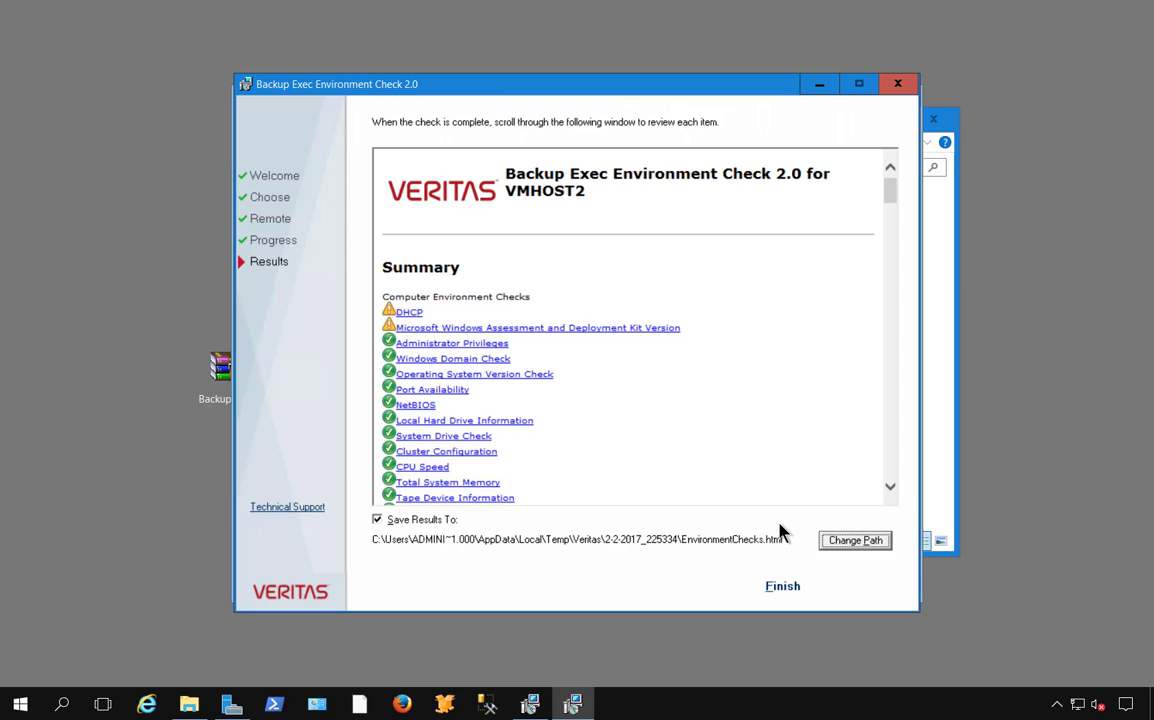
pyautogui.moveTo(862, 272)
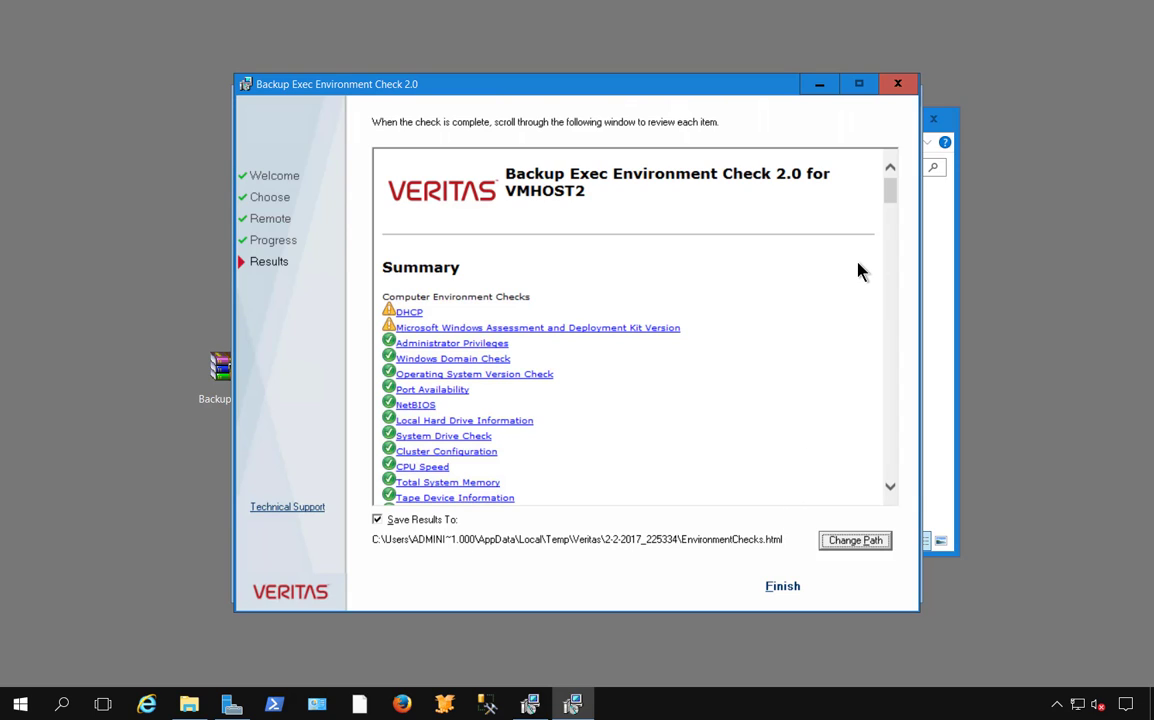
pyautogui.moveTo(880, 222)
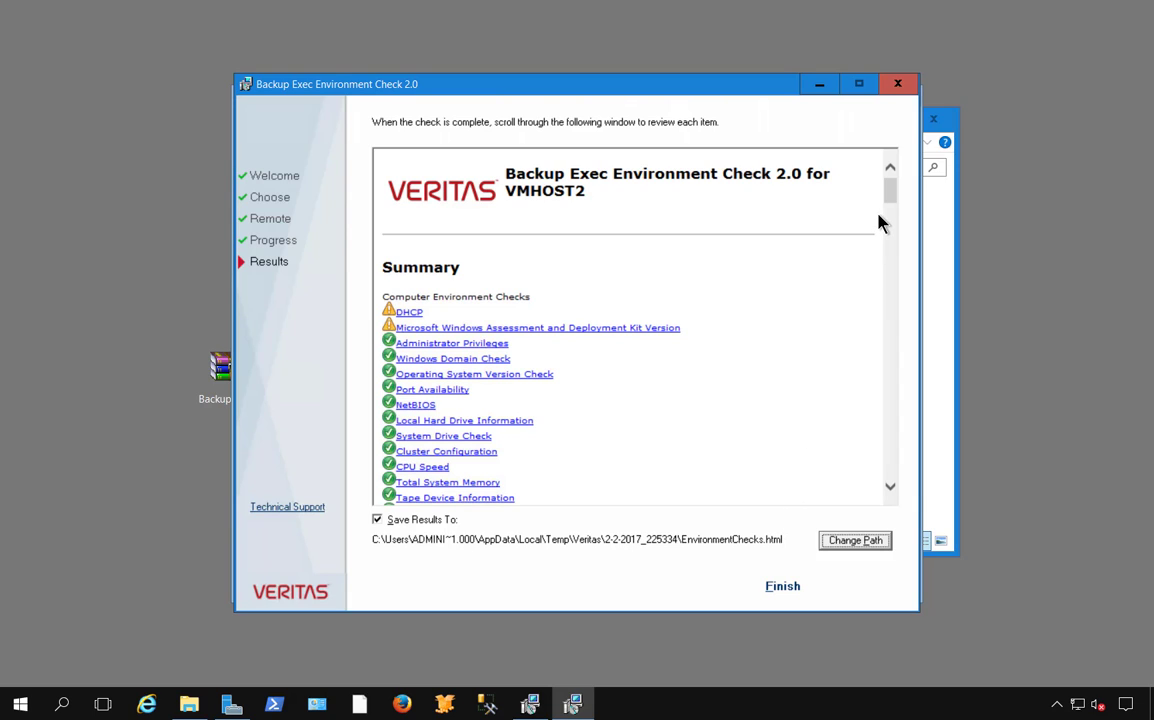
pyautogui.scroll(-3)
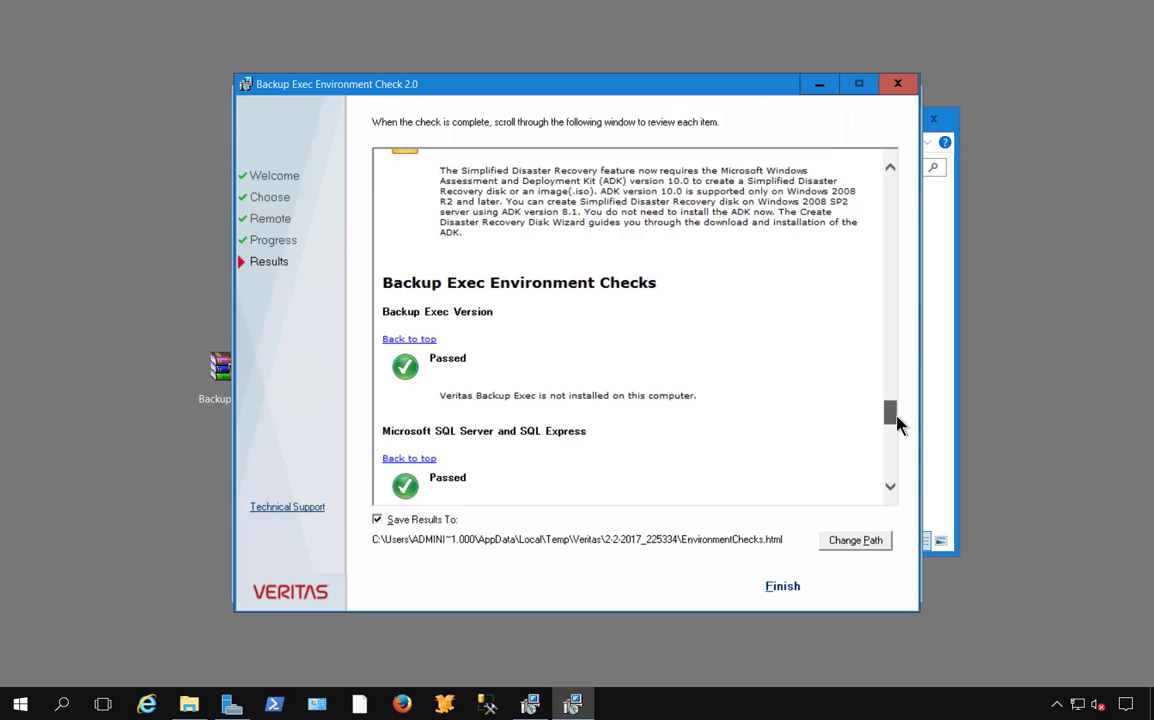
pyautogui.scroll(-3)
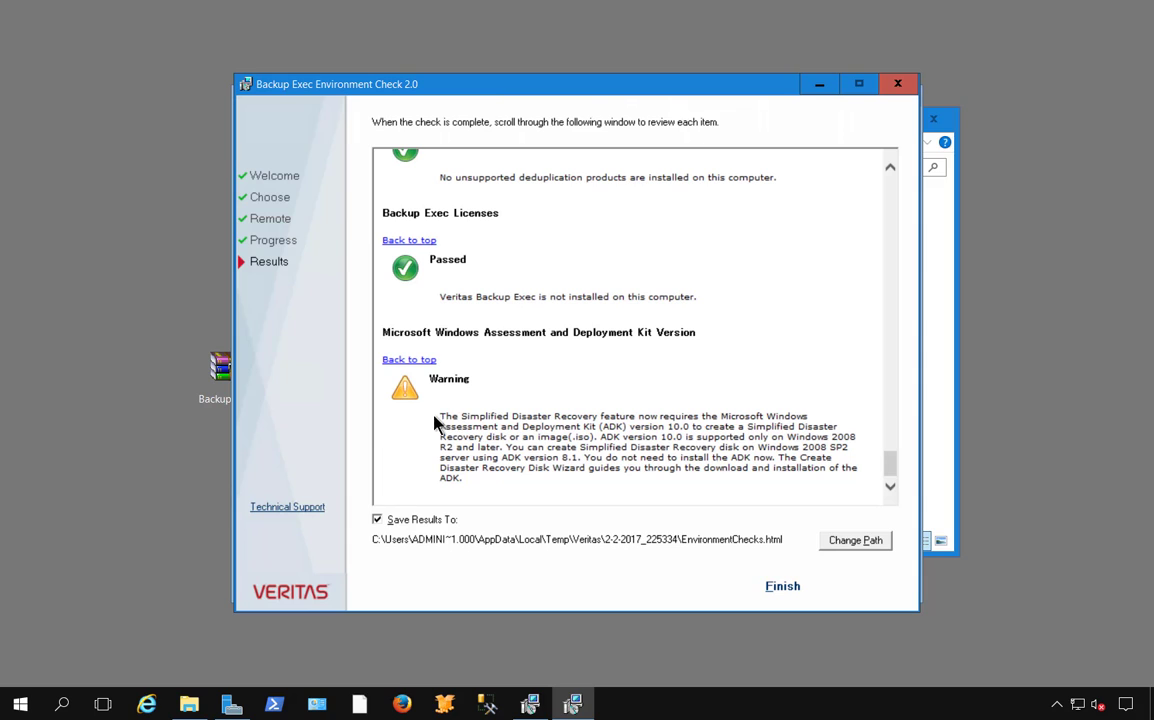
pyautogui.moveTo(590, 450)
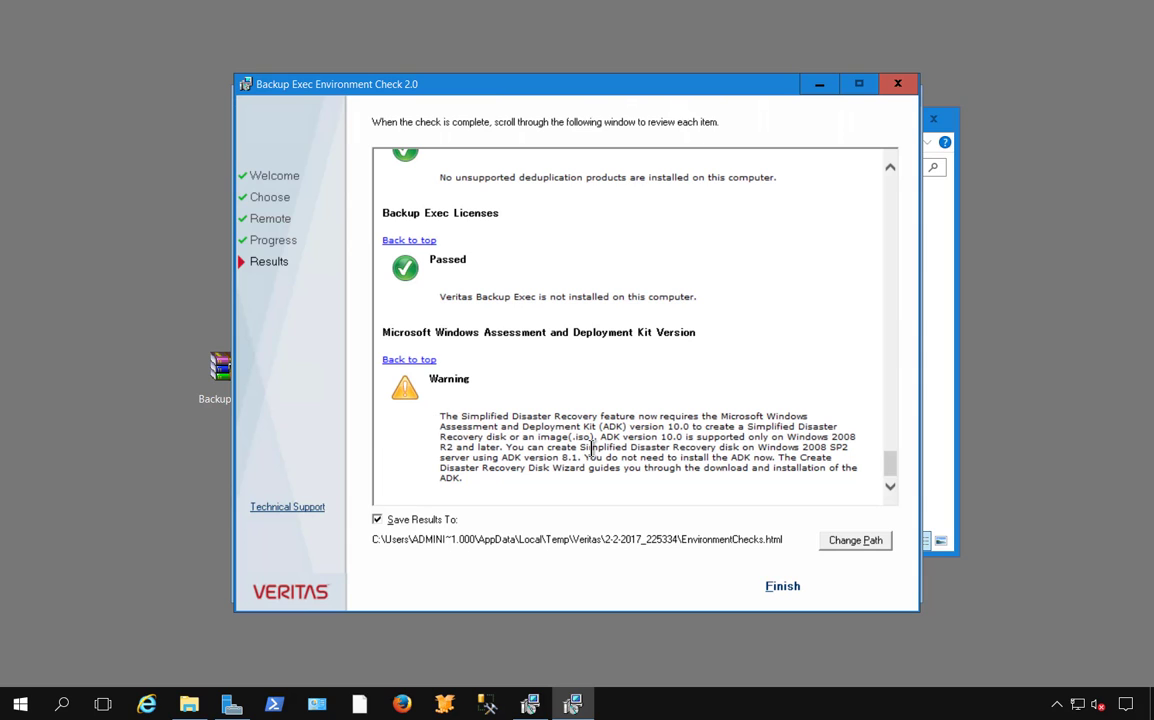
# Finish the Environment Check and show the Installation page listing Backup Exec, Agent for Windows and SDR
pyautogui.click(782, 584)
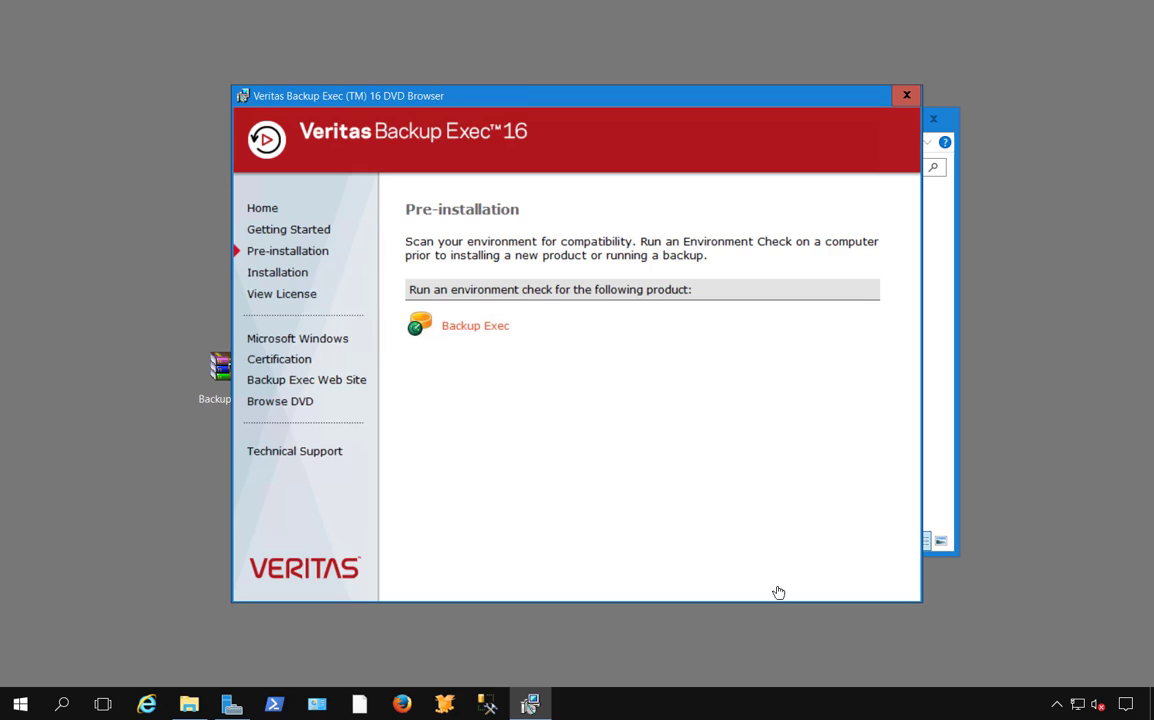
pyautogui.moveTo(284, 292)
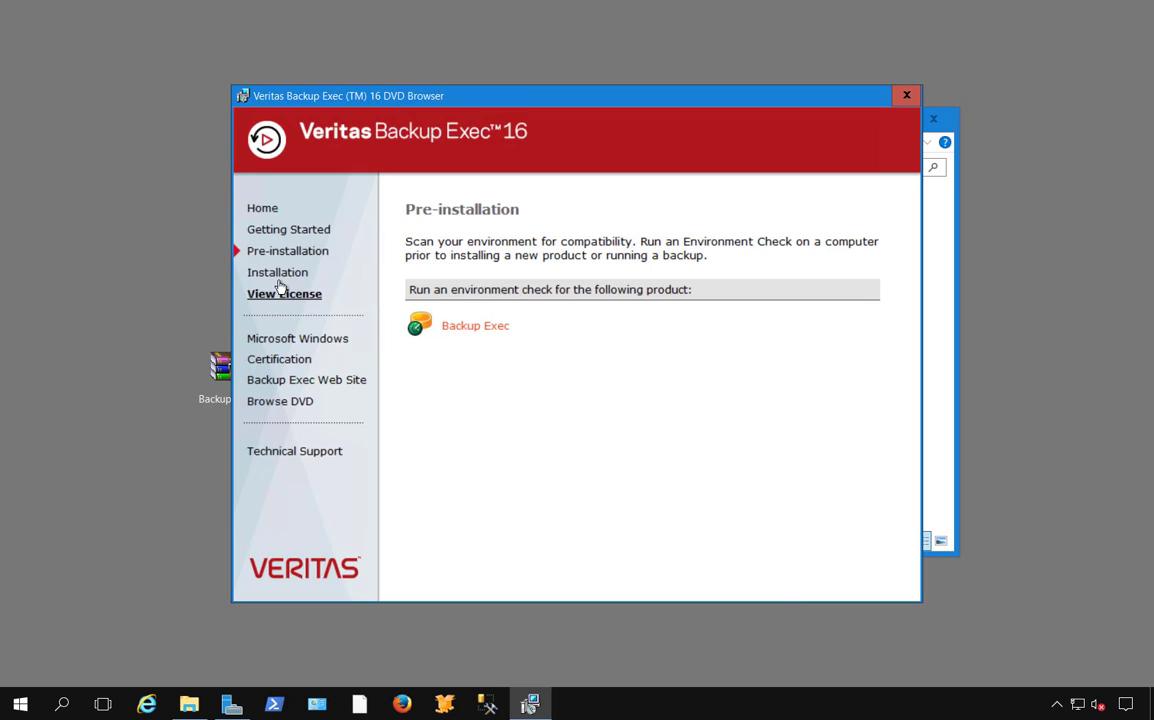
pyautogui.click(276, 272)
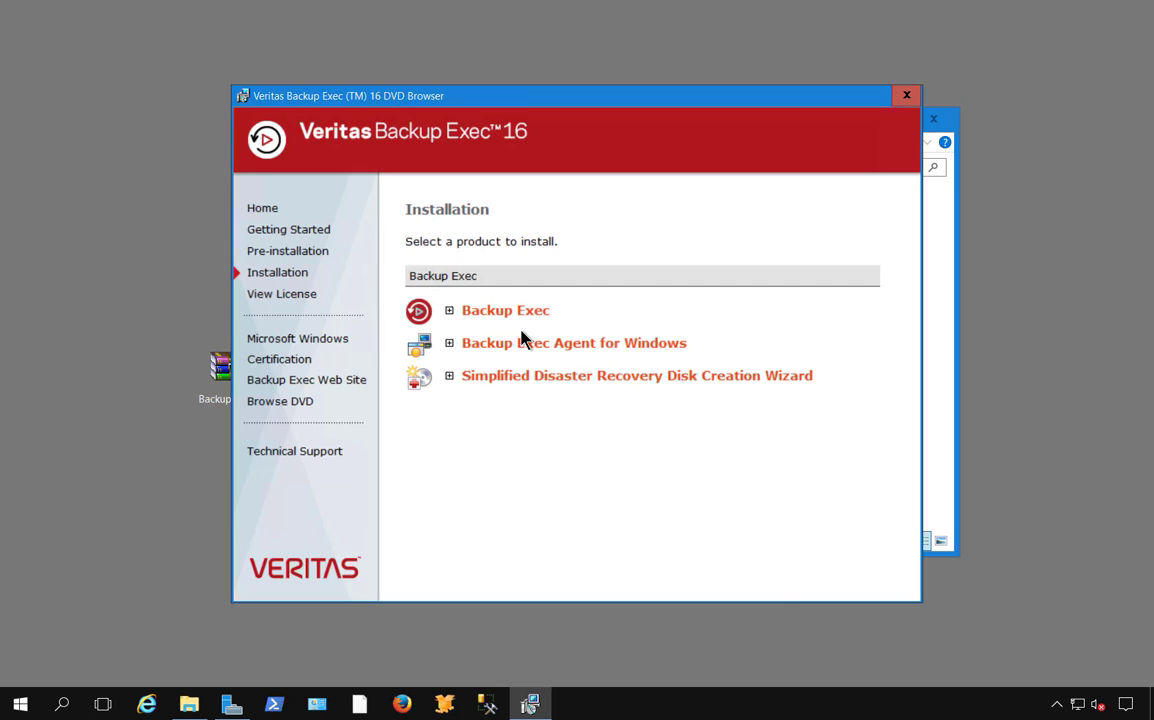
pyautogui.moveTo(506, 310)
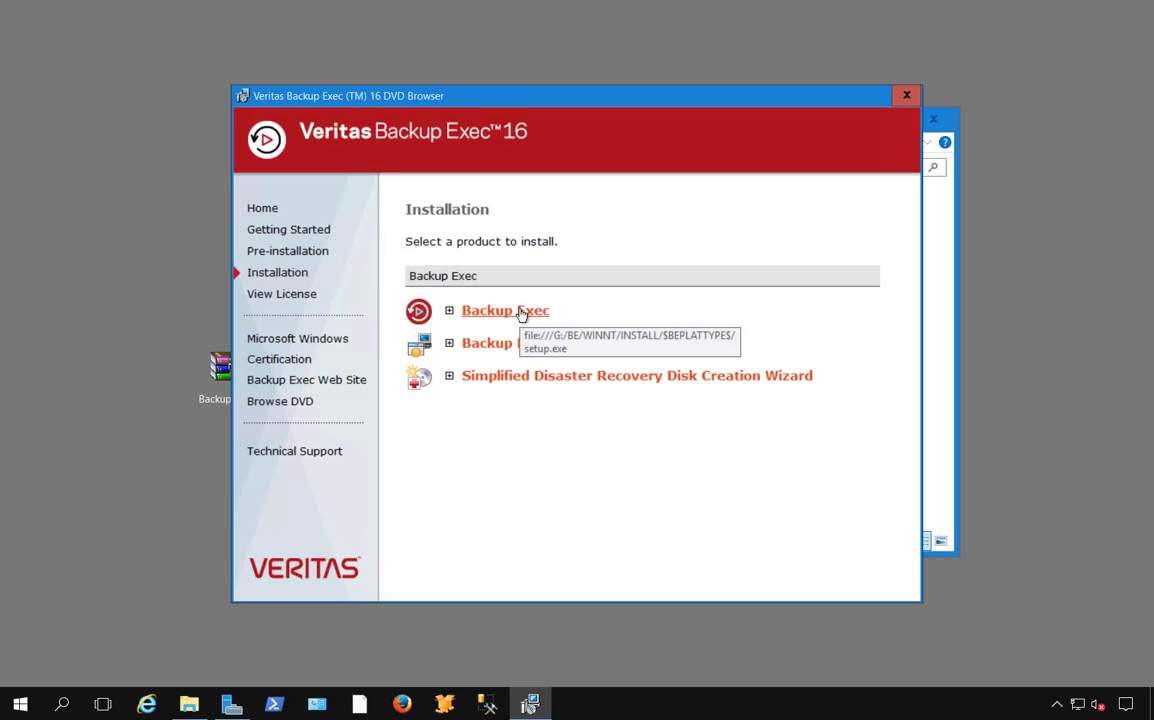
pyautogui.moveTo(516, 344)
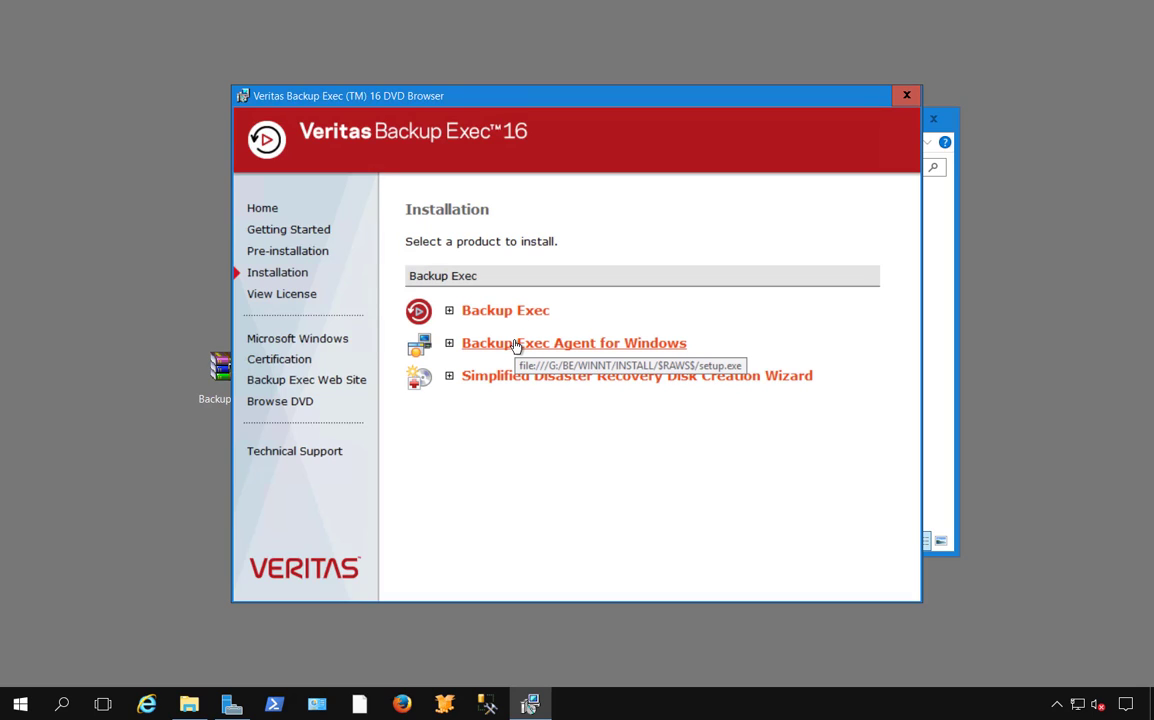
pyautogui.moveTo(548, 374)
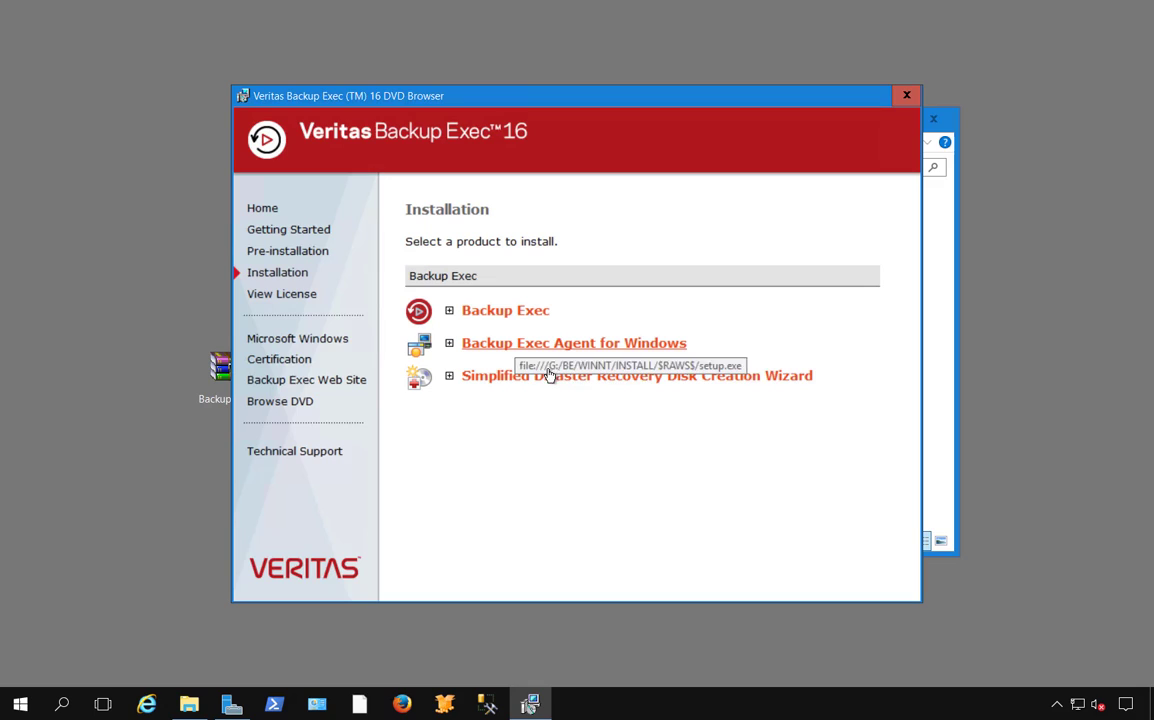
pyautogui.moveTo(576, 388)
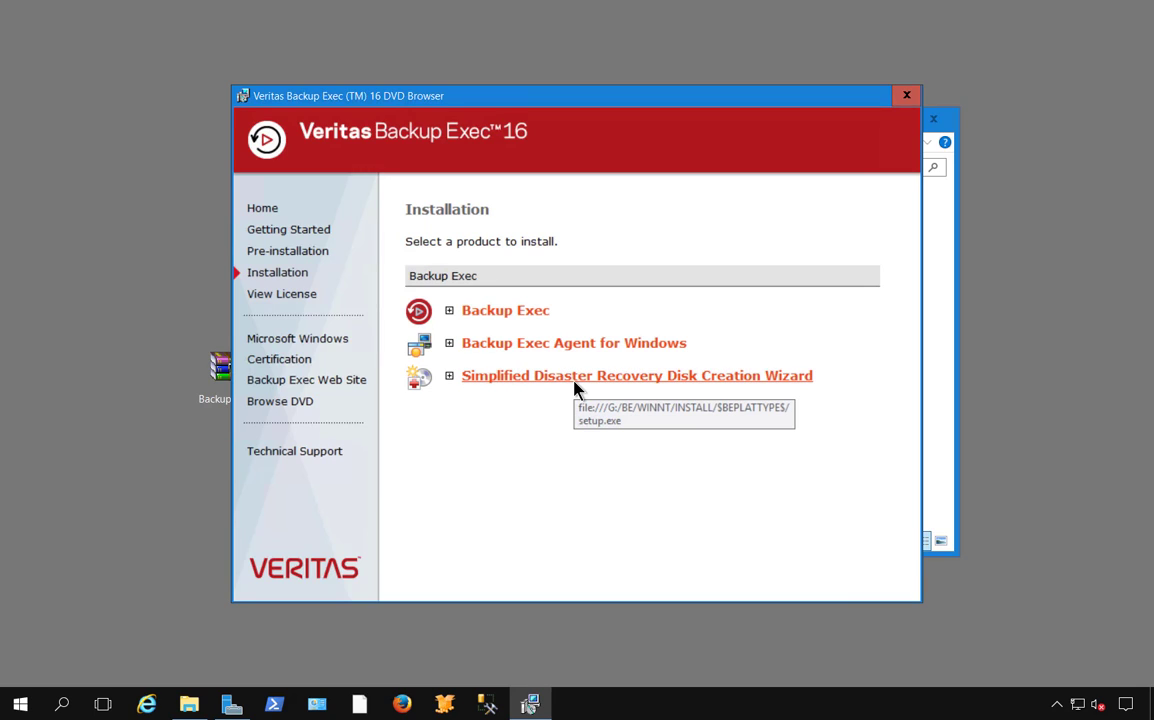
pyautogui.moveTo(578, 384)
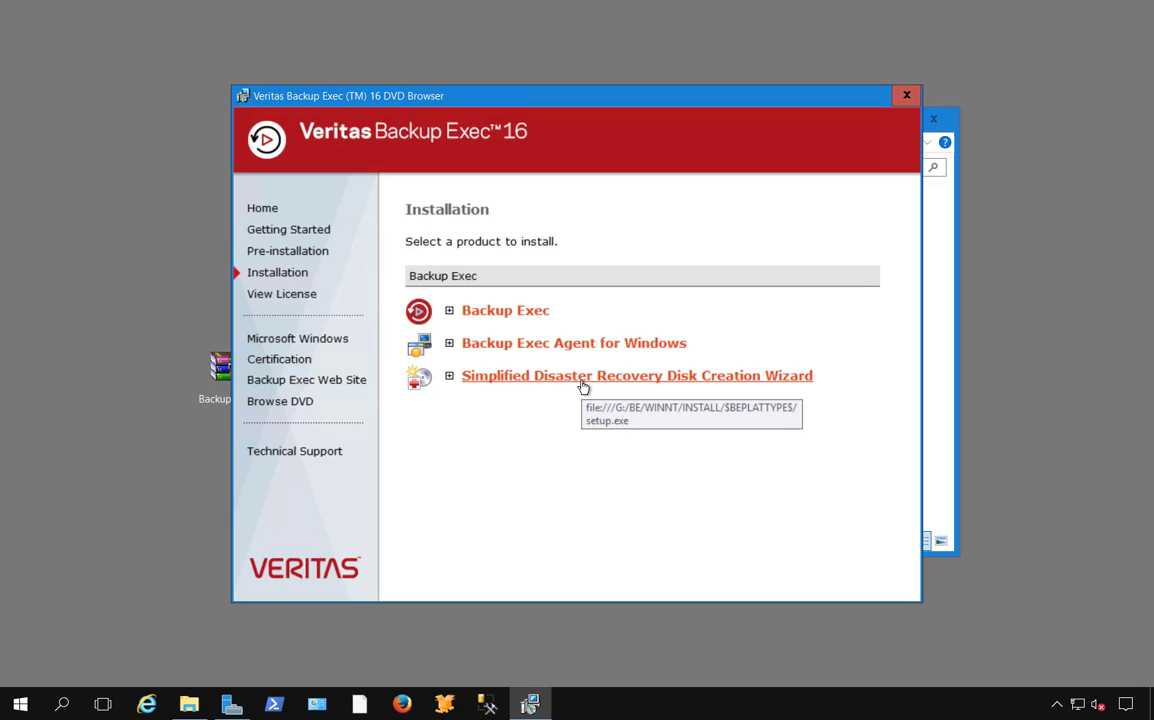
pyautogui.moveTo(552, 338)
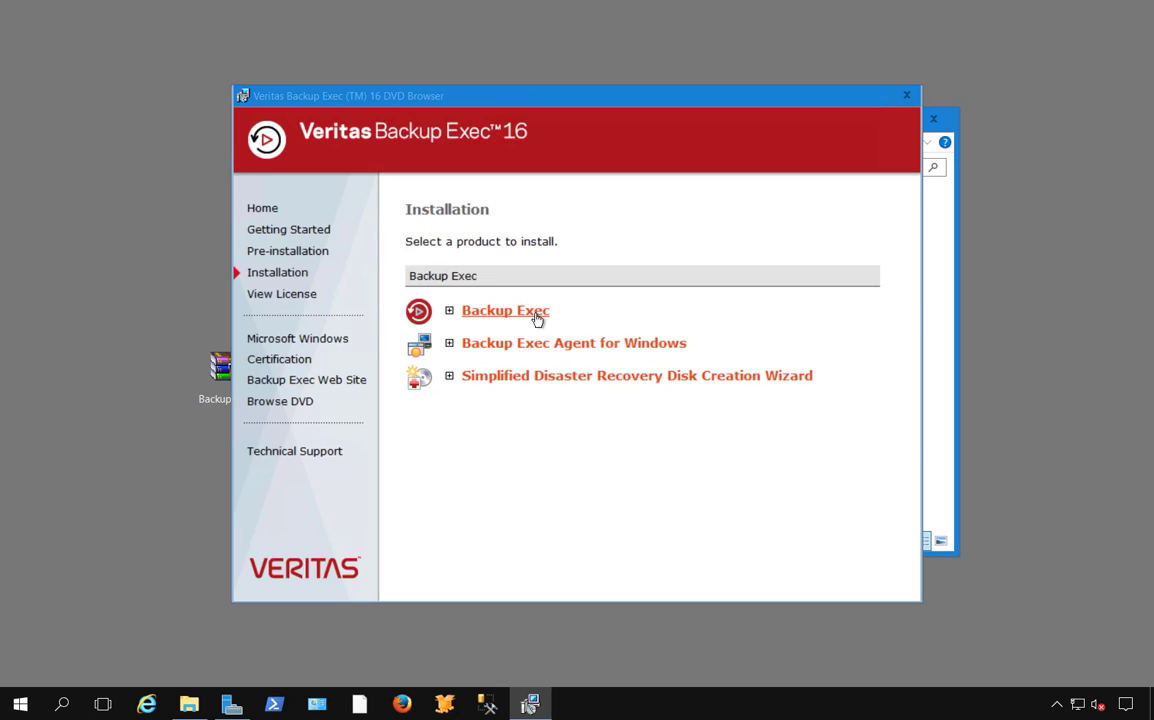
# Start the Backup Exec installation from the Installation page
pyautogui.click(504, 310)
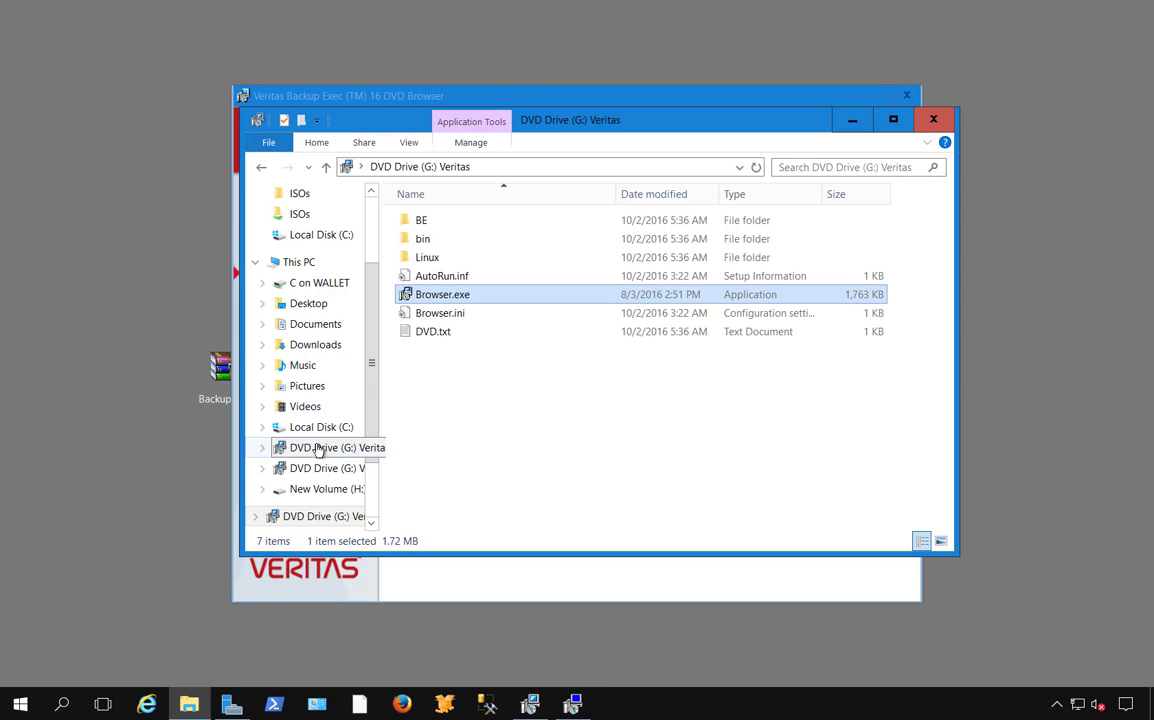
# Go up to This PC listing DVD Drive (G) Veritas and New Volume (H)
pyautogui.click(328, 488)
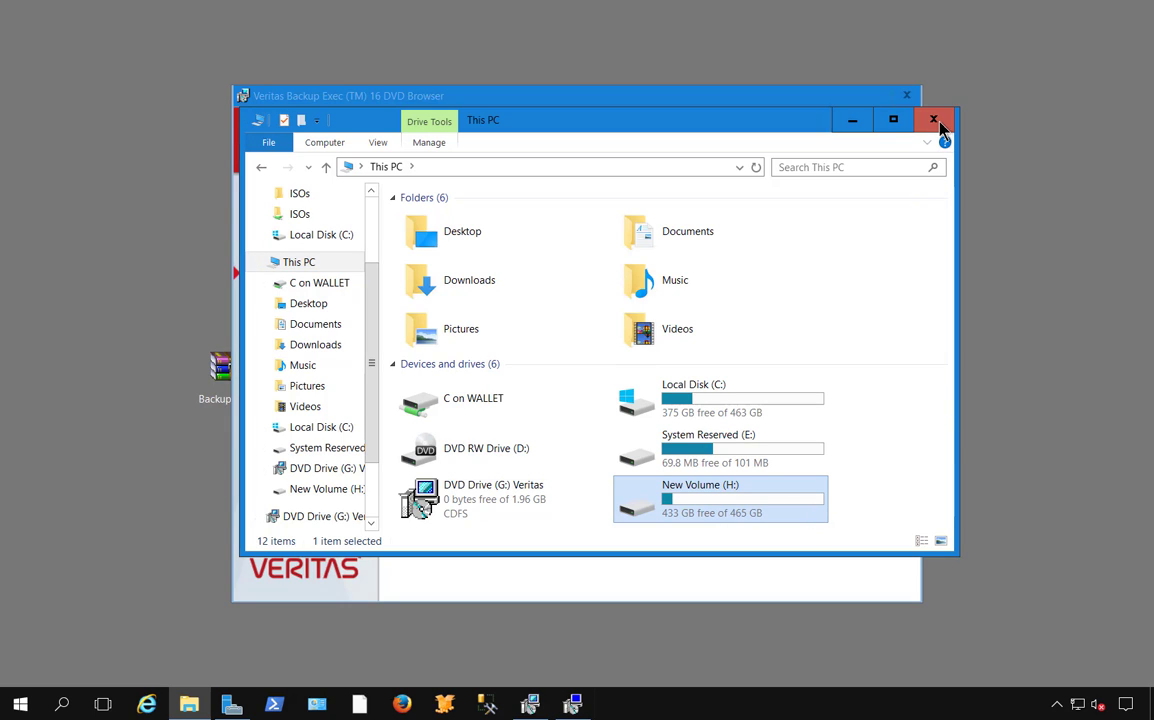
pyautogui.moveTo(934, 120)
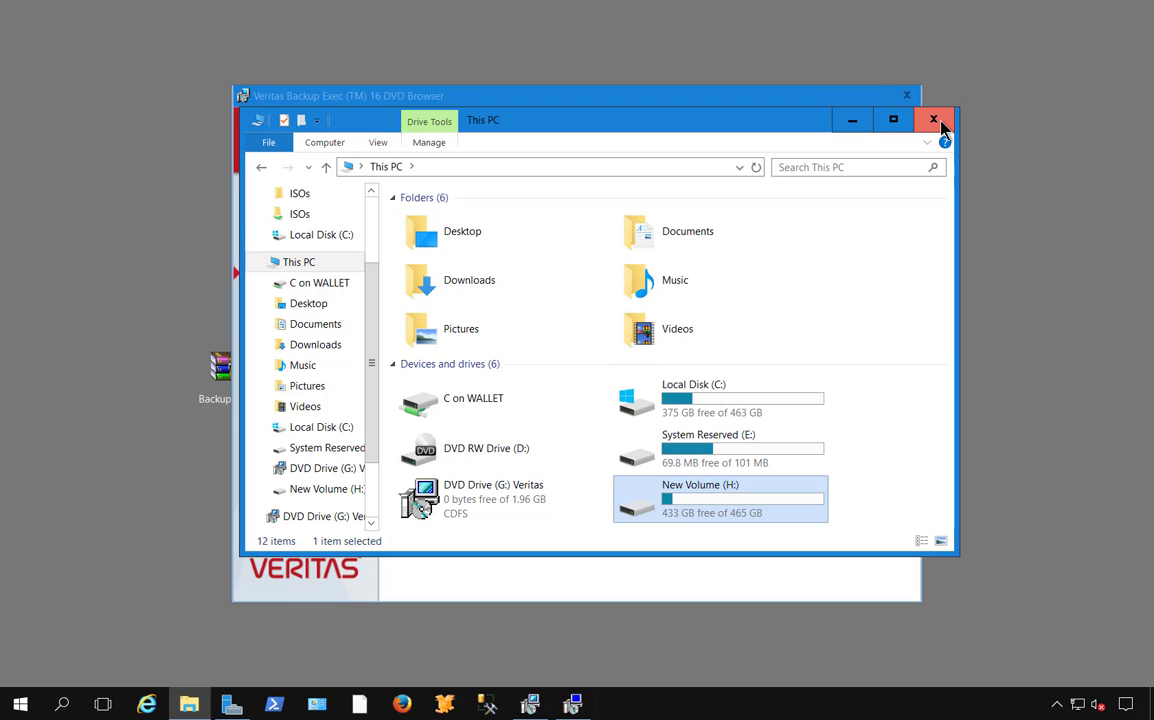
# Close Explorer, accept the licence agreement and choose Custom installation, reaching the Menu page
pyautogui.click(932, 120)
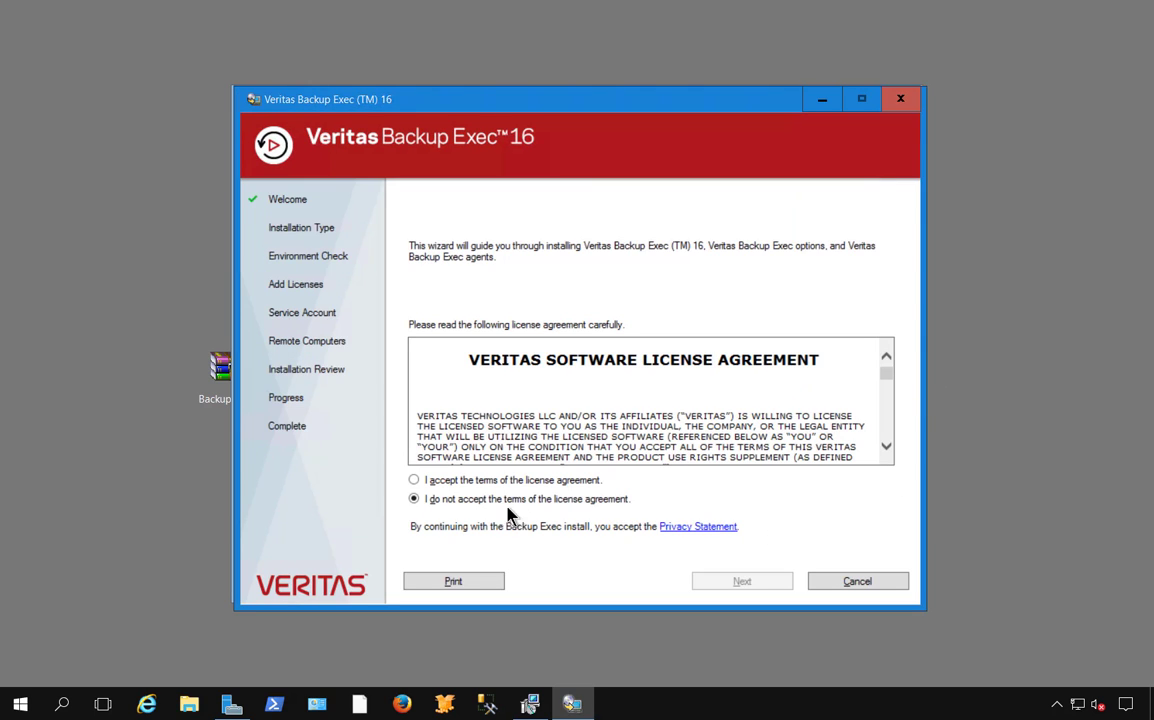
pyautogui.moveTo(888, 390)
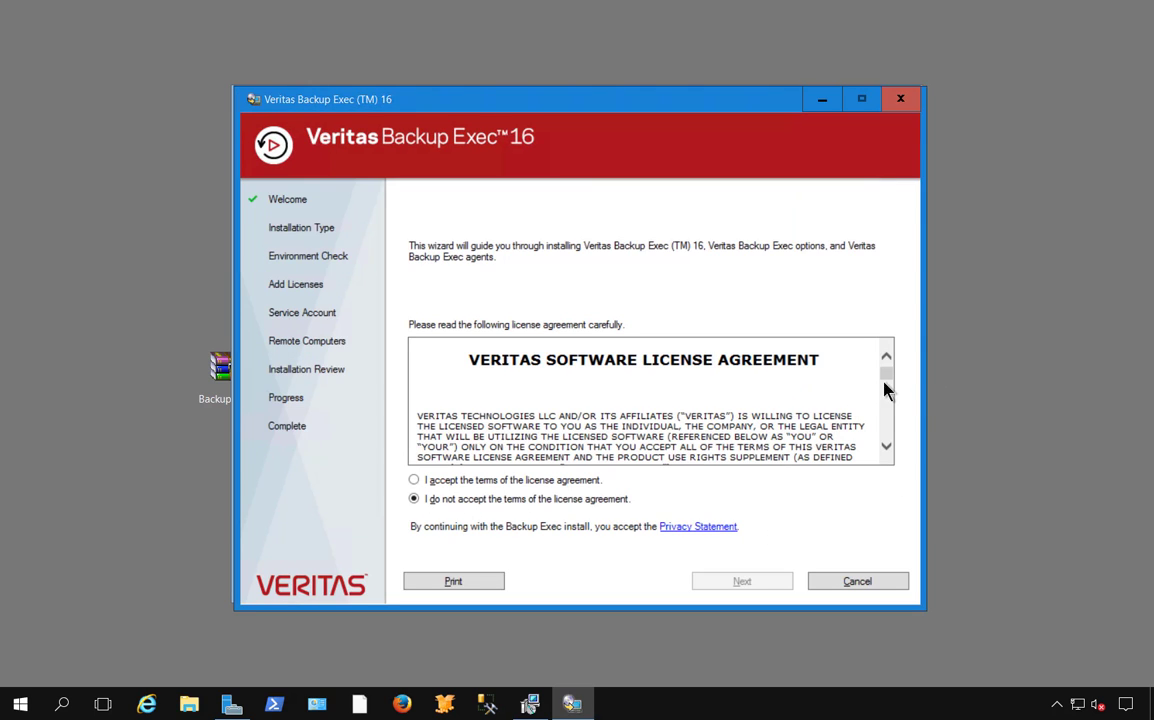
pyautogui.scroll(-3)
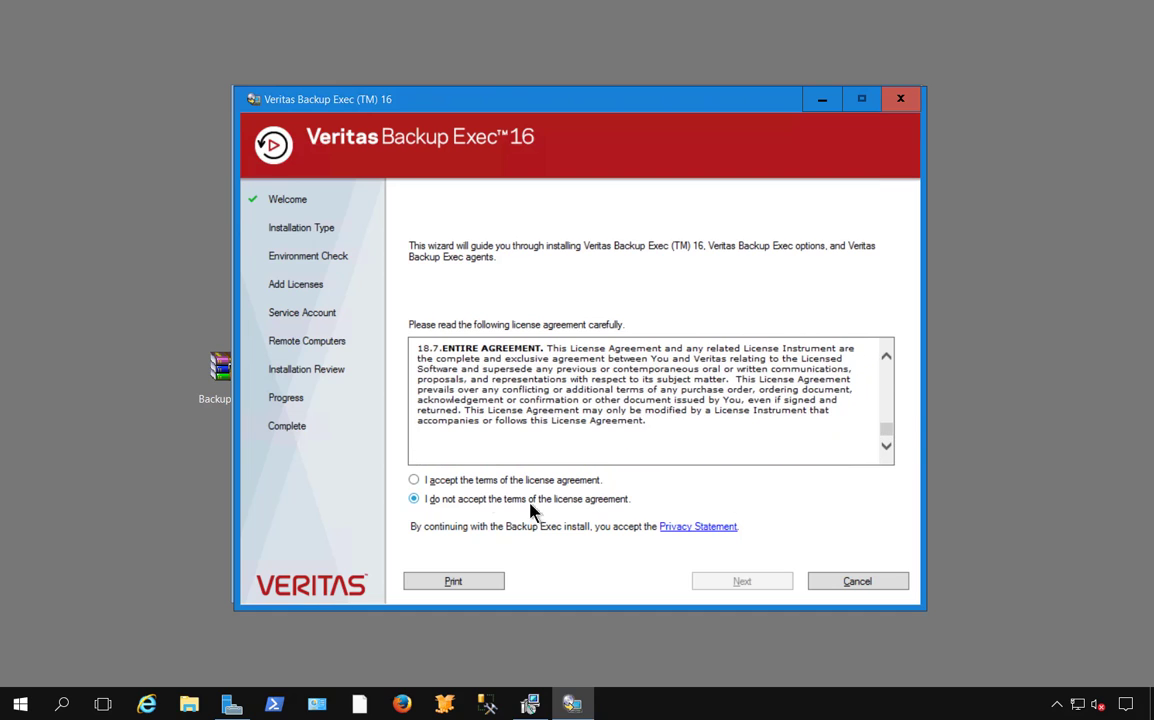
pyautogui.click(414, 480)
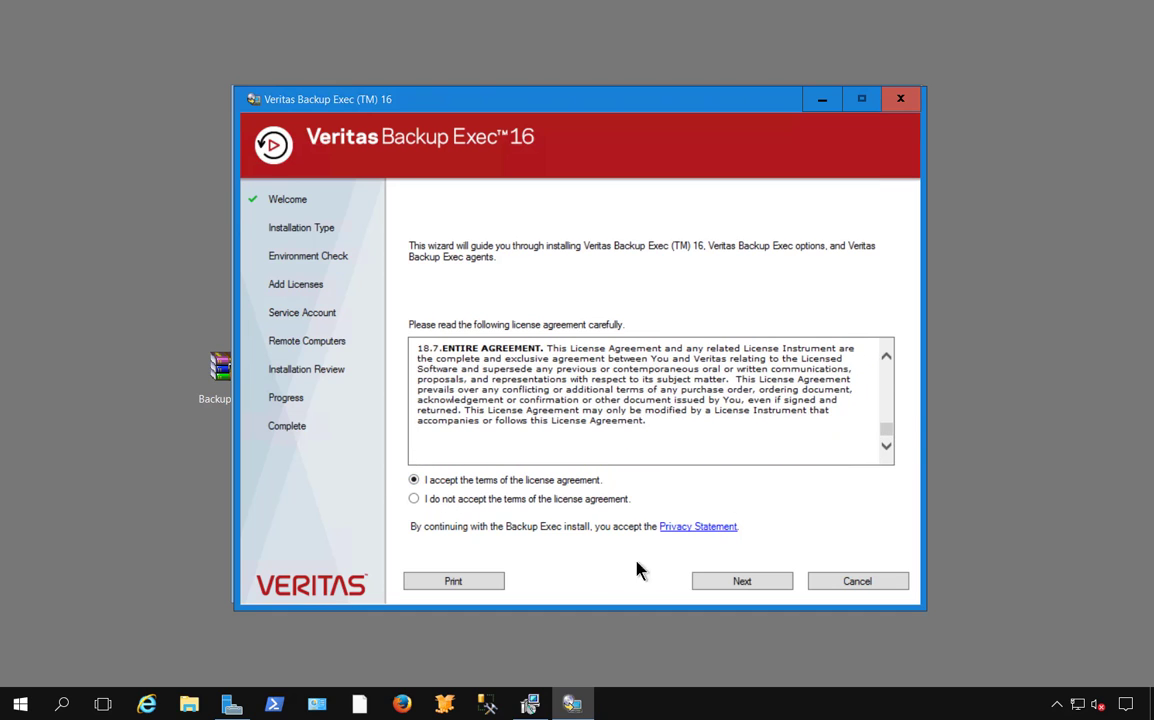
pyautogui.click(742, 580)
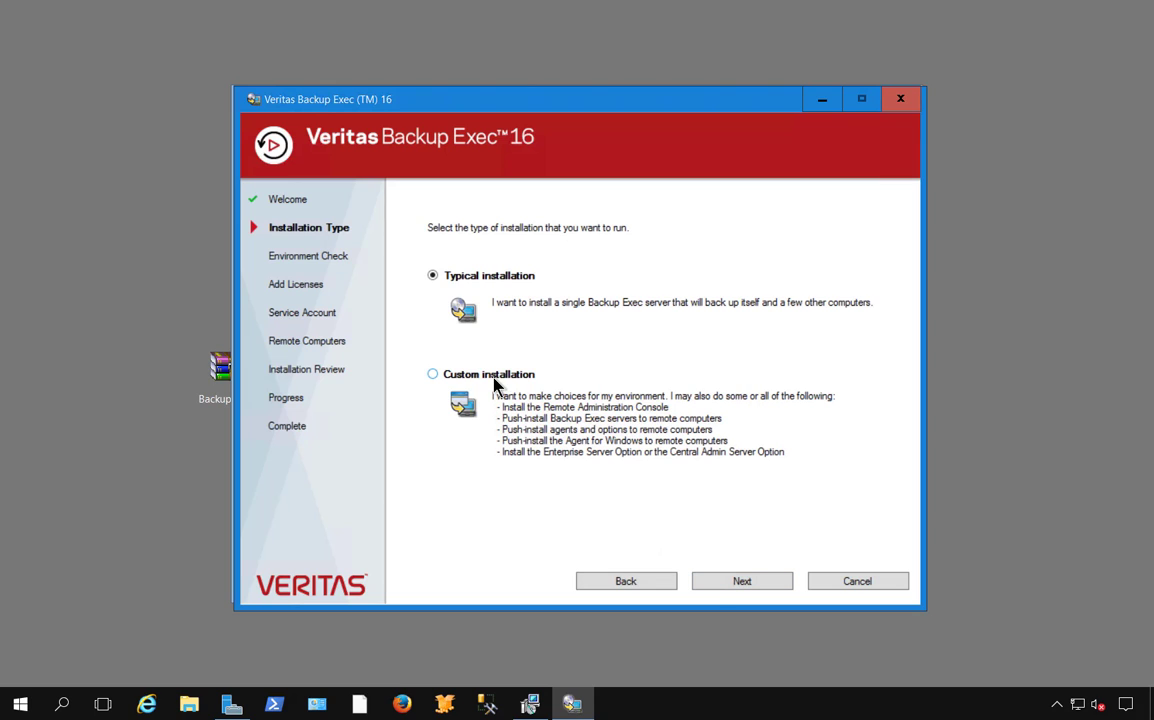
pyautogui.click(432, 374)
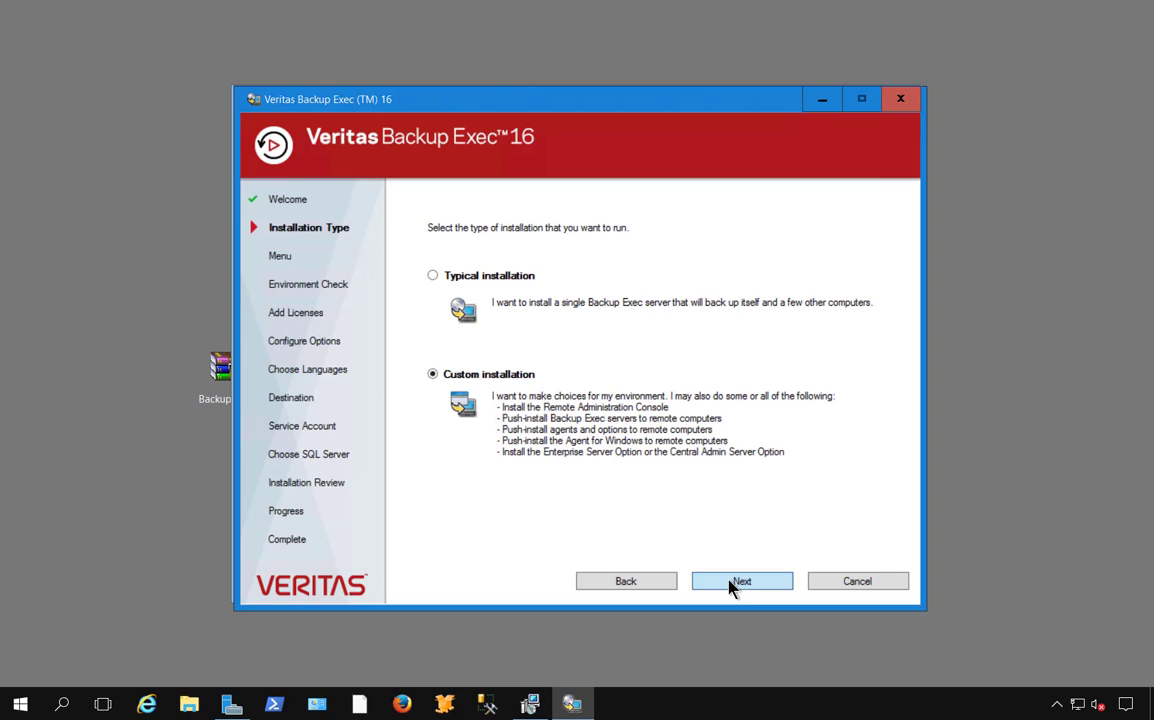
pyautogui.click(742, 580)
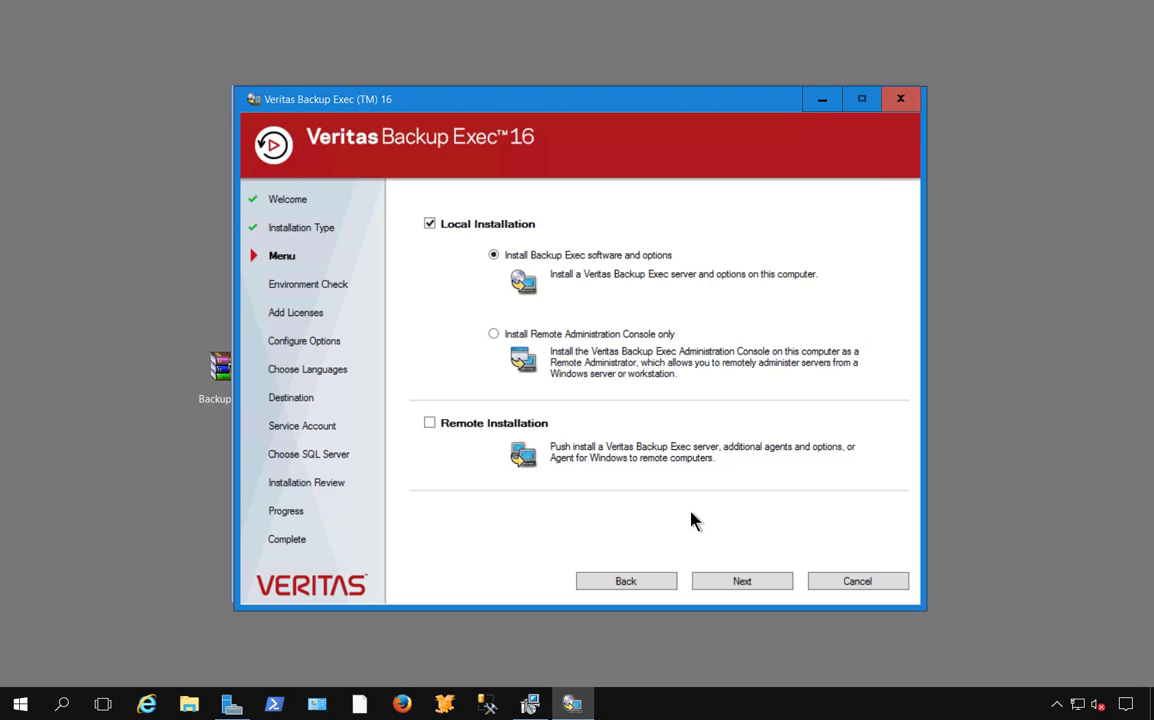
pyautogui.moveTo(648, 292)
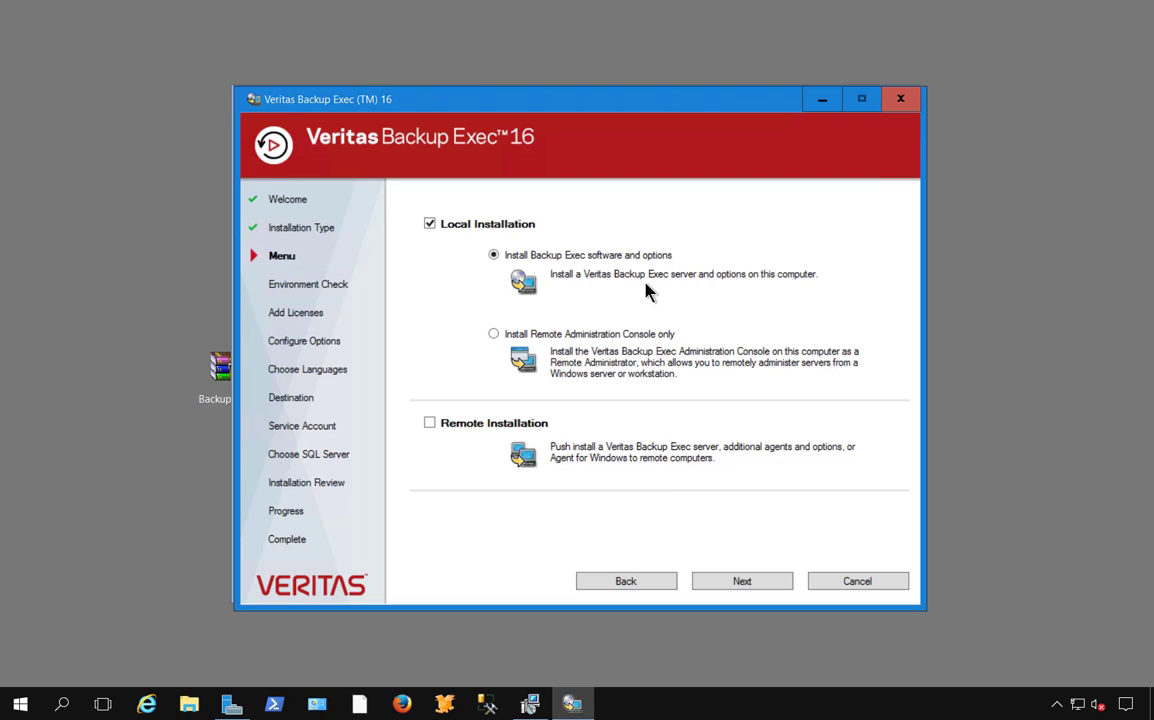
pyautogui.moveTo(648, 284)
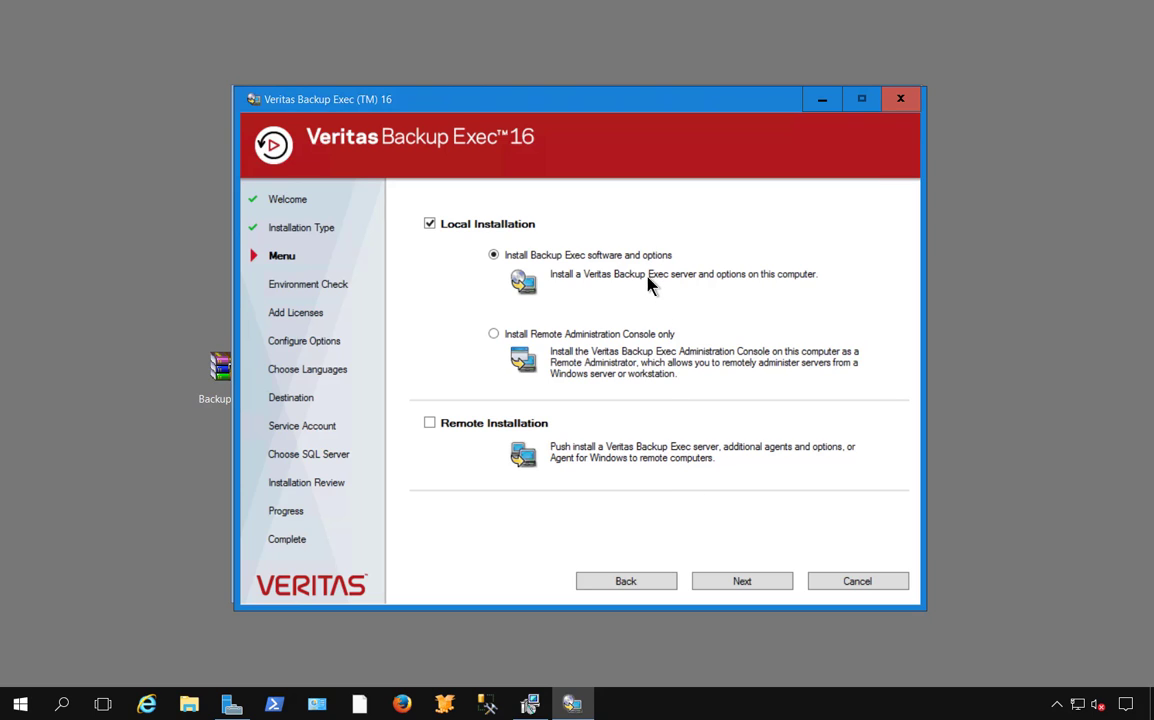
pyautogui.moveTo(656, 350)
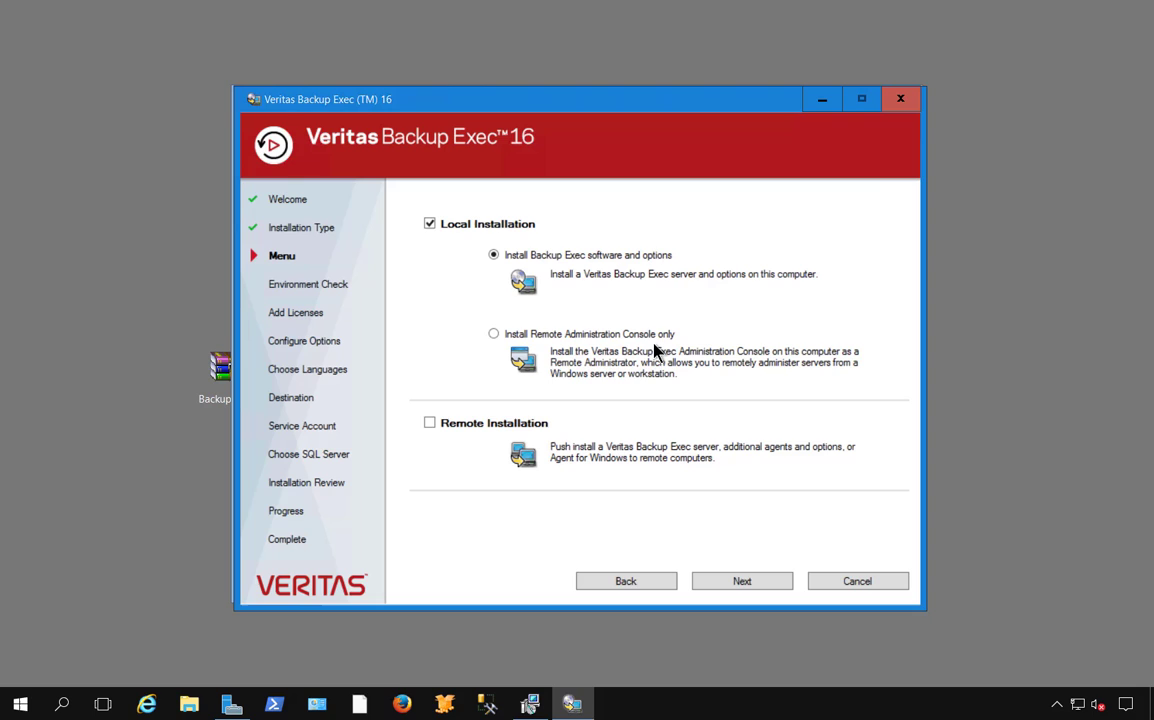
pyautogui.moveTo(674, 388)
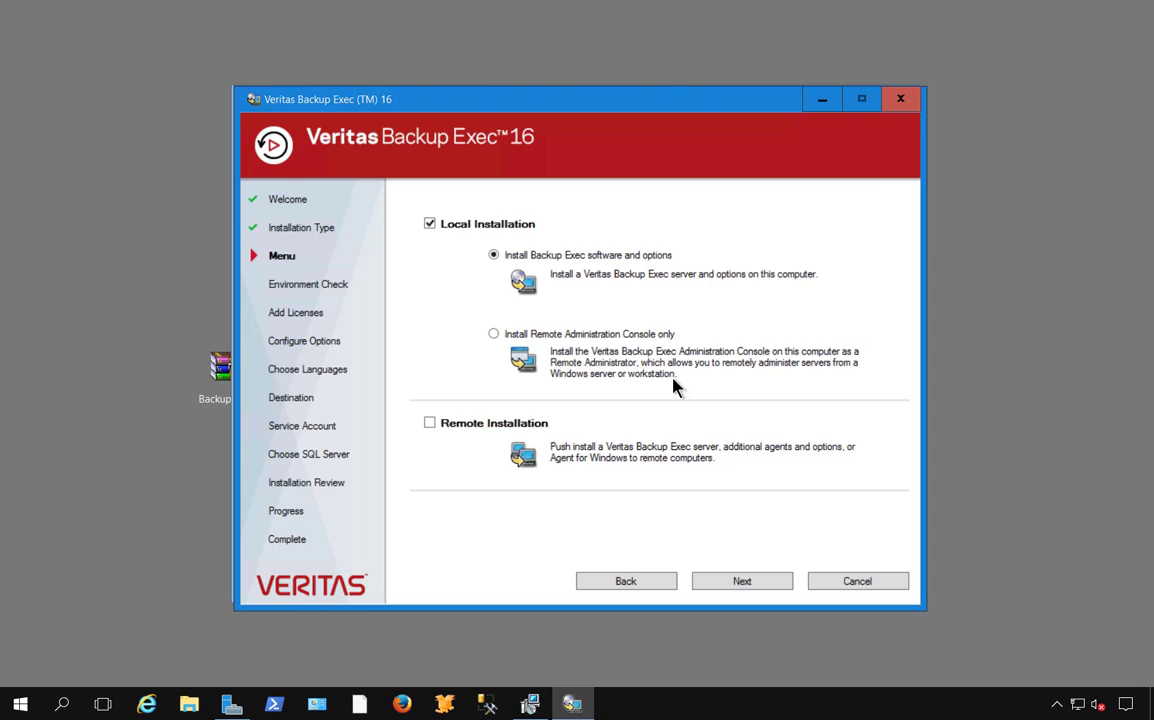
# Keep local installation, pass the installer's environment check and reach Add Licenses
pyautogui.click(742, 580)
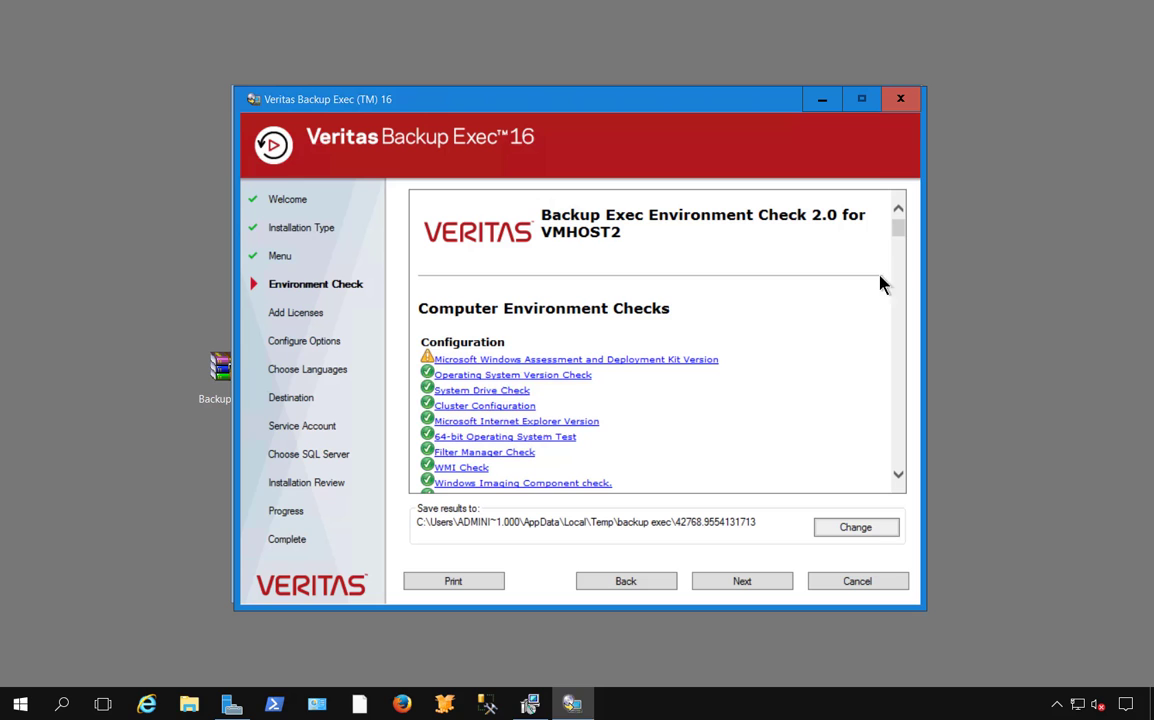
pyautogui.scroll(-3)
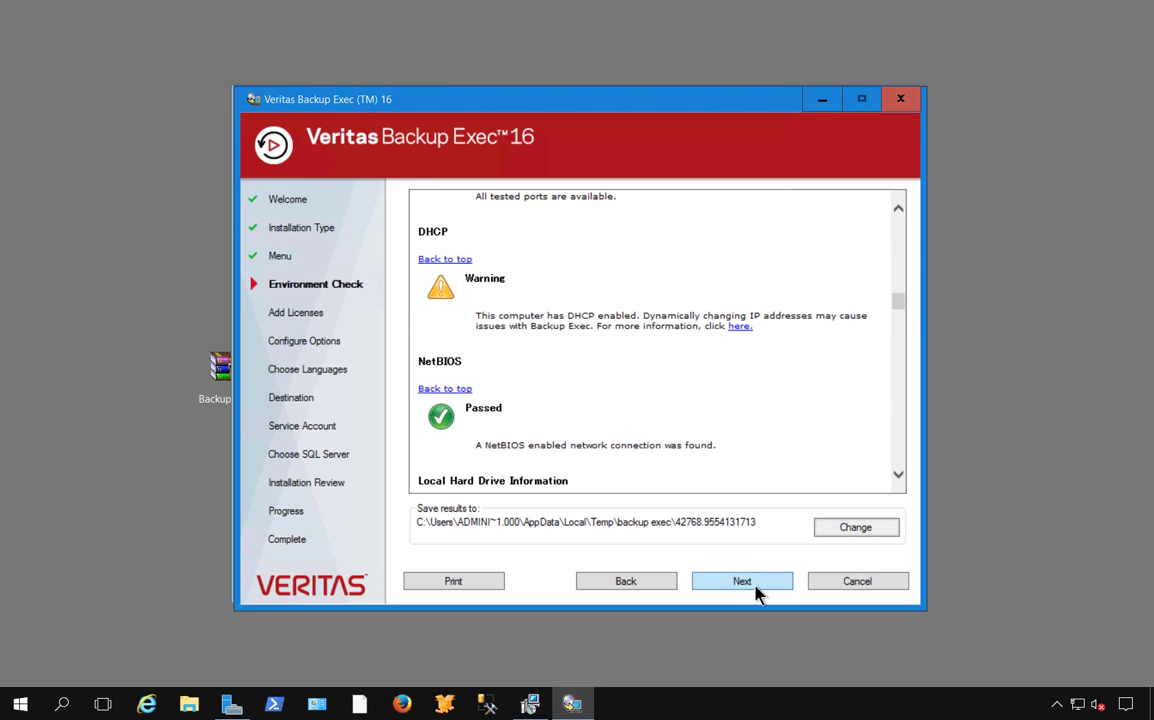
pyautogui.click(742, 580)
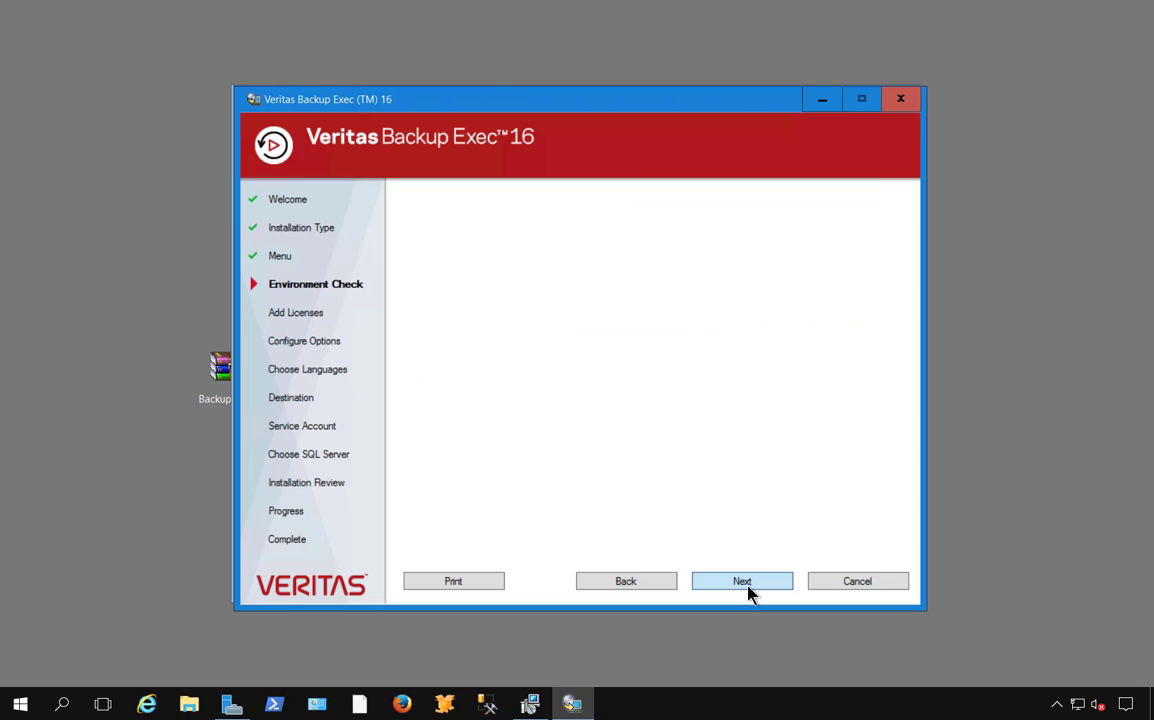
pyautogui.click(742, 580)
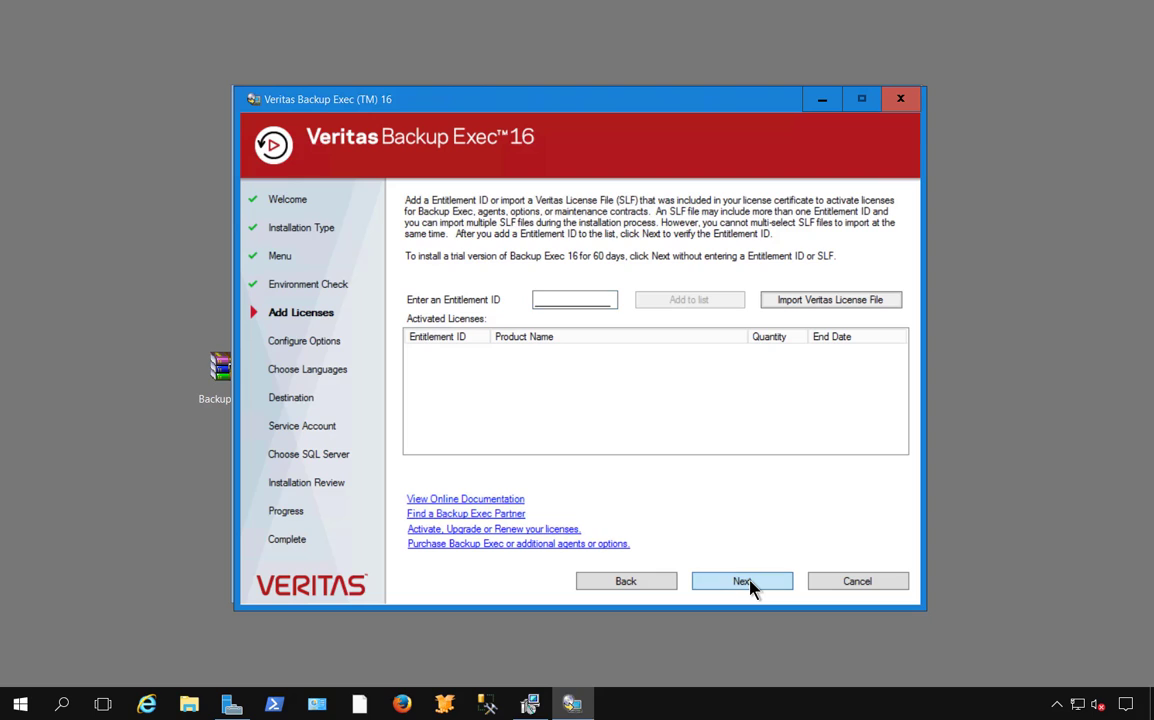
# Proceed without an Entitlement ID as a 60-day trial and acknowledge the trial-copy notice
pyautogui.click(742, 580)
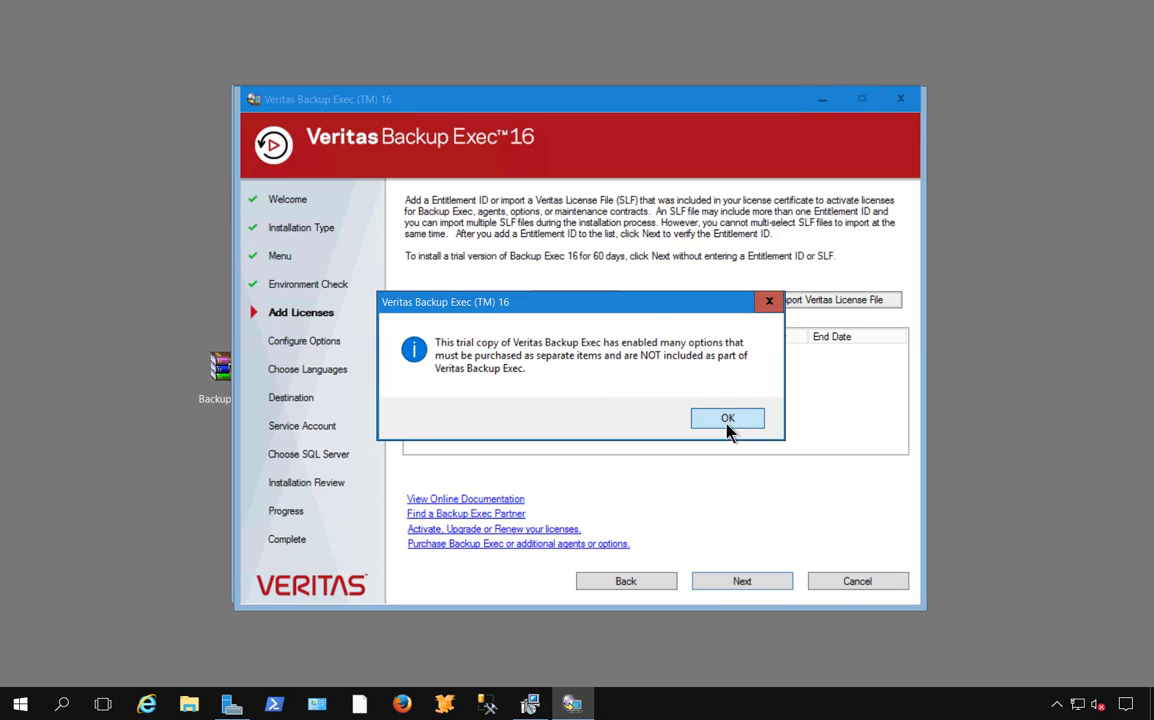
pyautogui.click(728, 418)
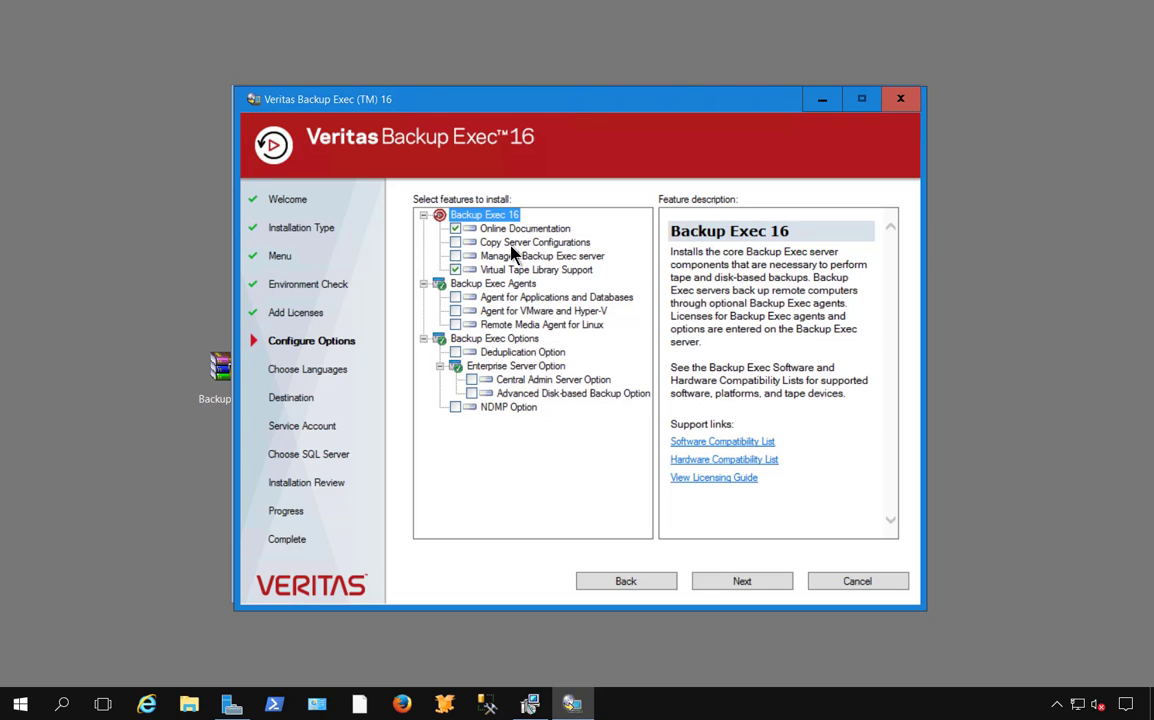
pyautogui.click(536, 242)
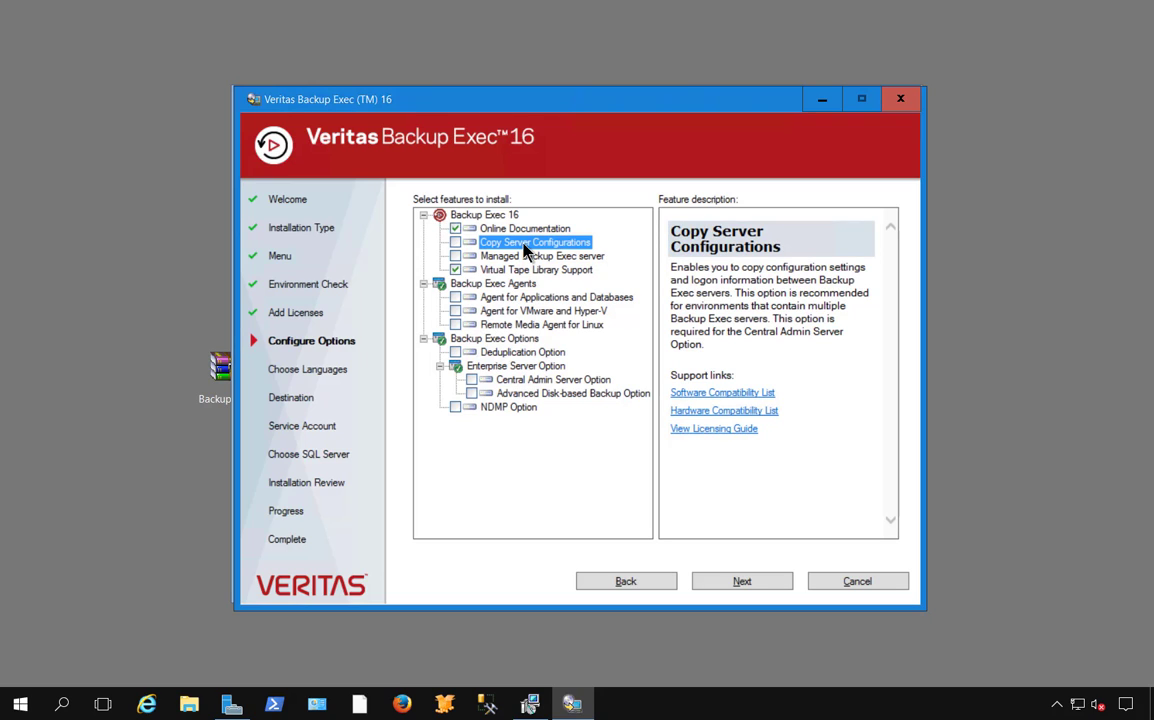
pyautogui.click(544, 256)
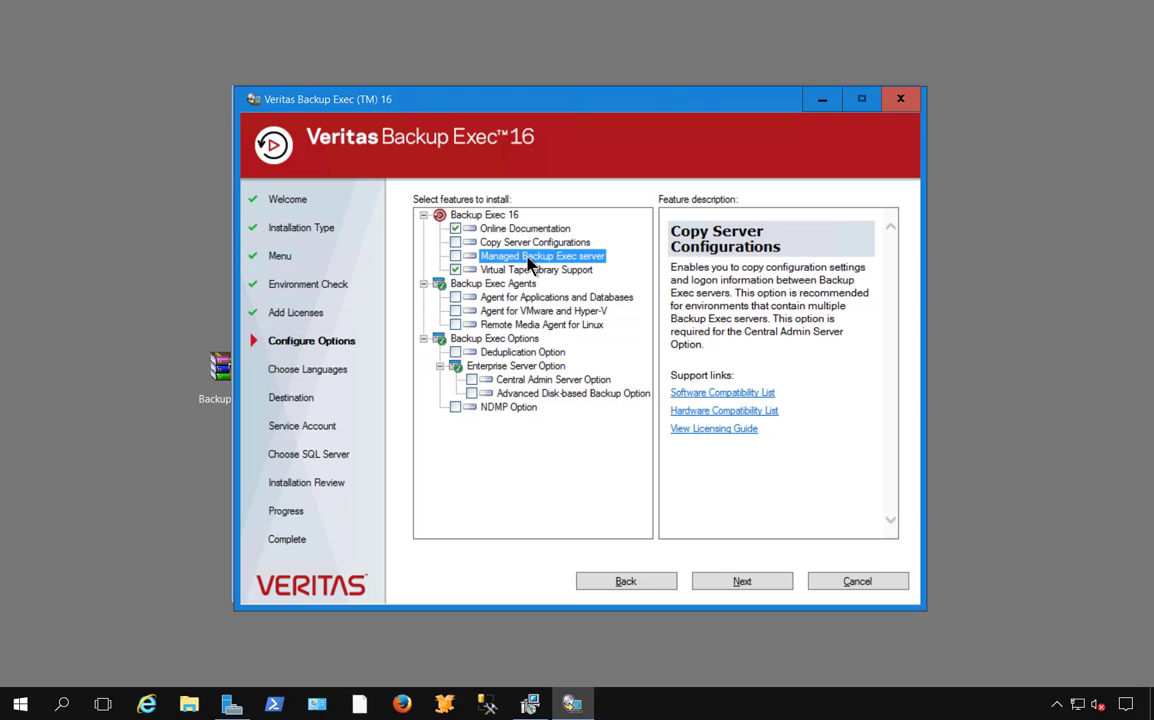
pyautogui.click(544, 256)
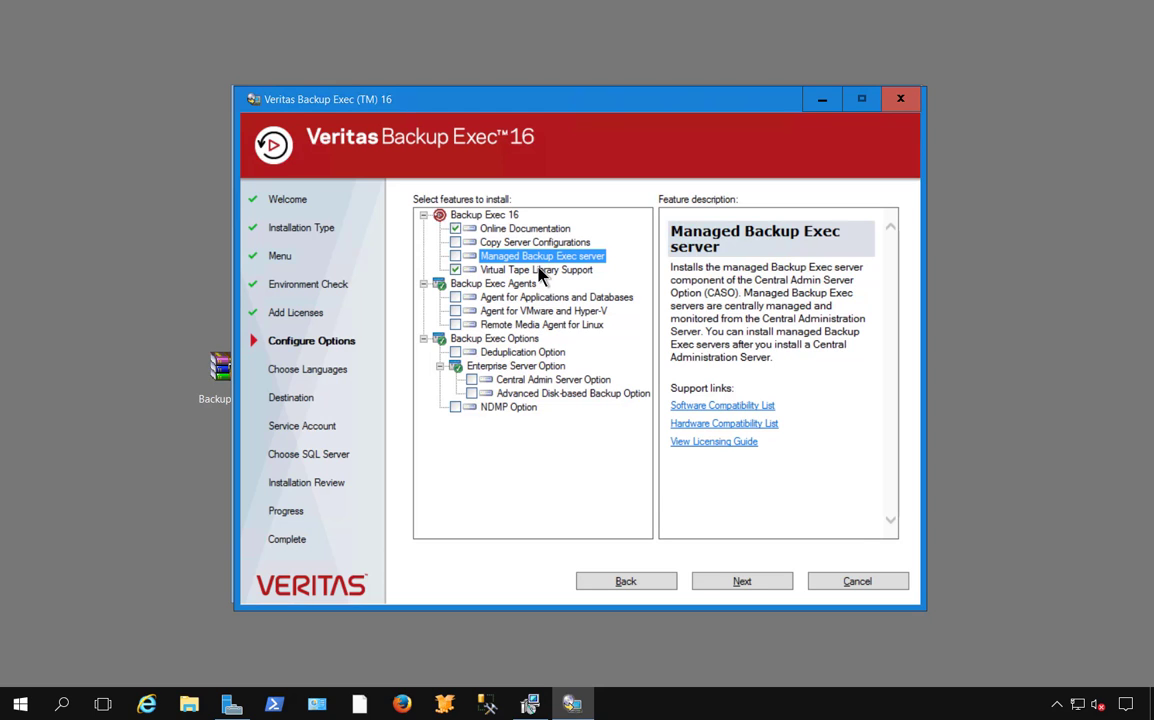
pyautogui.click(536, 270)
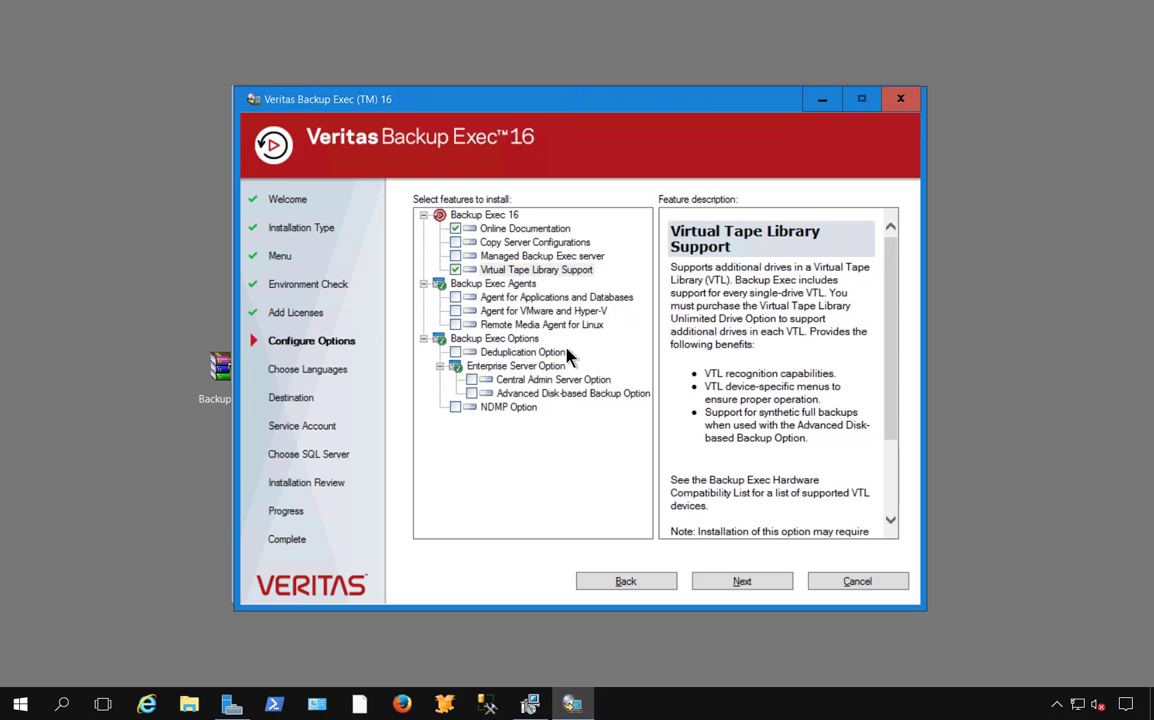
pyautogui.moveTo(536, 328)
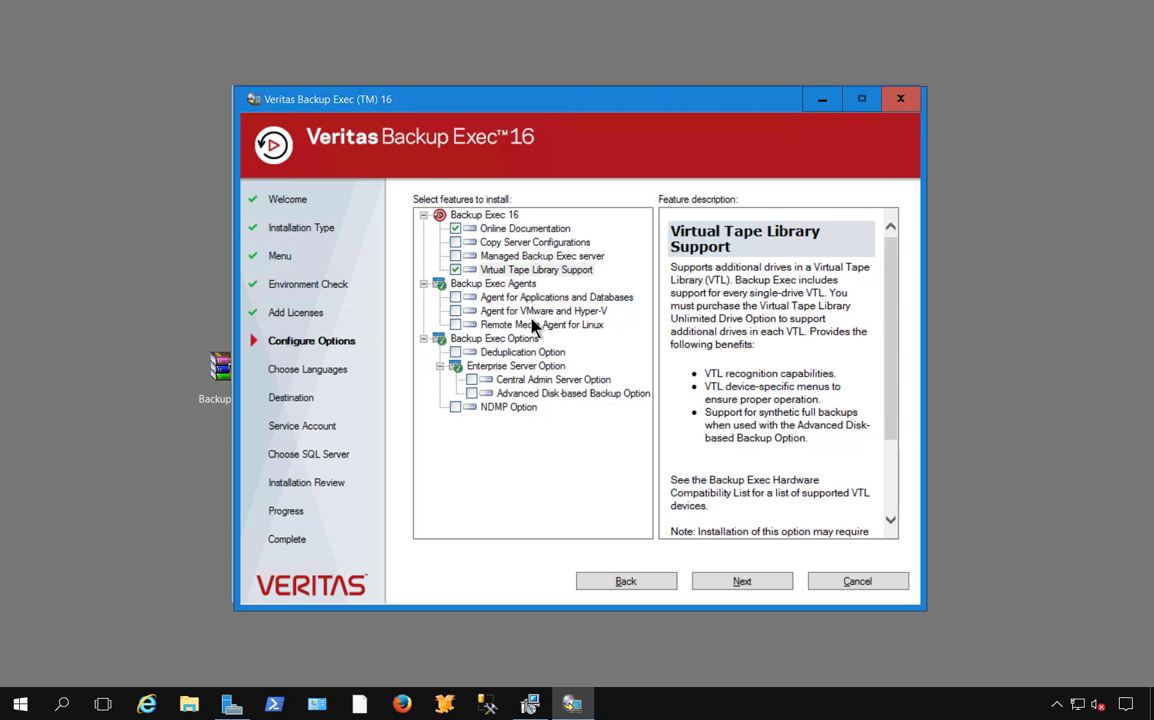
pyautogui.moveTo(576, 324)
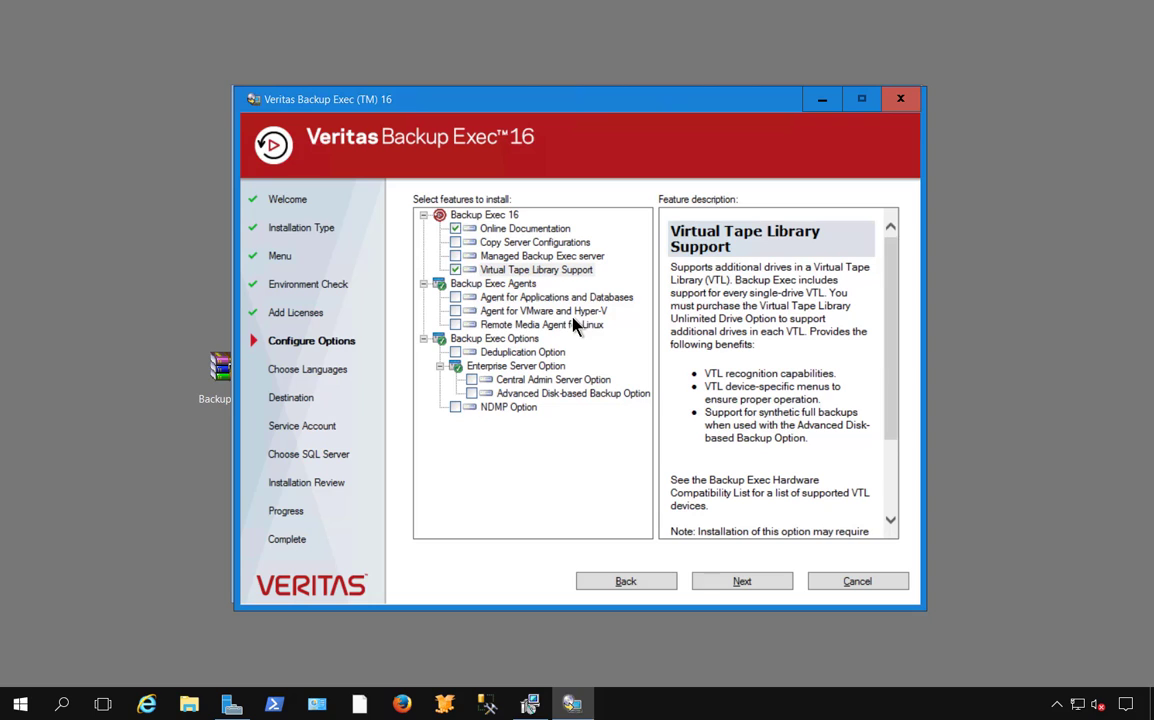
pyautogui.moveTo(500, 330)
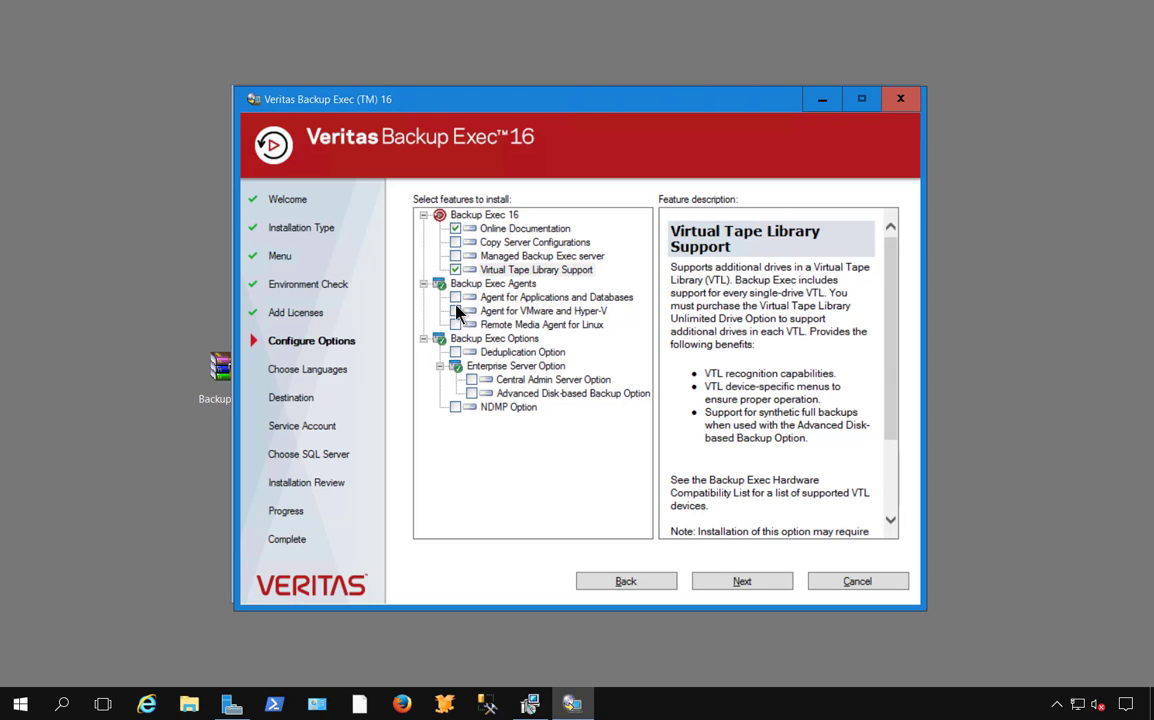
# Include the Agent for Applications and Databases and the Deduplication Option in the install
pyautogui.click(456, 296)
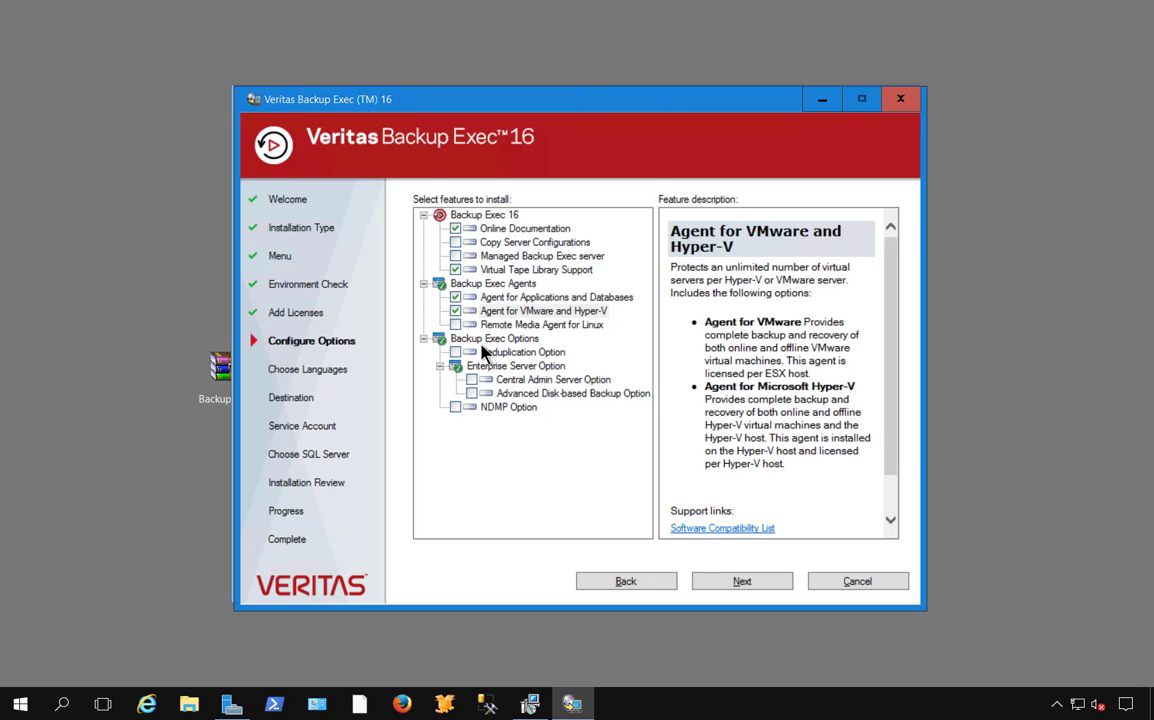
pyautogui.moveTo(530, 340)
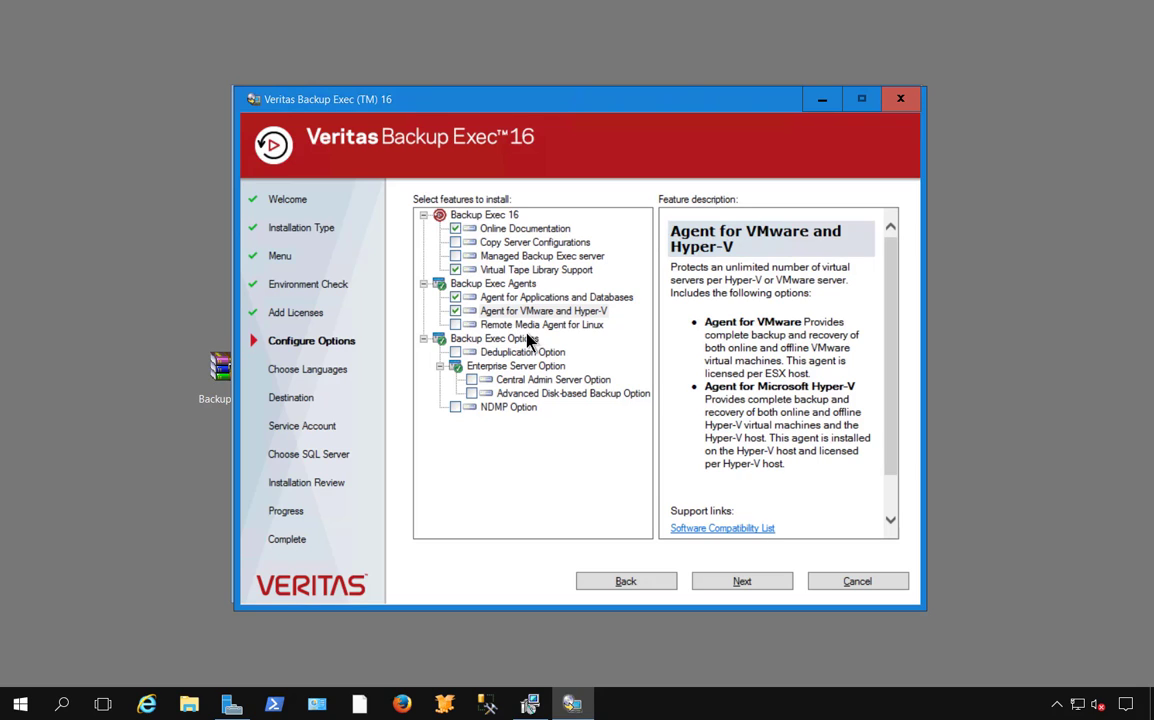
pyautogui.moveTo(552, 336)
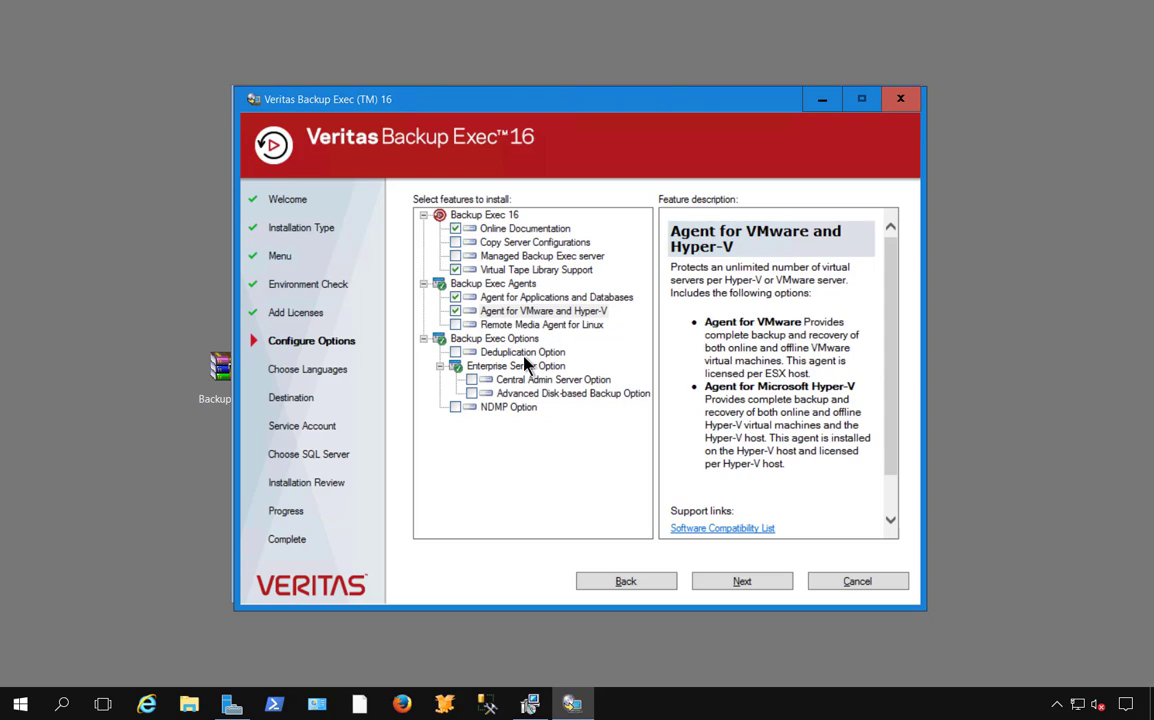
pyautogui.click(522, 352)
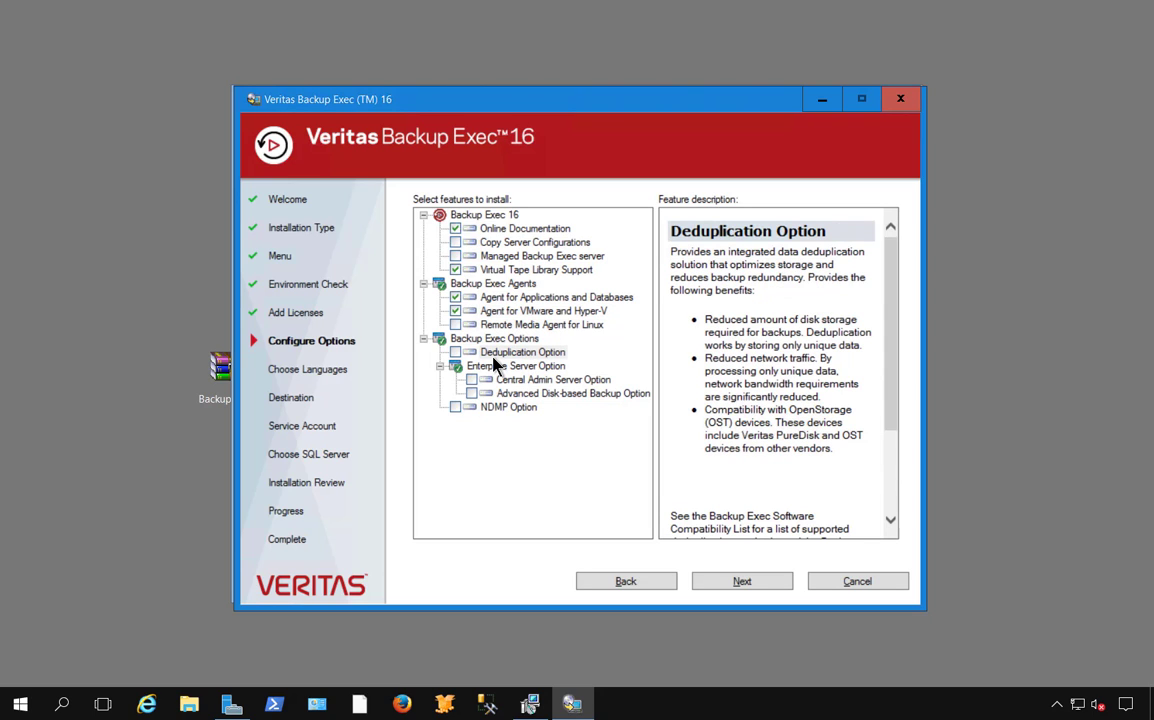
pyautogui.moveTo(502, 364)
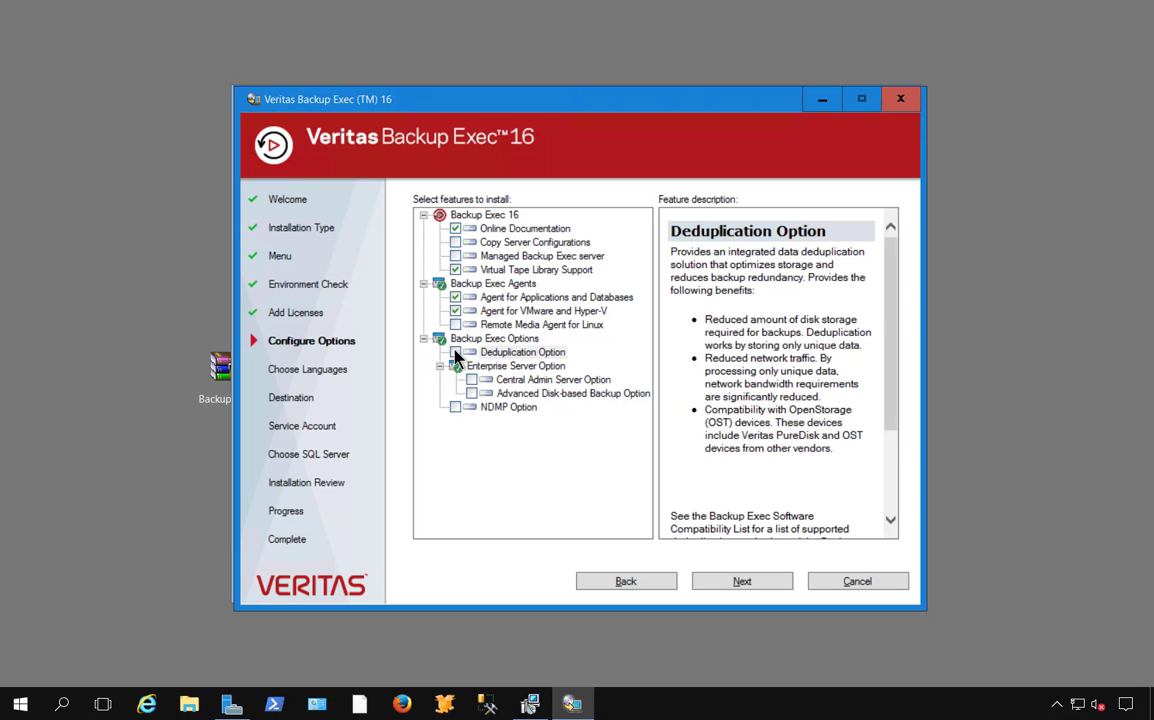
pyautogui.click(520, 352)
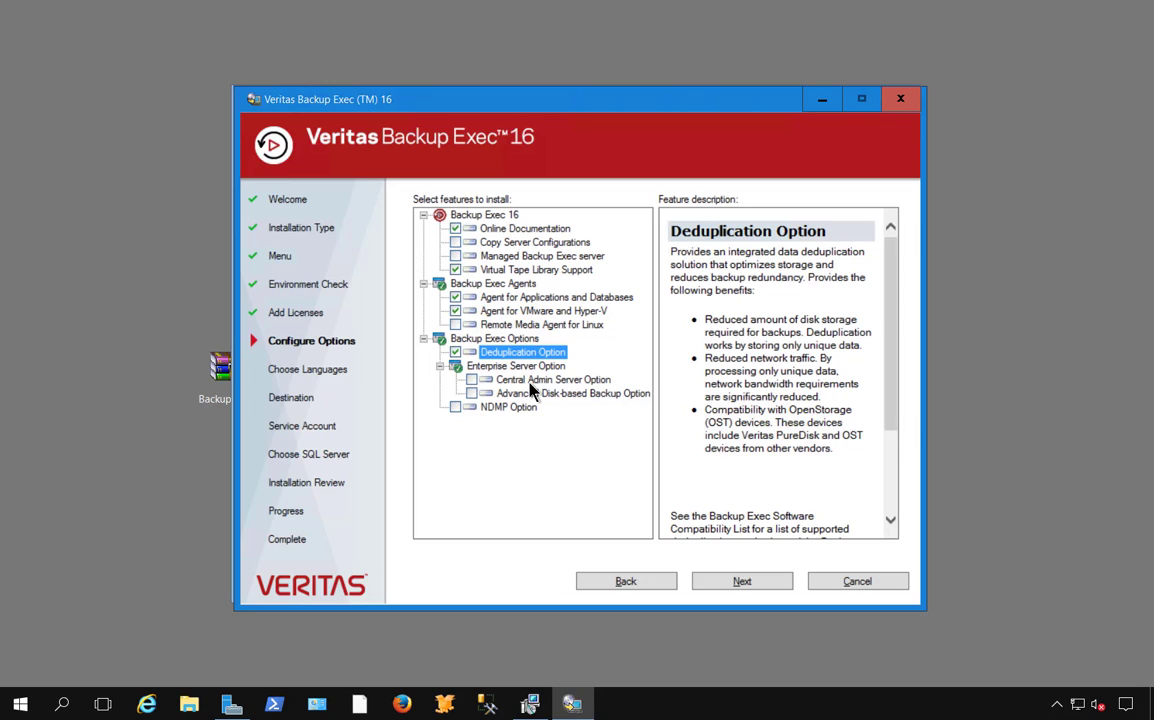
pyautogui.moveTo(548, 410)
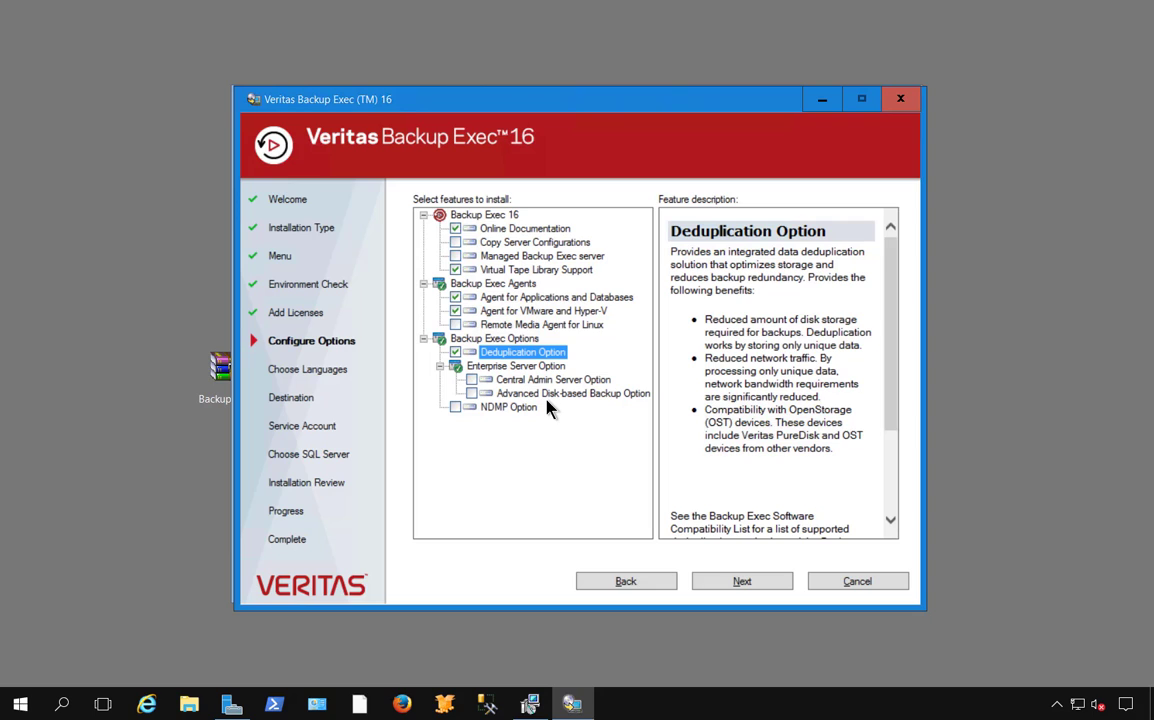
# Add the Advanced Disk-based Backup Option, leave NDMP Option unticked, and continue to Choose Languages
pyautogui.click(572, 392)
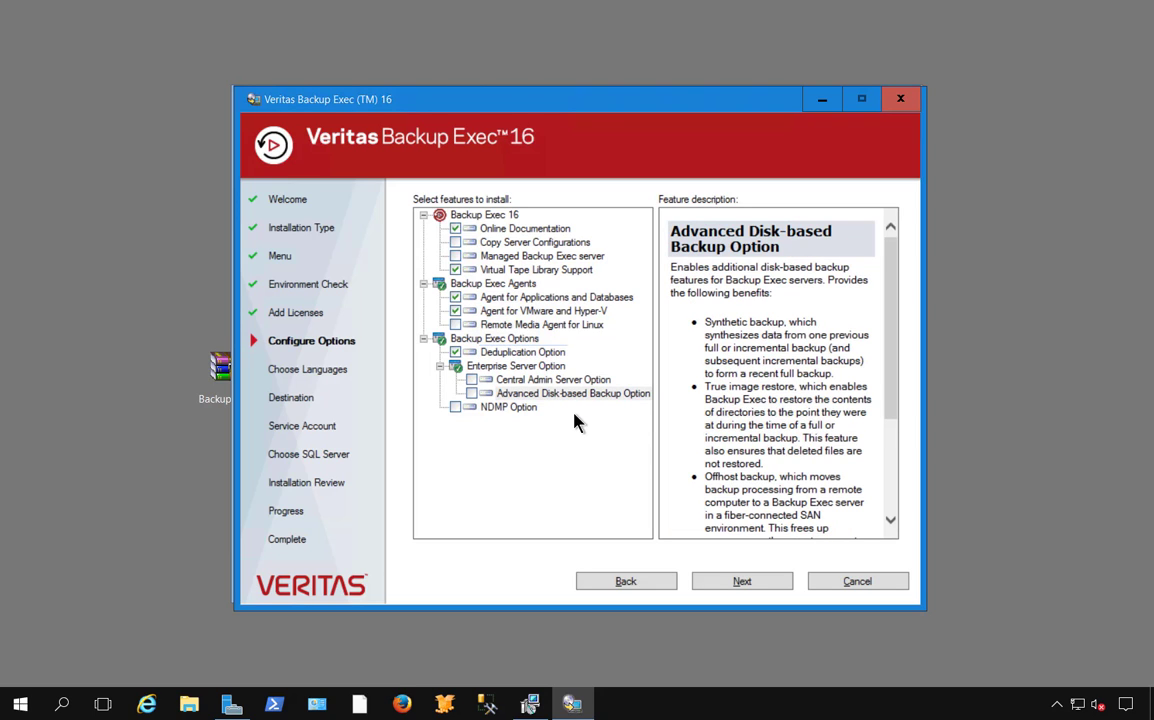
pyautogui.moveTo(568, 430)
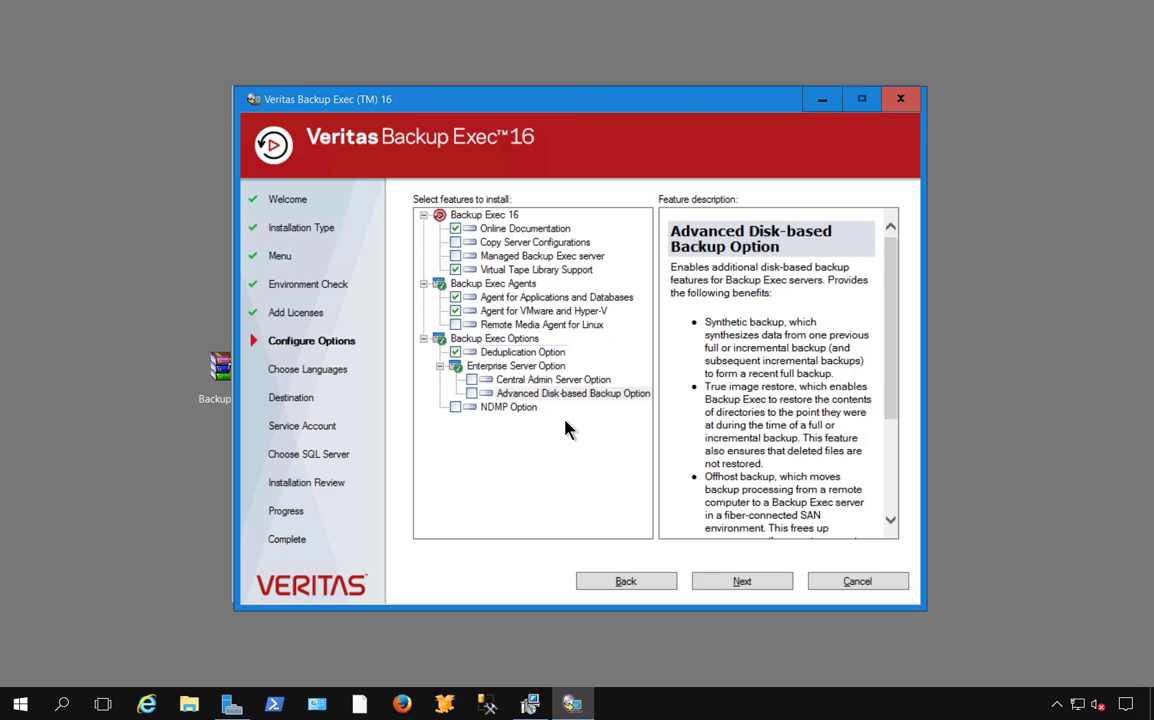
pyautogui.moveTo(478, 398)
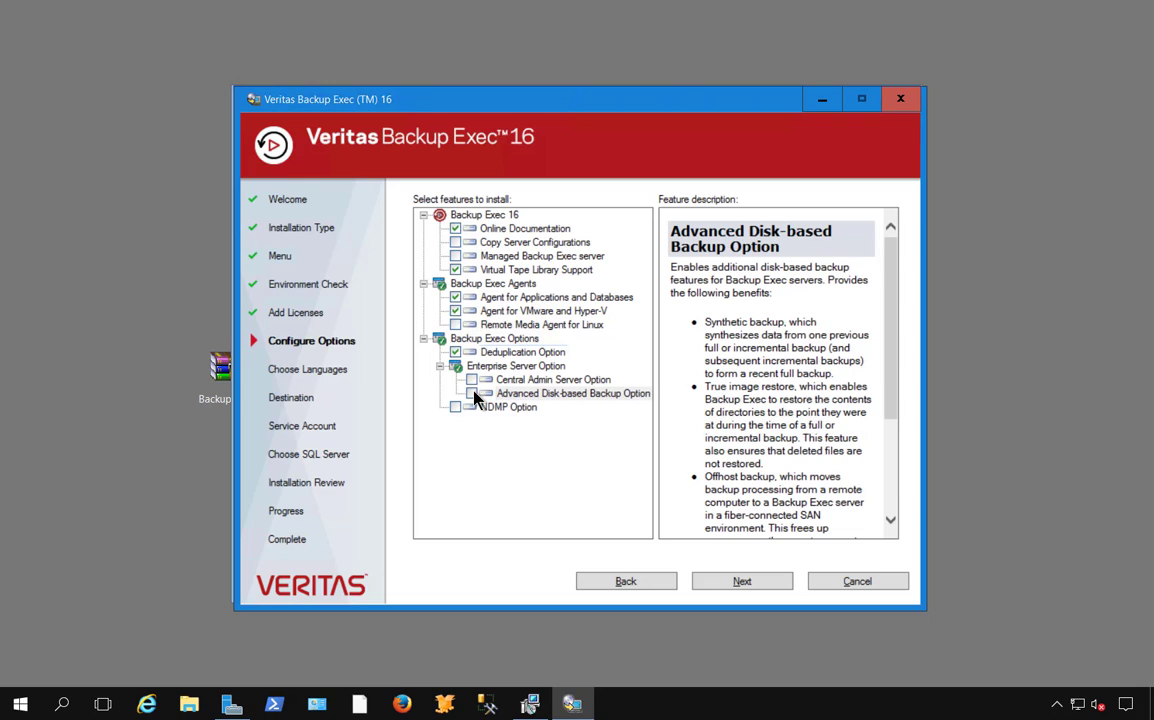
pyautogui.click(572, 392)
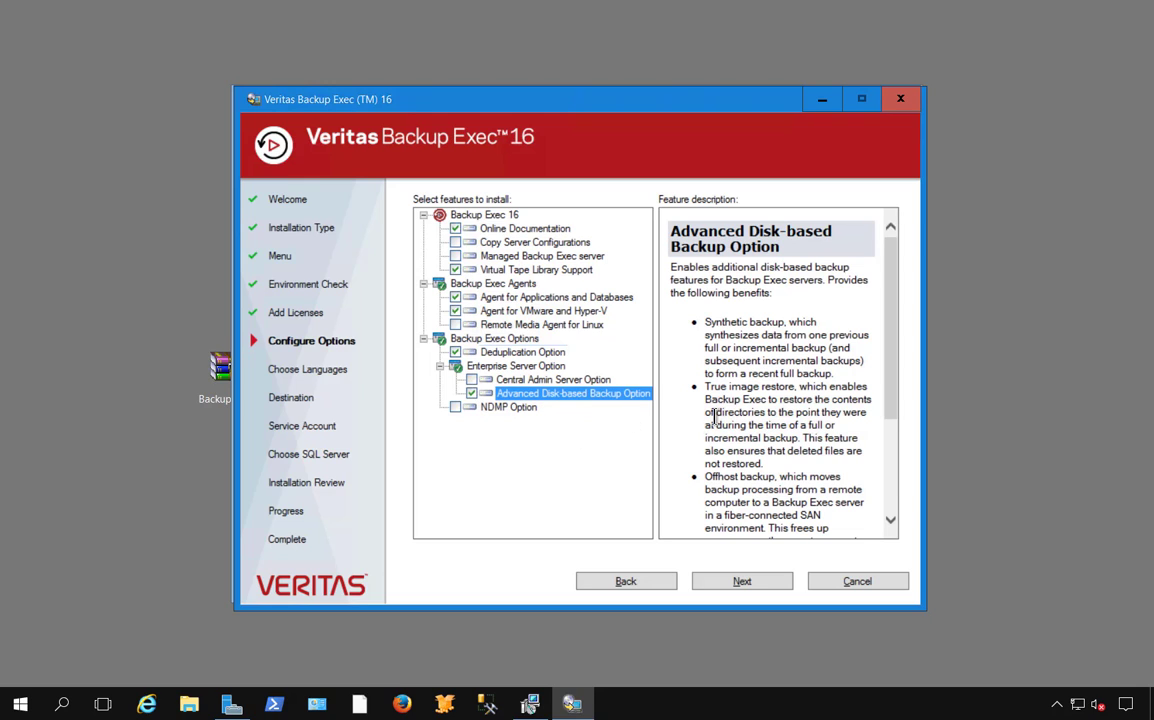
pyautogui.moveTo(744, 368)
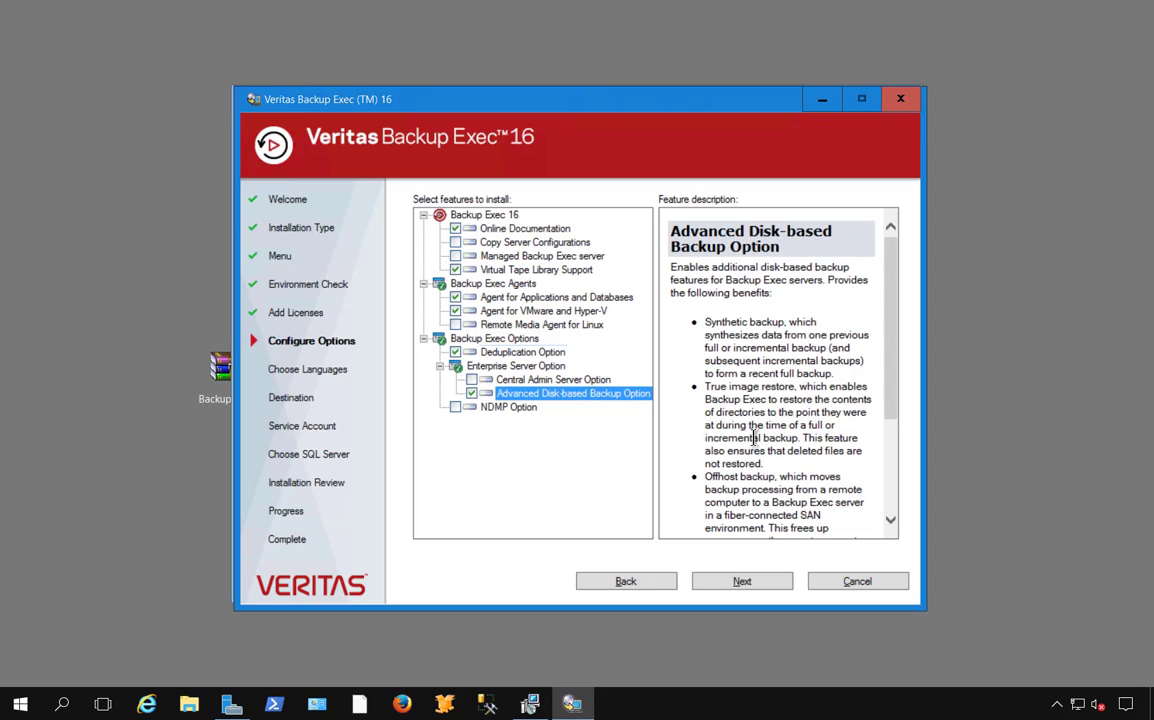
pyautogui.moveTo(758, 442)
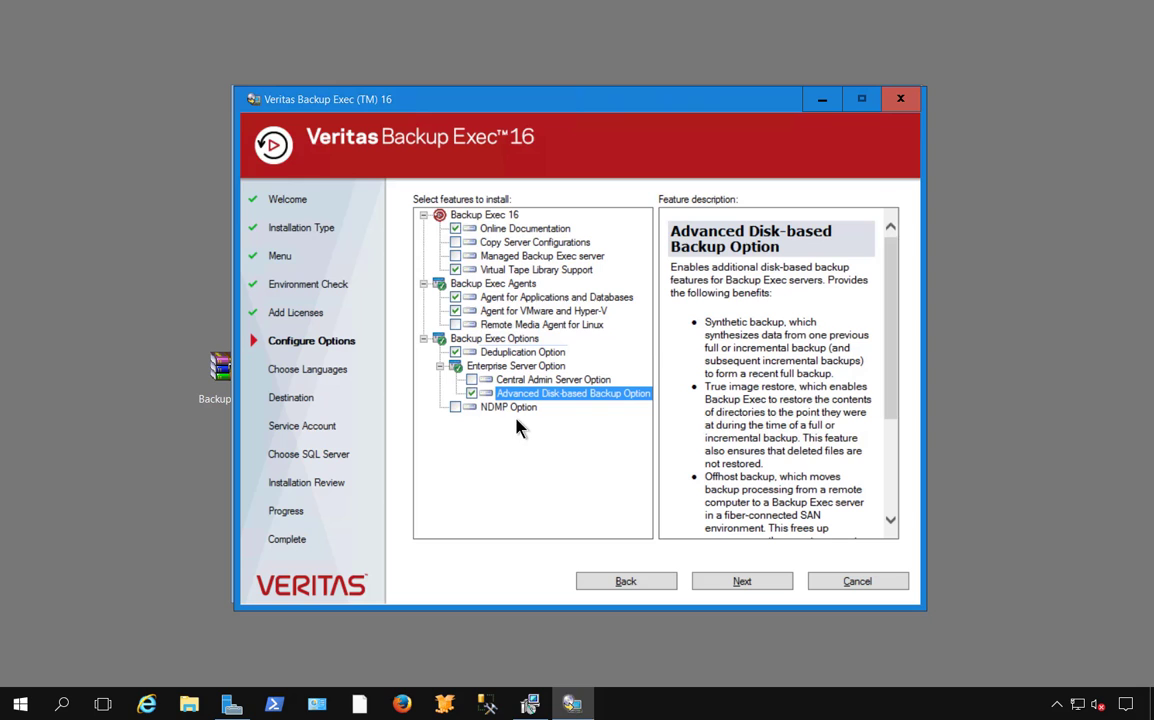
pyautogui.moveTo(890, 480)
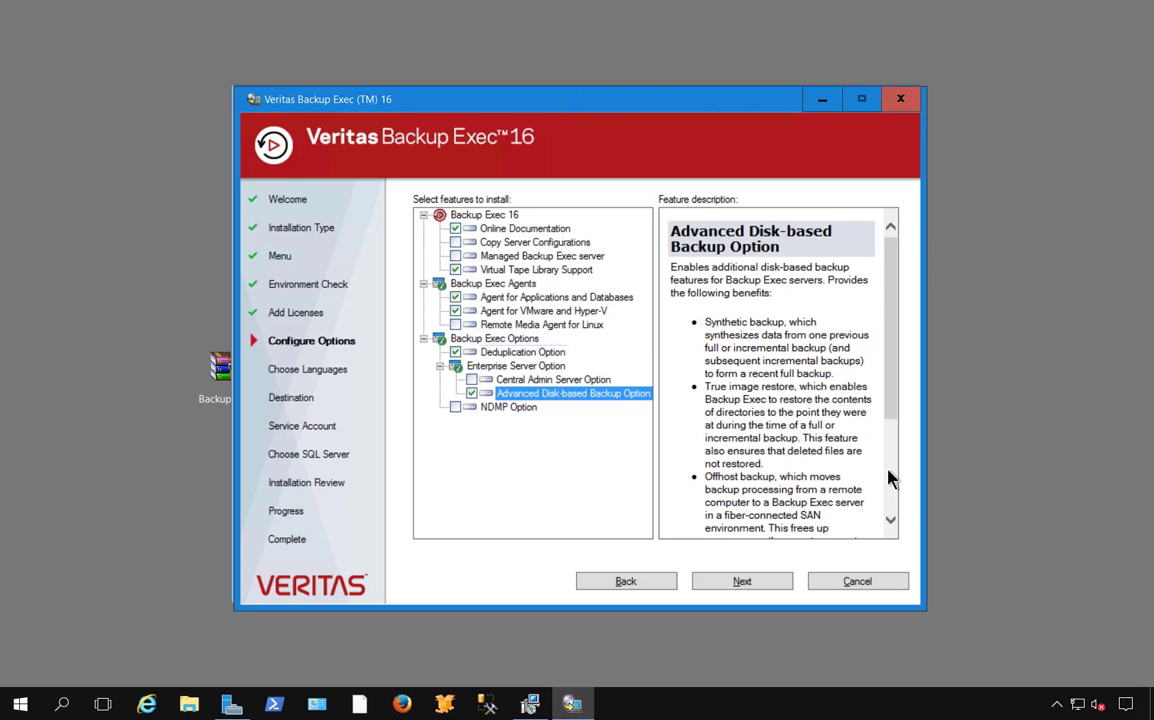
pyautogui.scroll(-3)
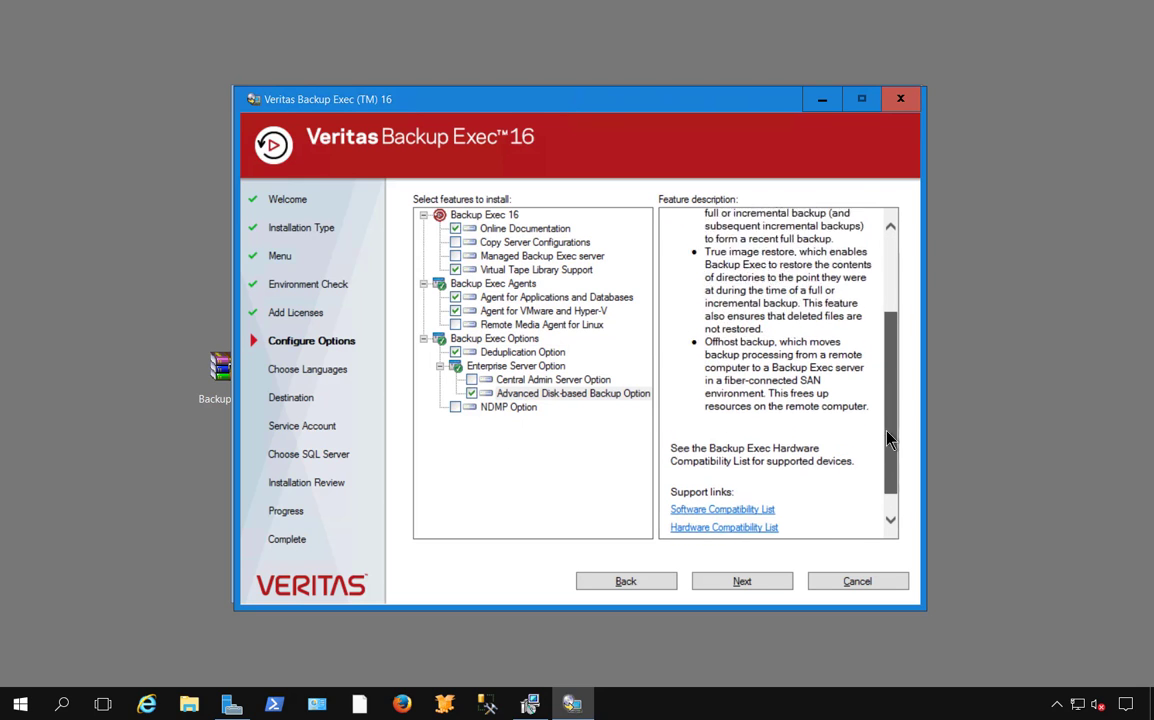
pyautogui.click(574, 392)
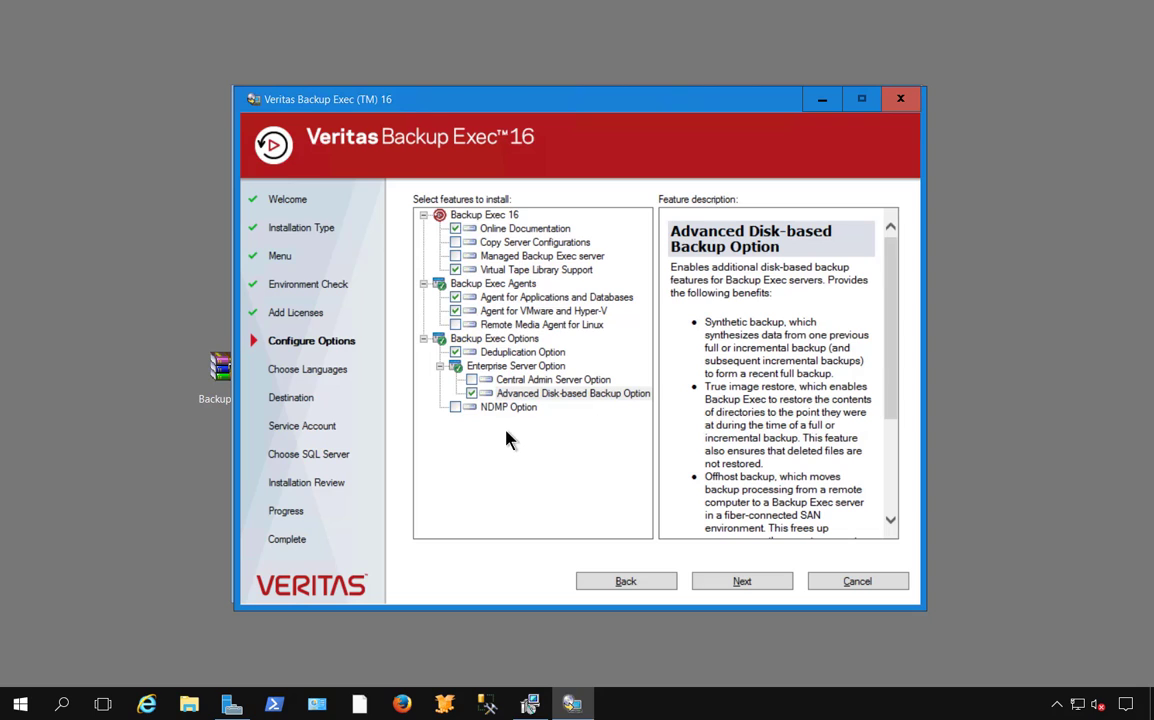
pyautogui.click(508, 408)
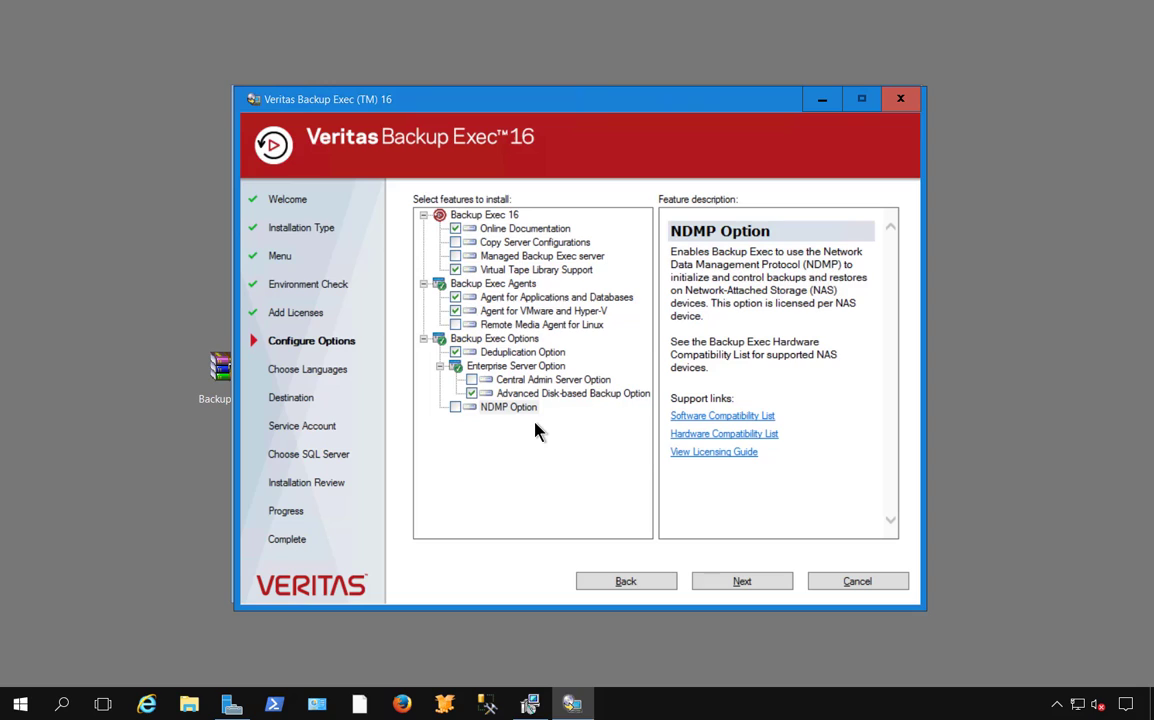
pyautogui.moveTo(532, 440)
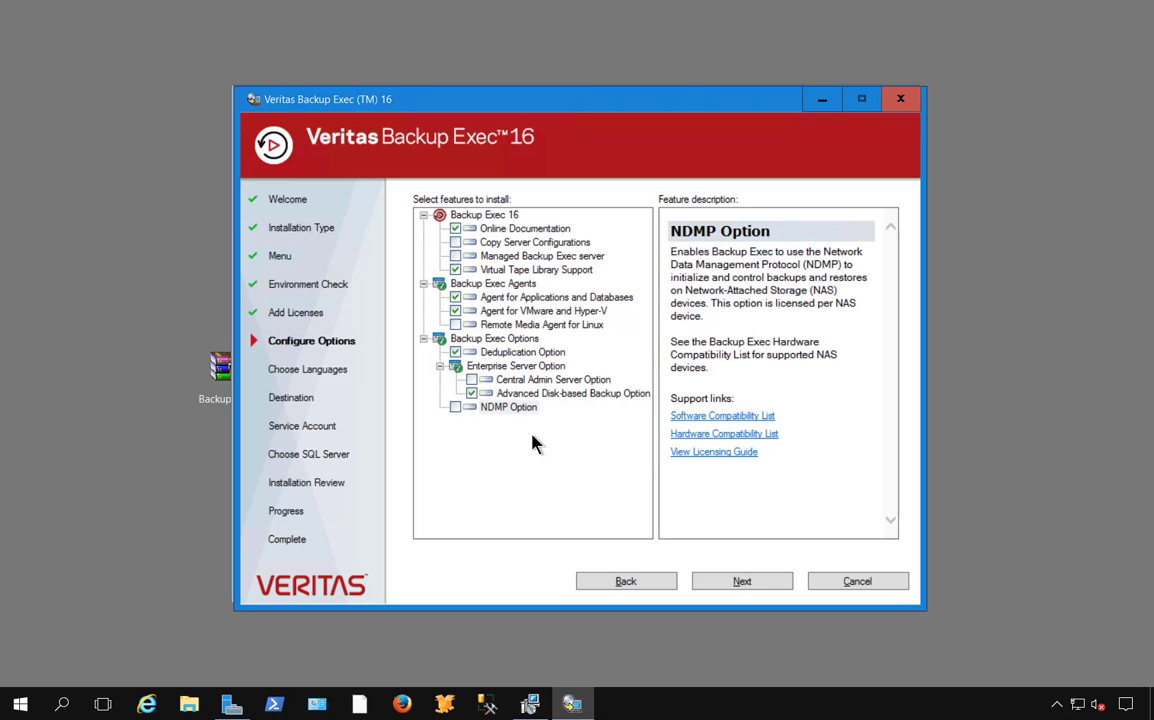
pyautogui.moveTo(530, 418)
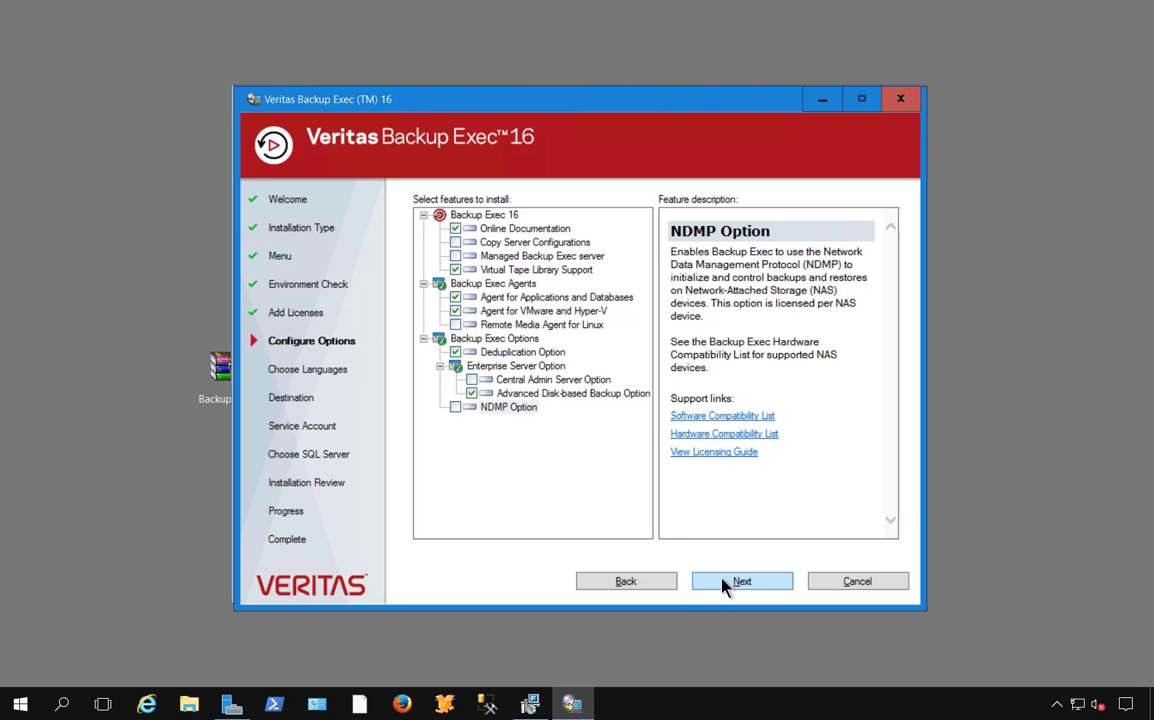
pyautogui.click(742, 580)
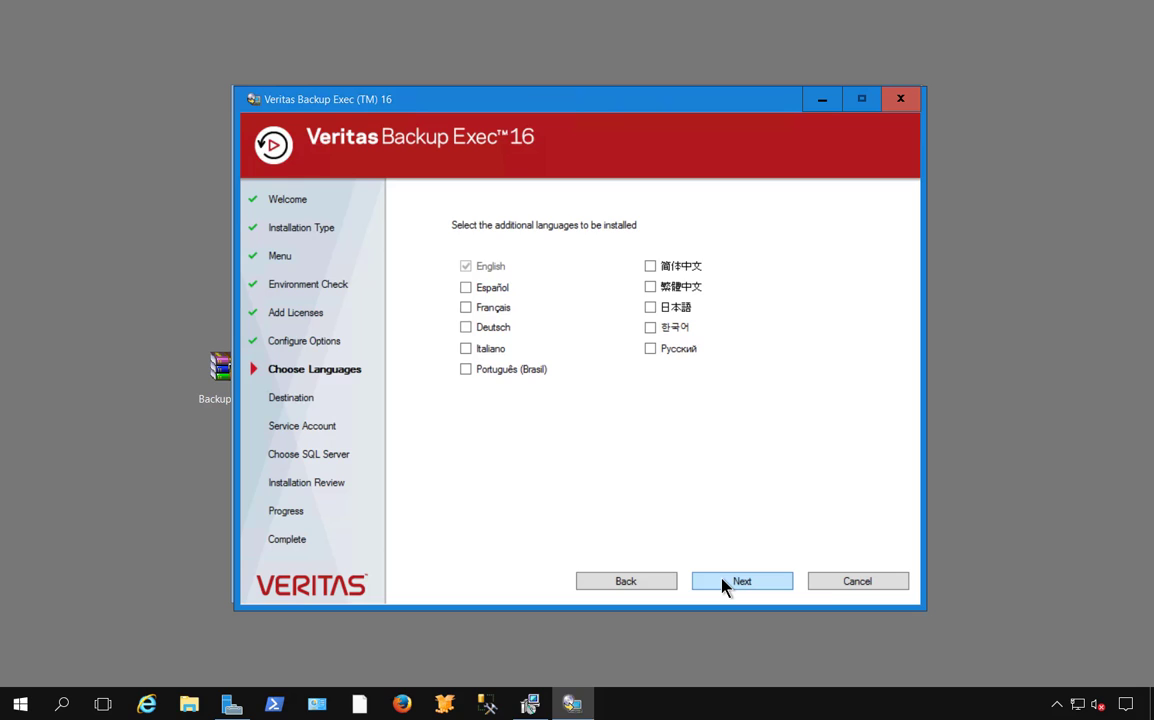
# Keep default languages and install to C:\Program Files\Veritas\Backup Exec\, reaching the service account page
pyautogui.click(742, 580)
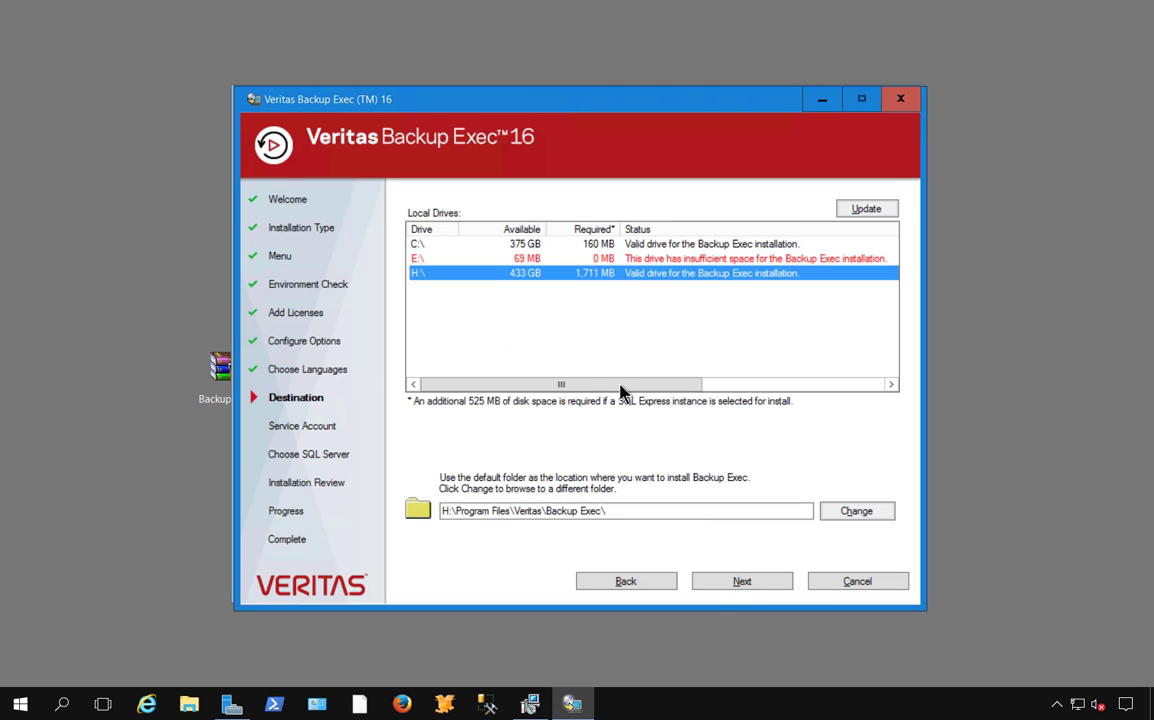
pyautogui.moveTo(518, 290)
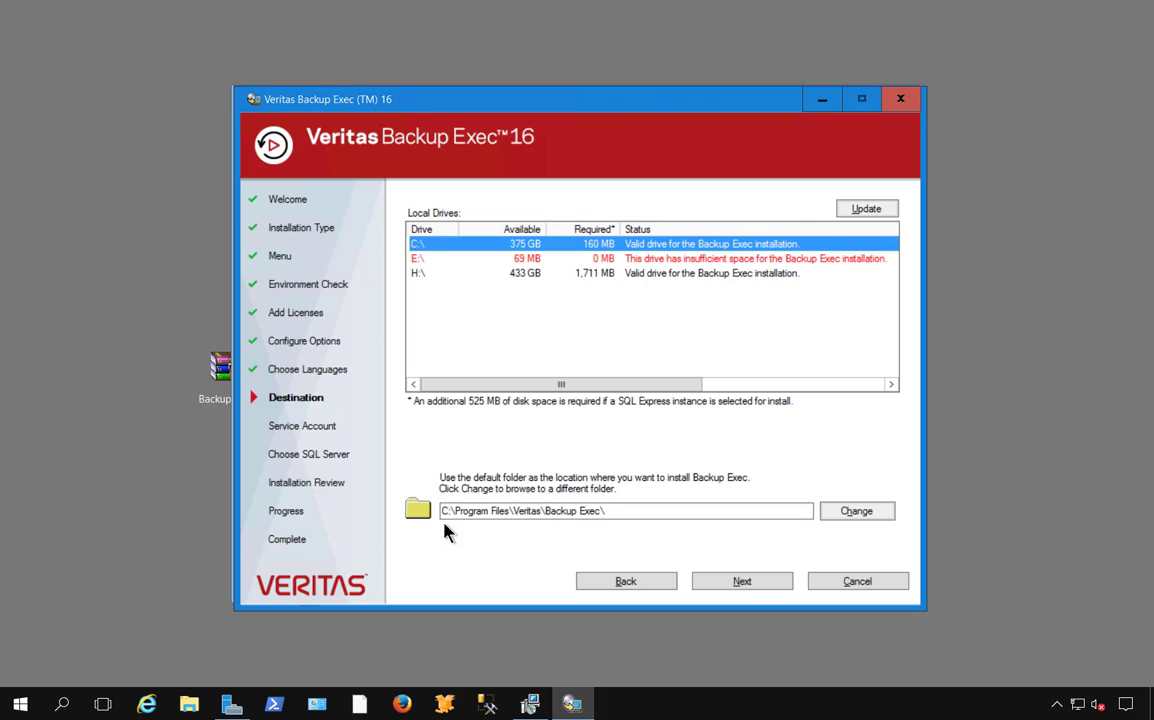
pyautogui.moveTo(712, 576)
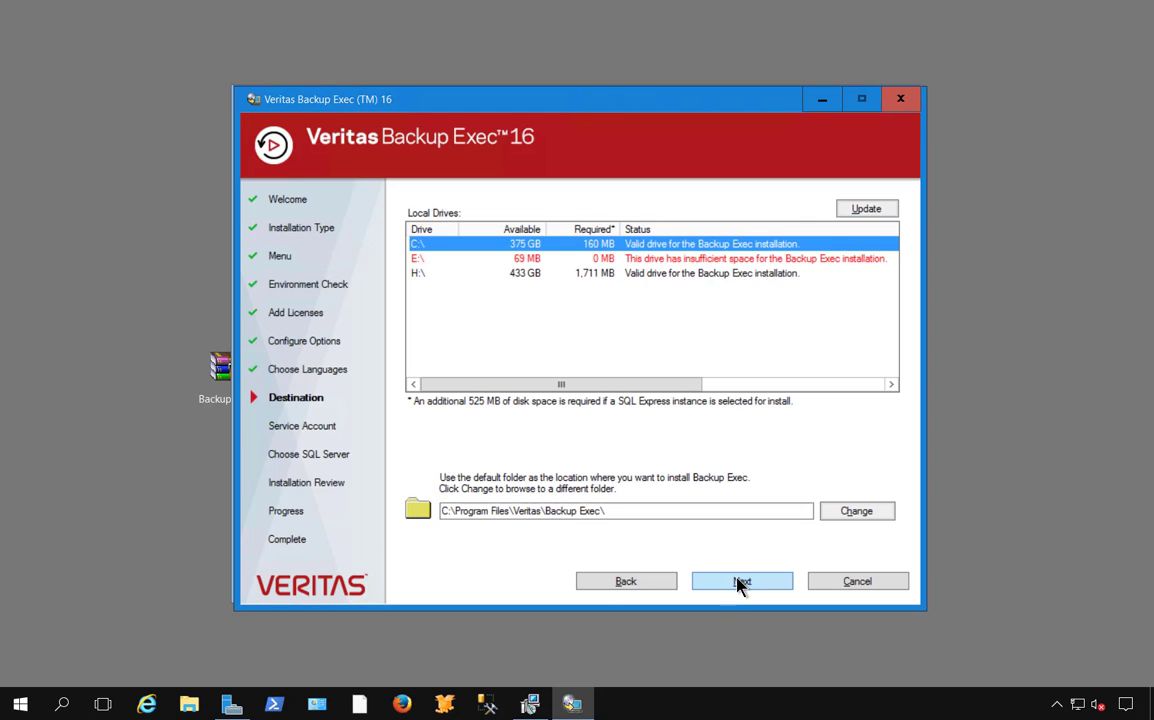
pyautogui.click(742, 580)
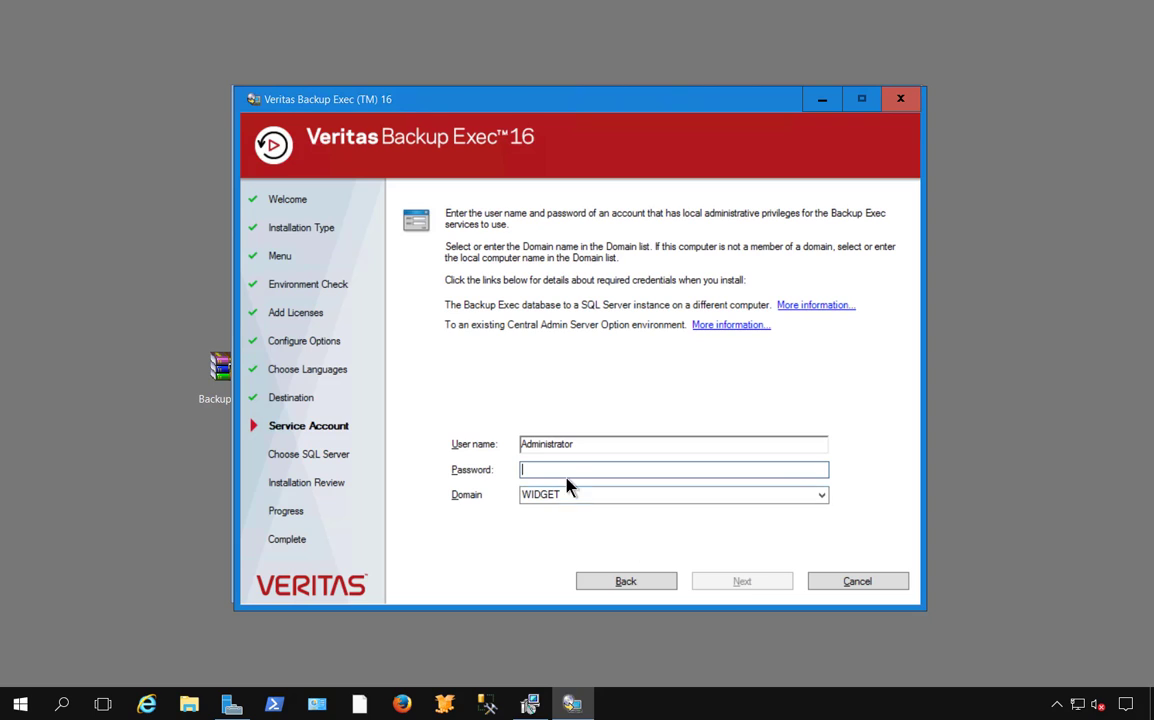
# Enter the WIDGET\Administrator password, accept the batch logon rights notice, and reach Choose SQL Server
pyautogui.write('••')
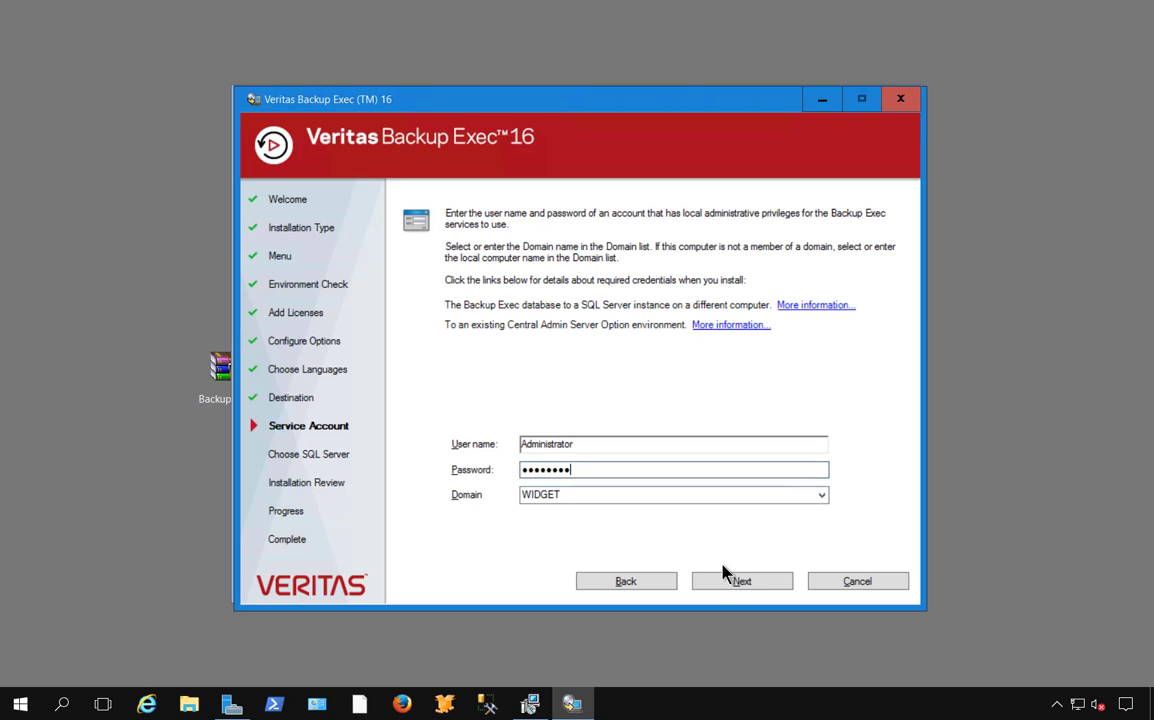
pyautogui.moveTo(724, 572)
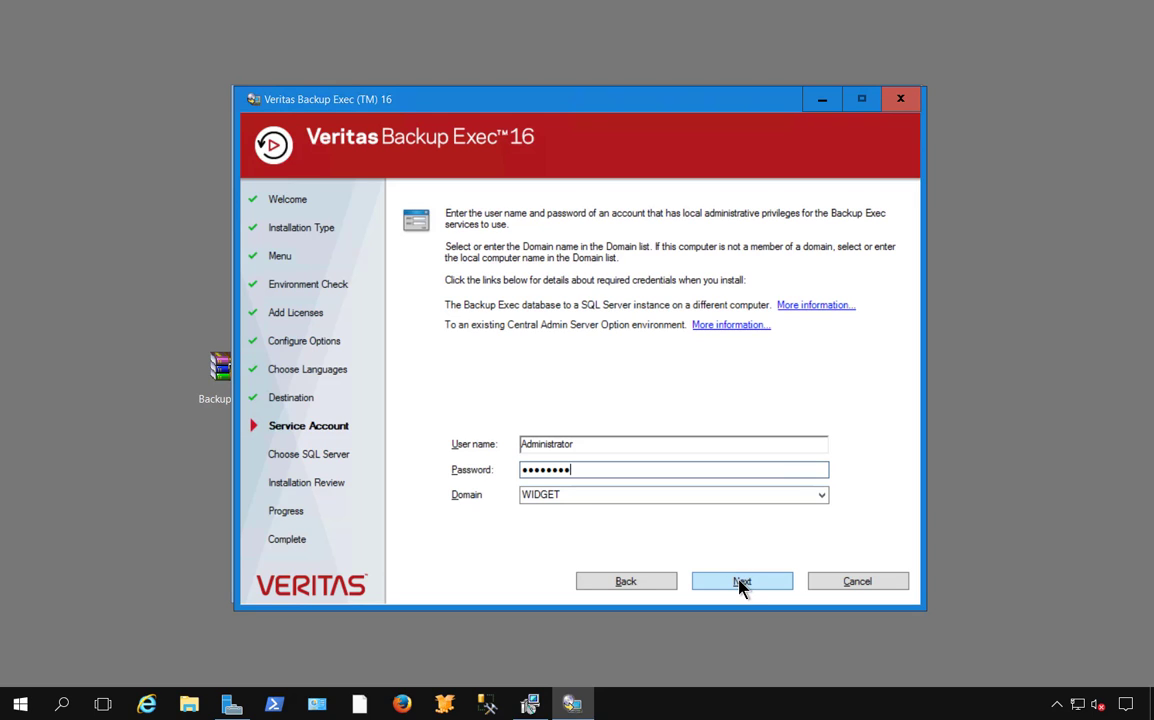
pyautogui.click(742, 580)
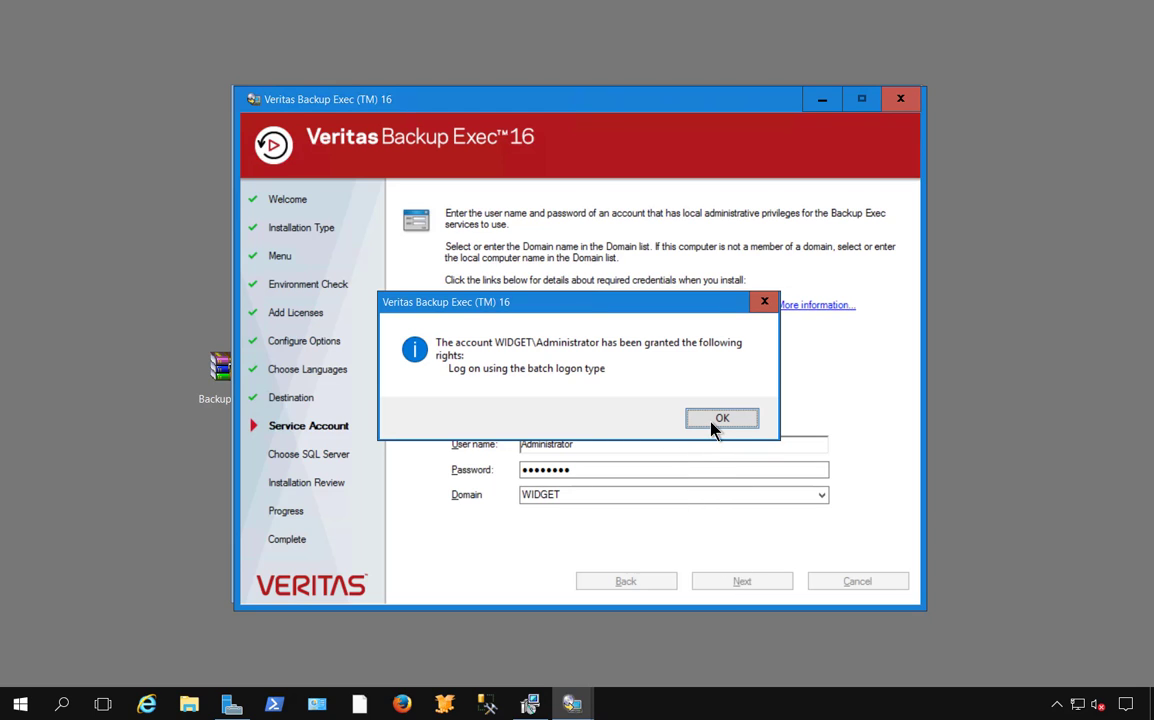
pyautogui.click(722, 418)
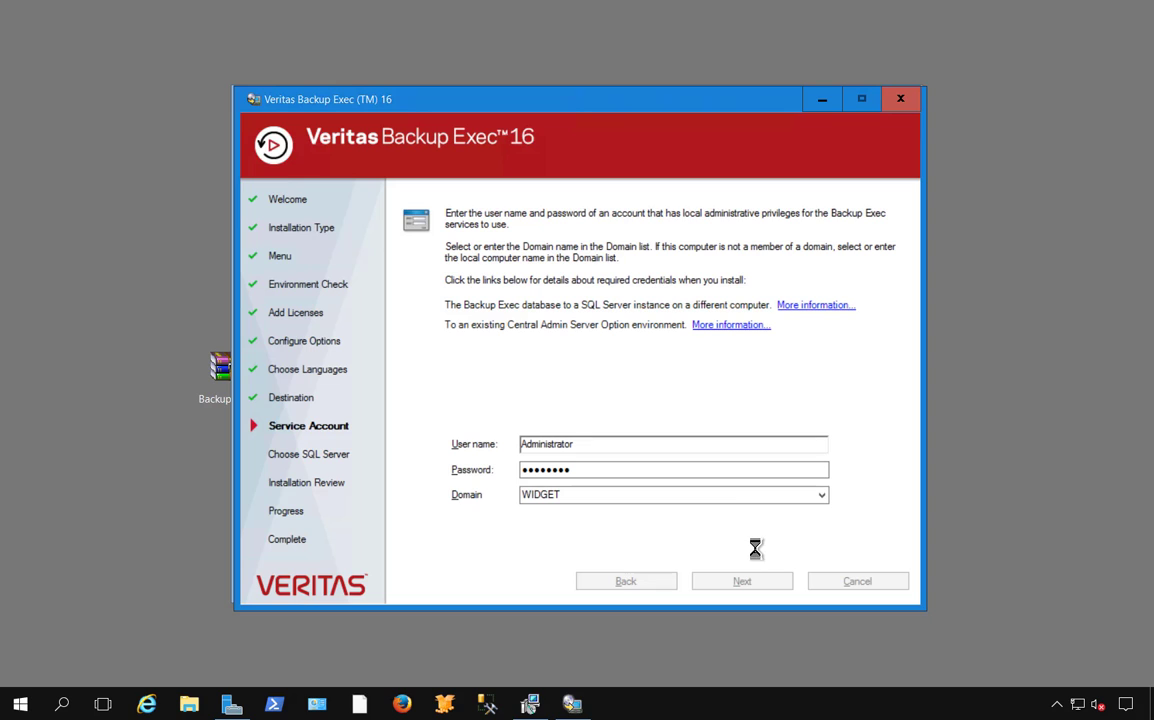
pyautogui.click(742, 580)
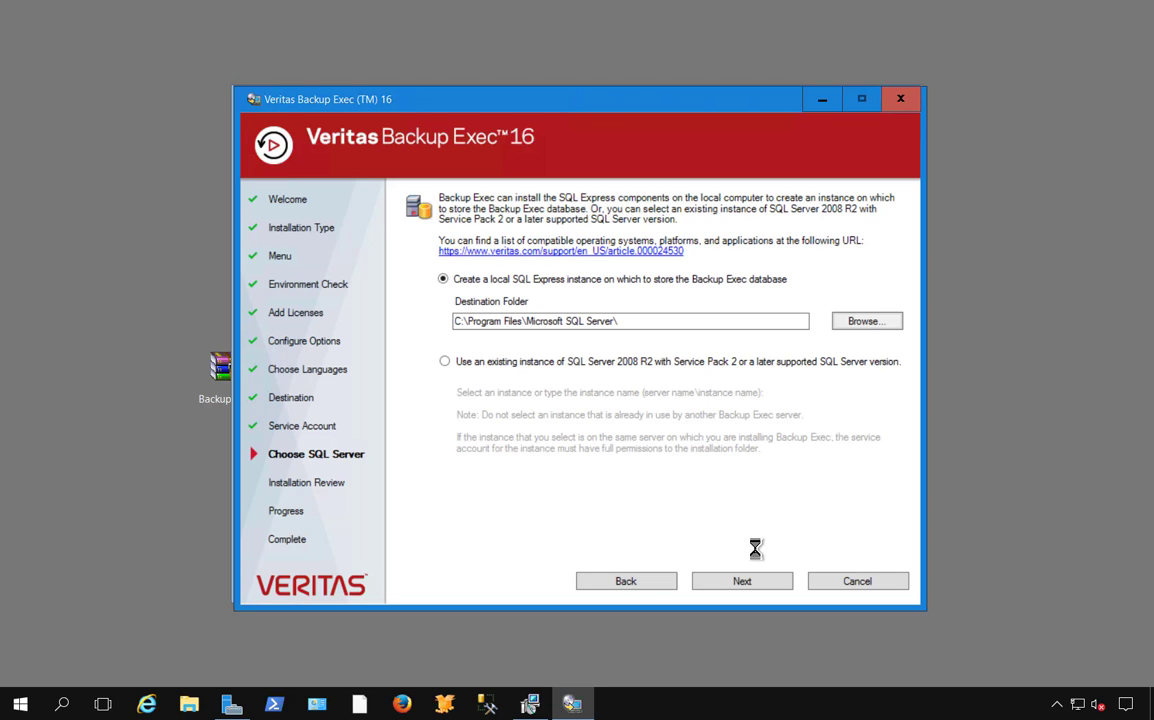
pyautogui.moveTo(738, 512)
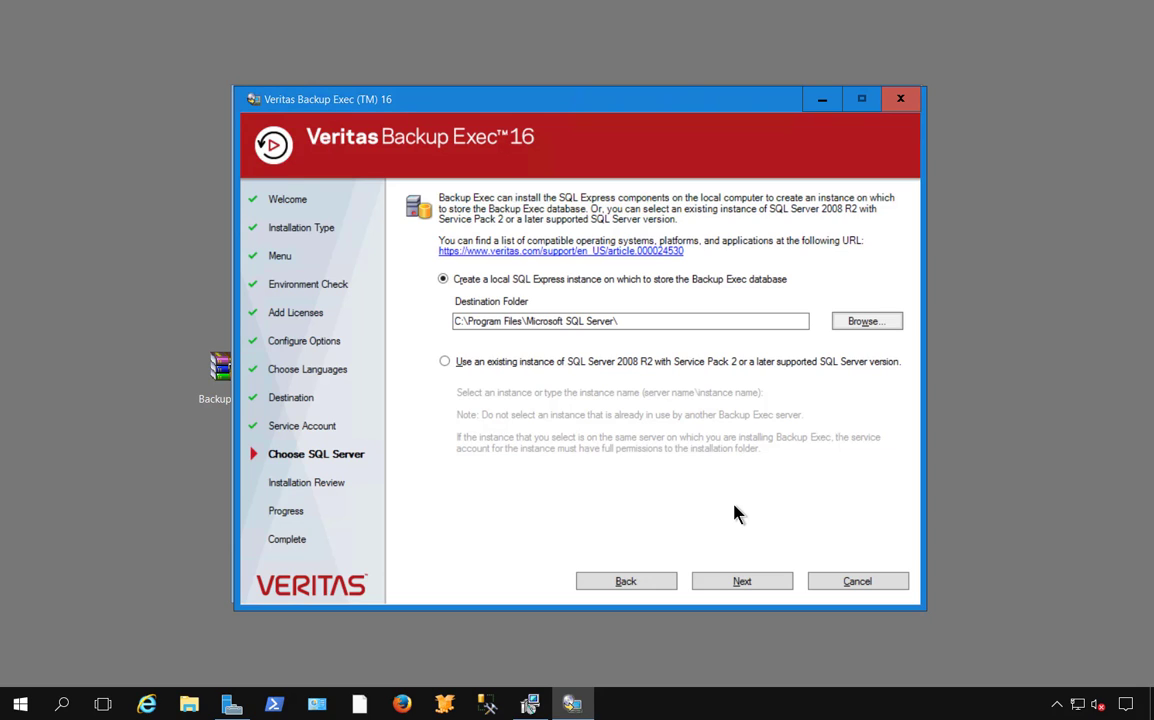
pyautogui.moveTo(460, 392)
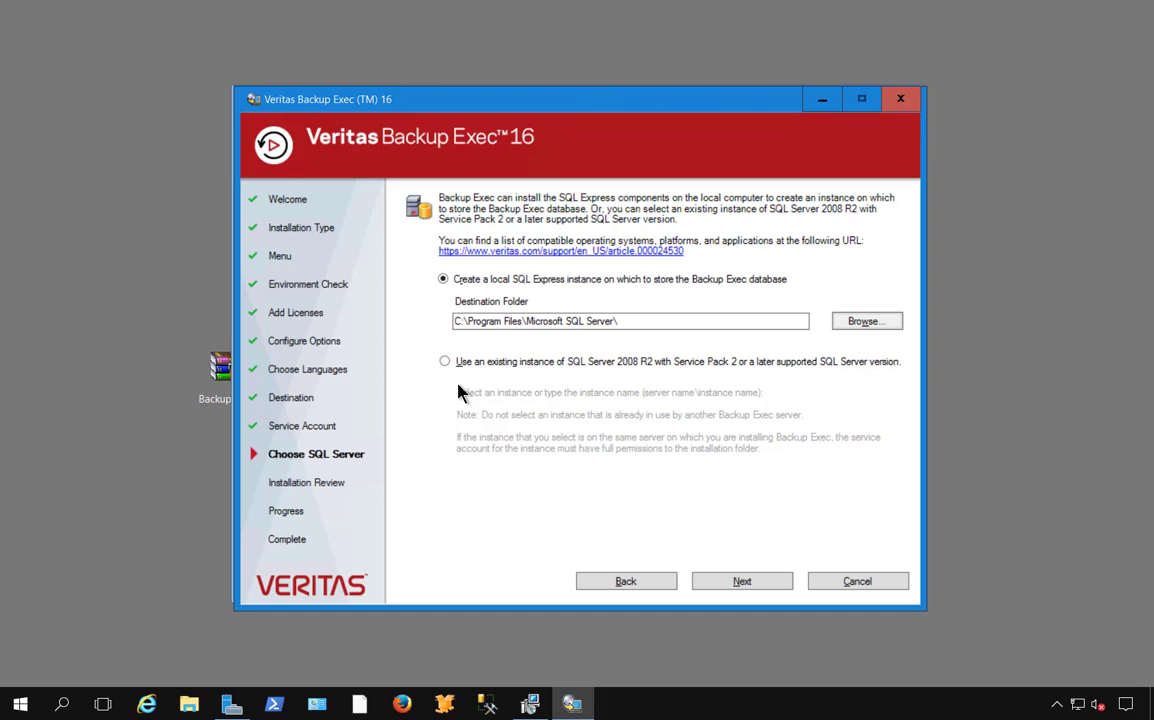
# Use the existing VMHOST2 SQL Server instance for the Backup Exec database and continue to the review
pyautogui.click(444, 360)
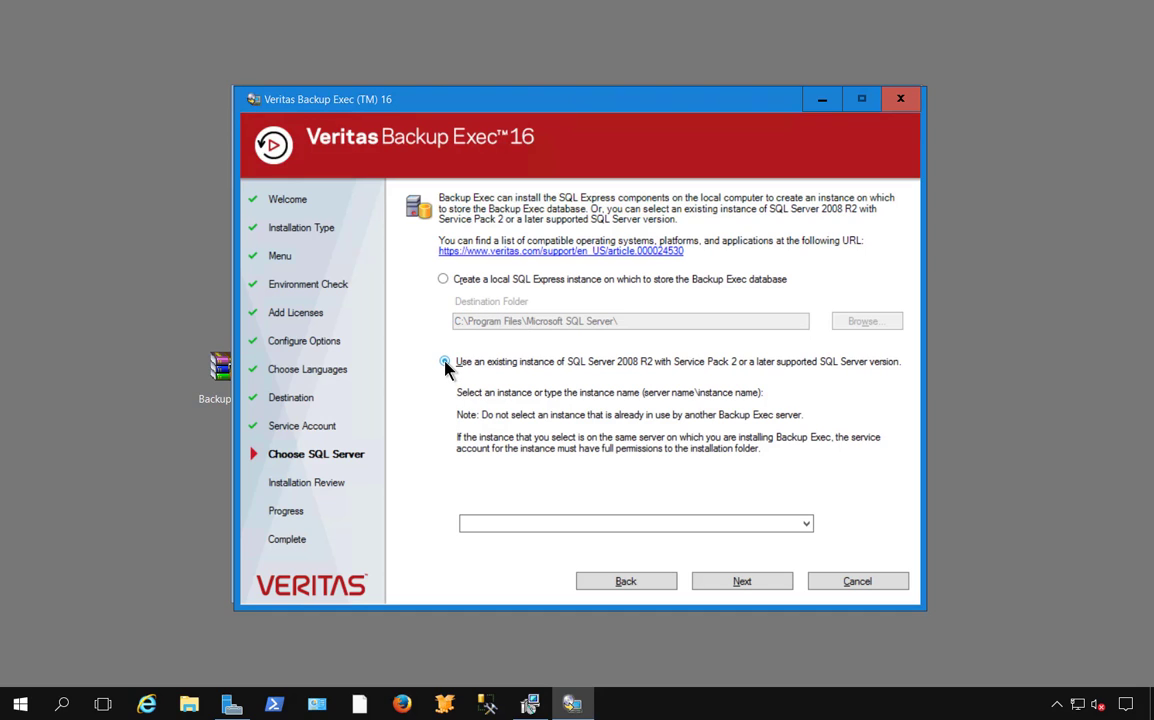
pyautogui.click(444, 360)
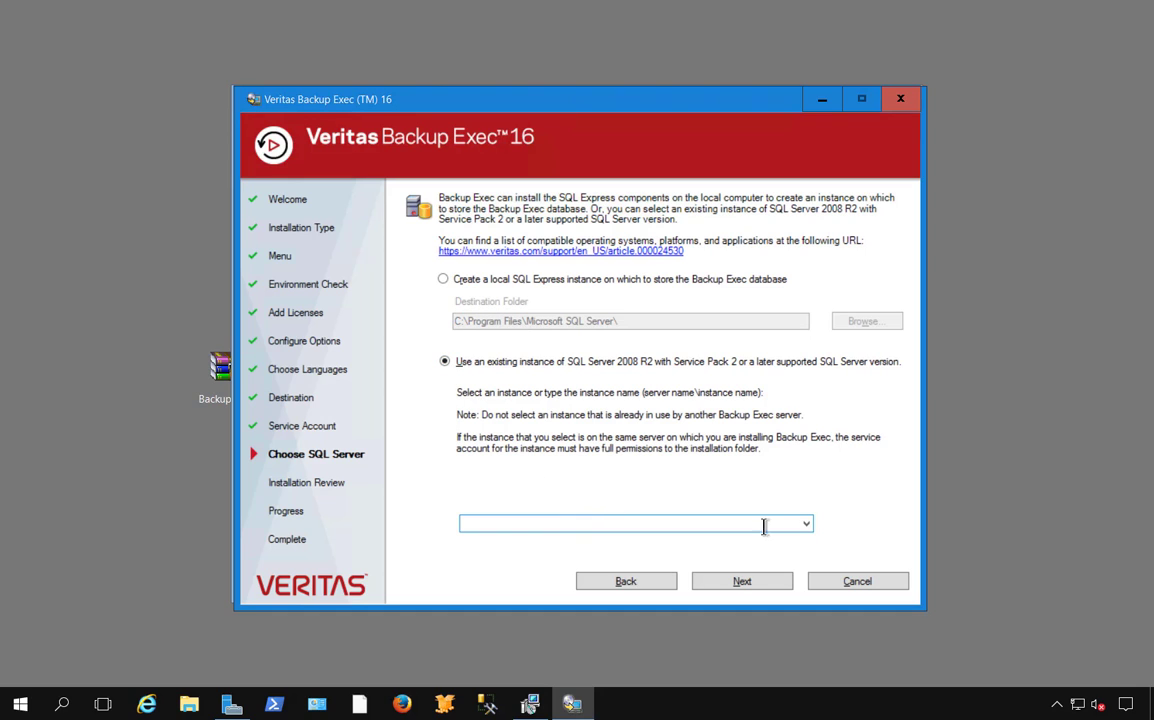
pyautogui.click(804, 524)
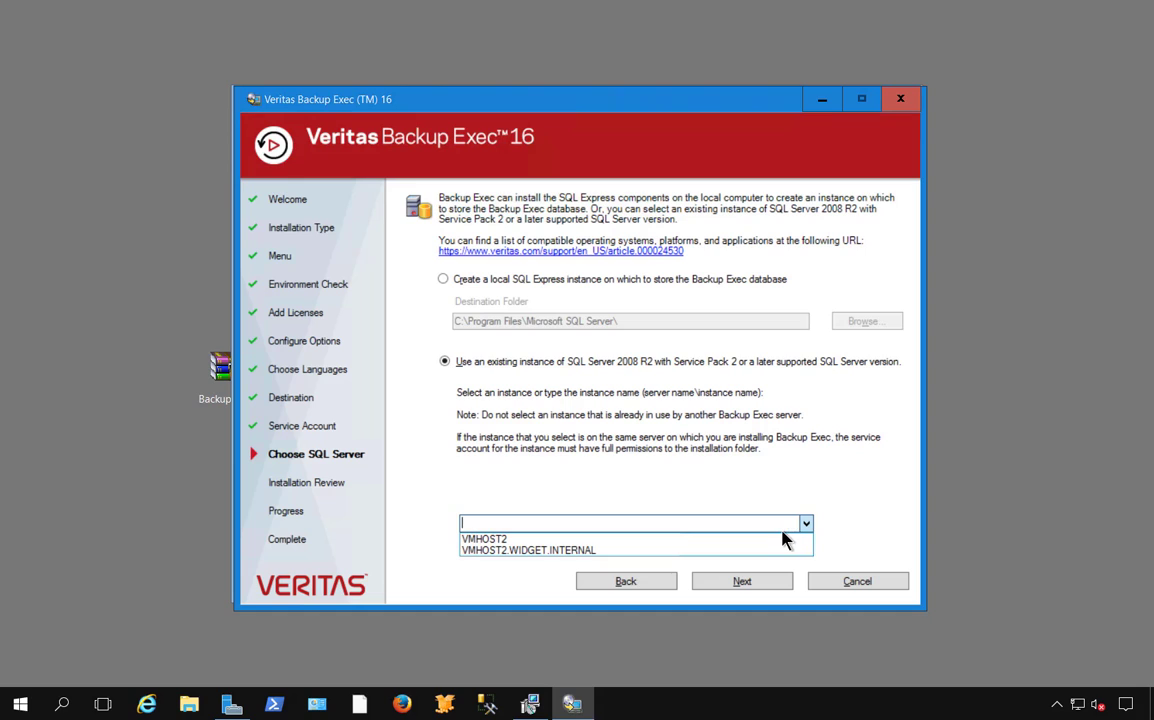
pyautogui.click(484, 540)
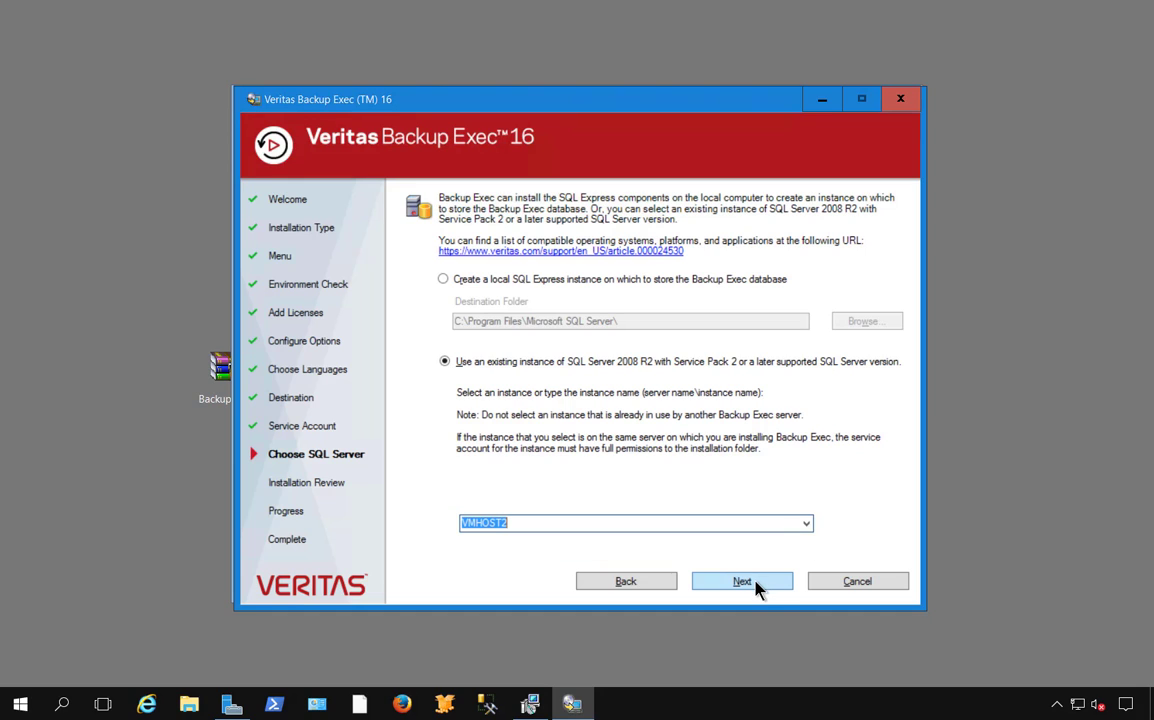
pyautogui.click(742, 580)
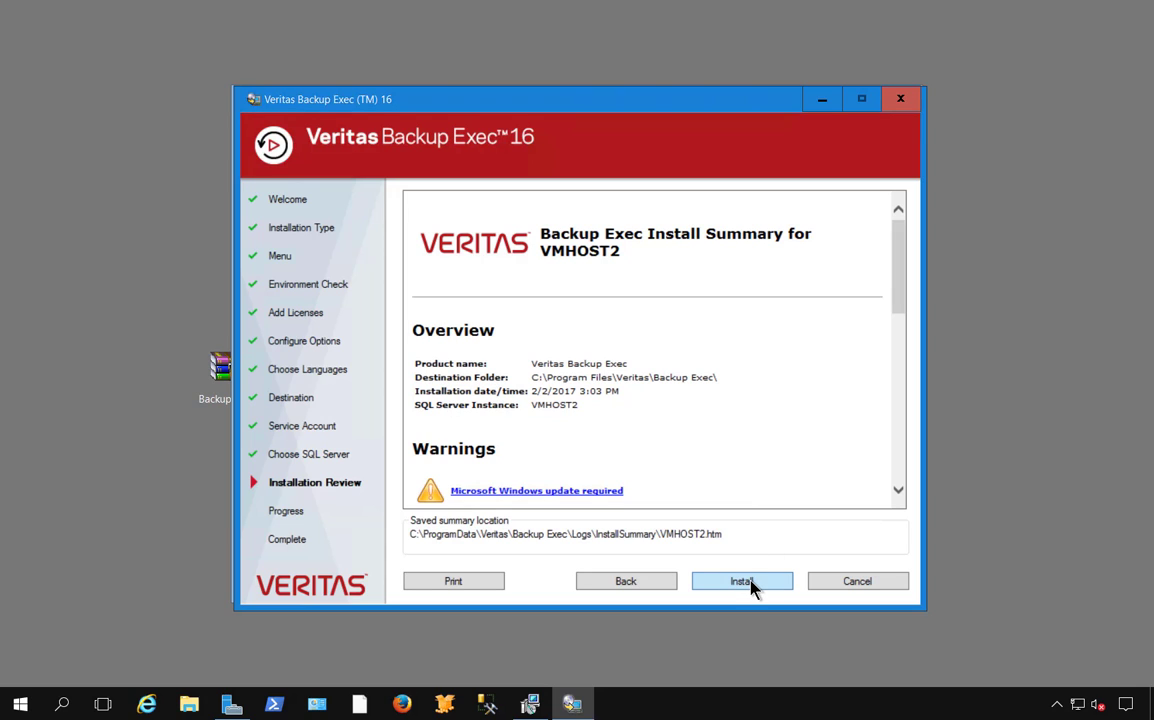
# Start the installation from the review page and let it run to successful completion
pyautogui.click(742, 580)
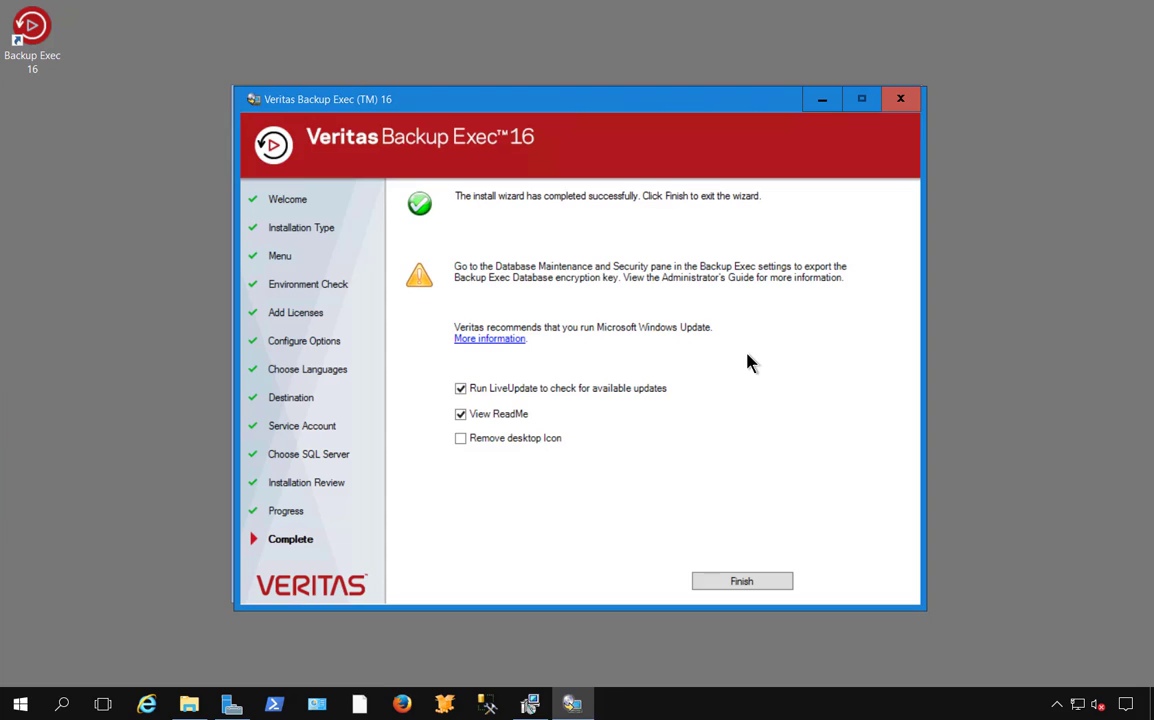
pyautogui.moveTo(752, 372)
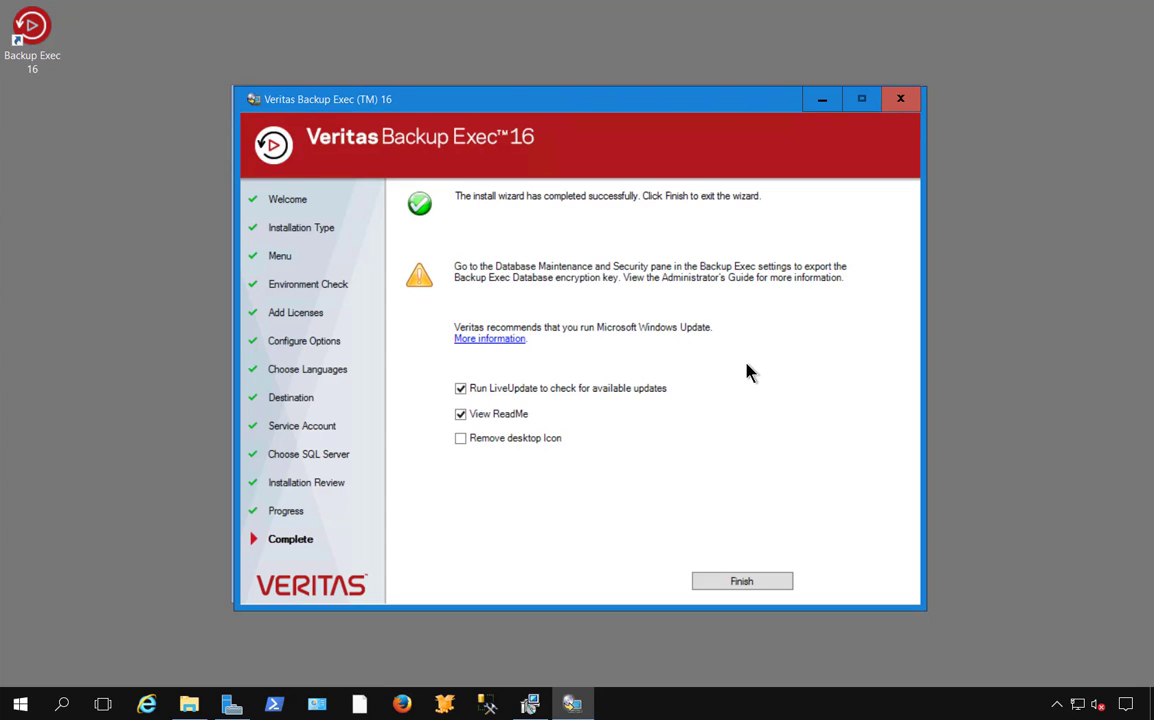
pyautogui.moveTo(604, 280)
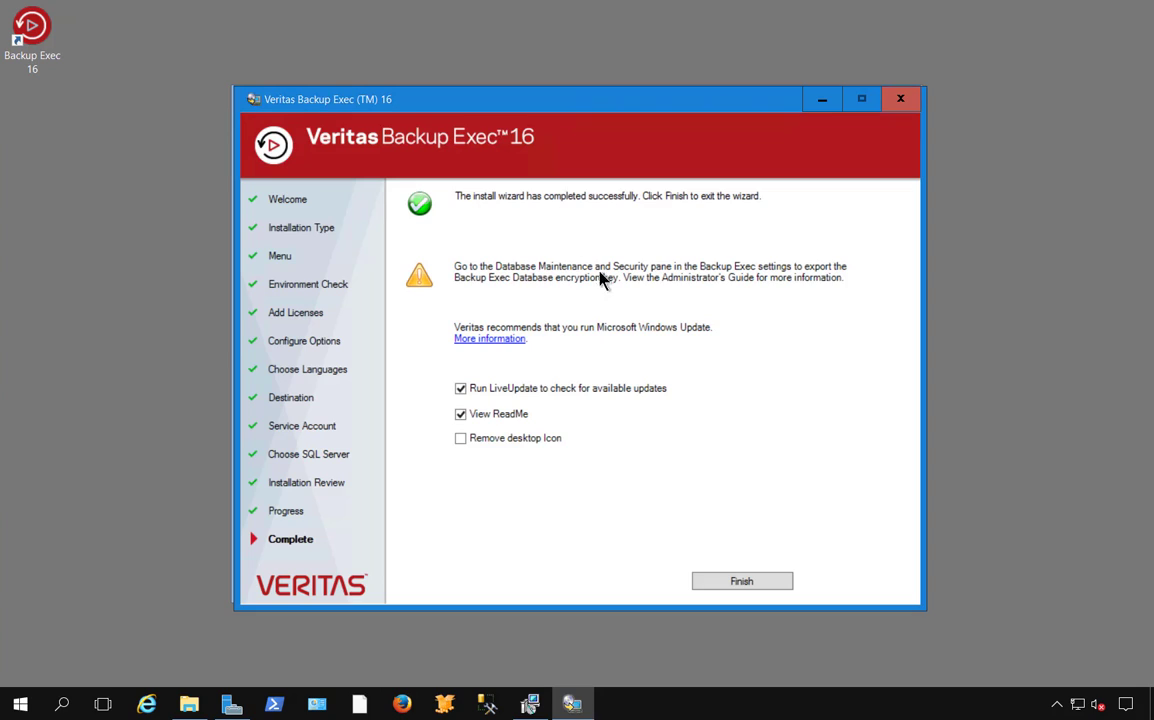
pyautogui.moveTo(674, 300)
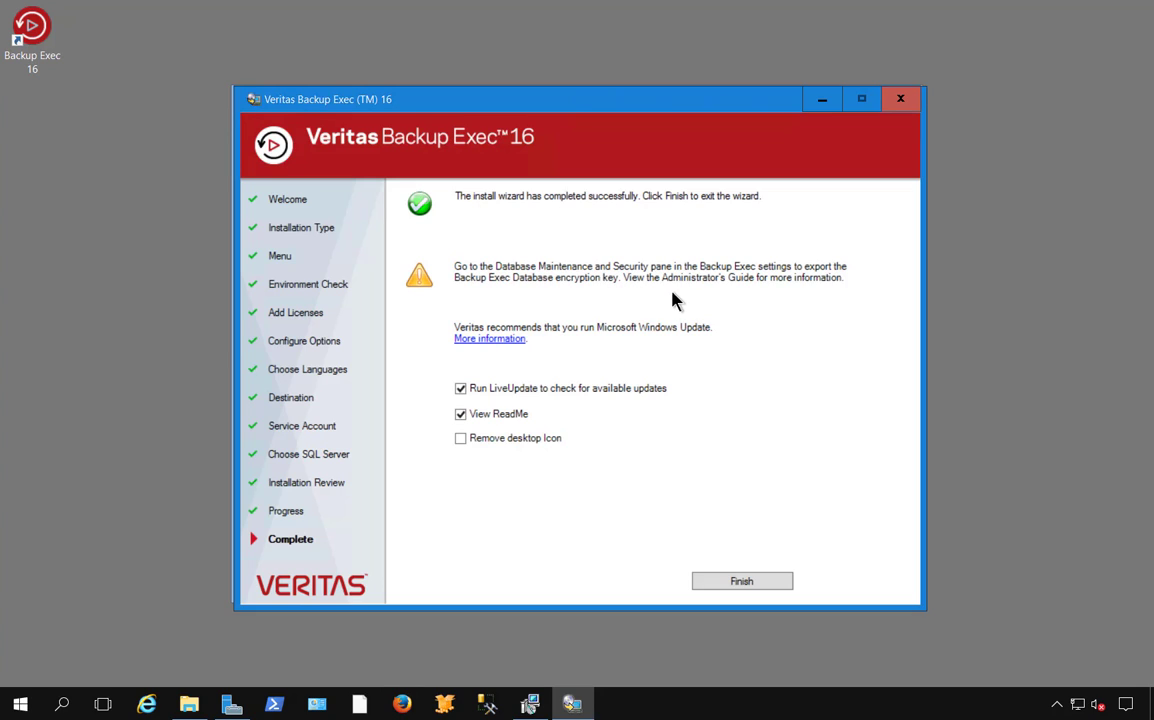
pyautogui.moveTo(688, 304)
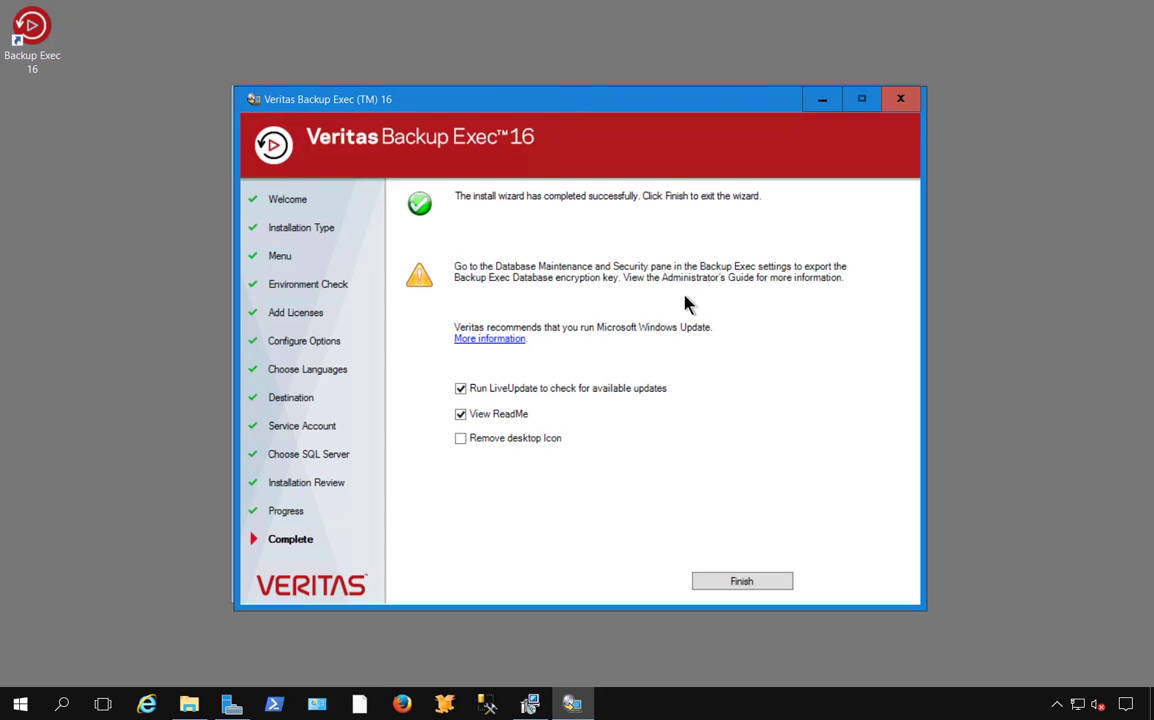
pyautogui.moveTo(692, 296)
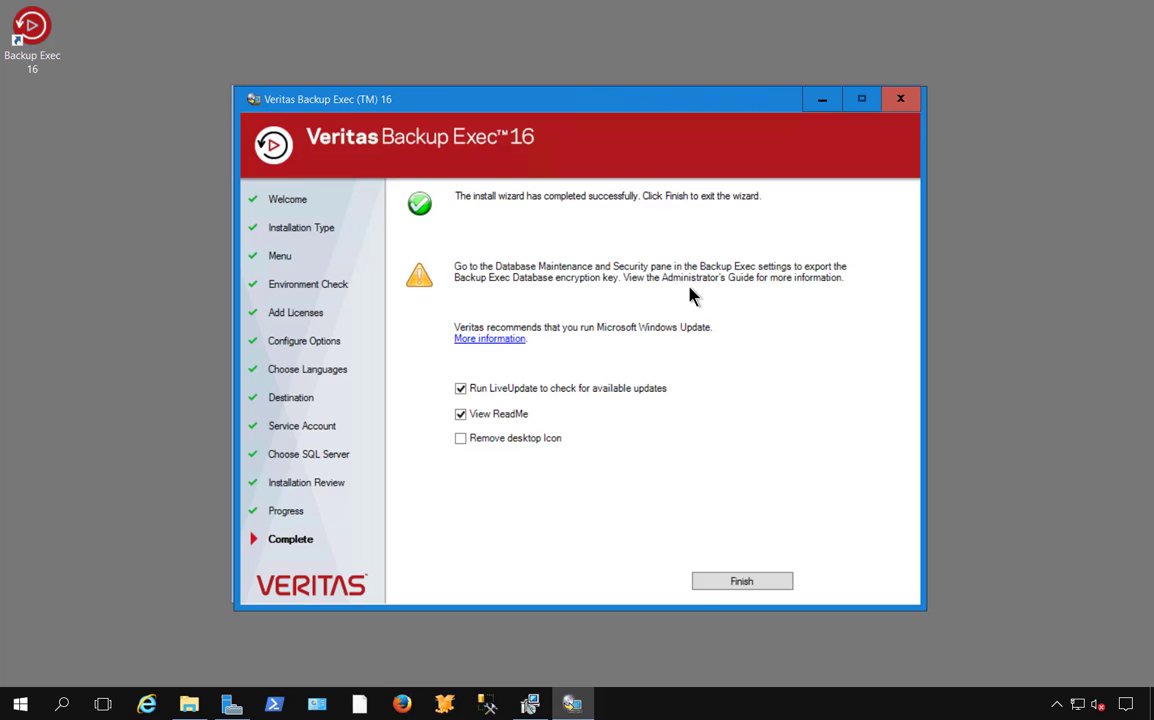
pyautogui.moveTo(704, 294)
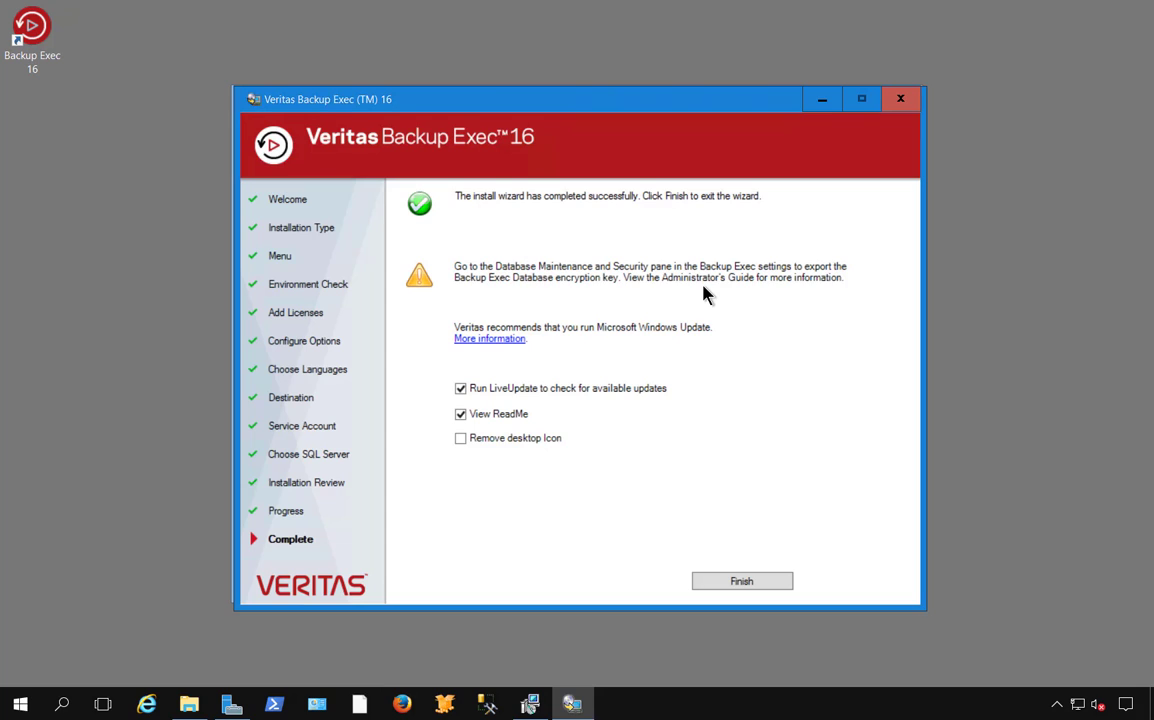
pyautogui.moveTo(660, 402)
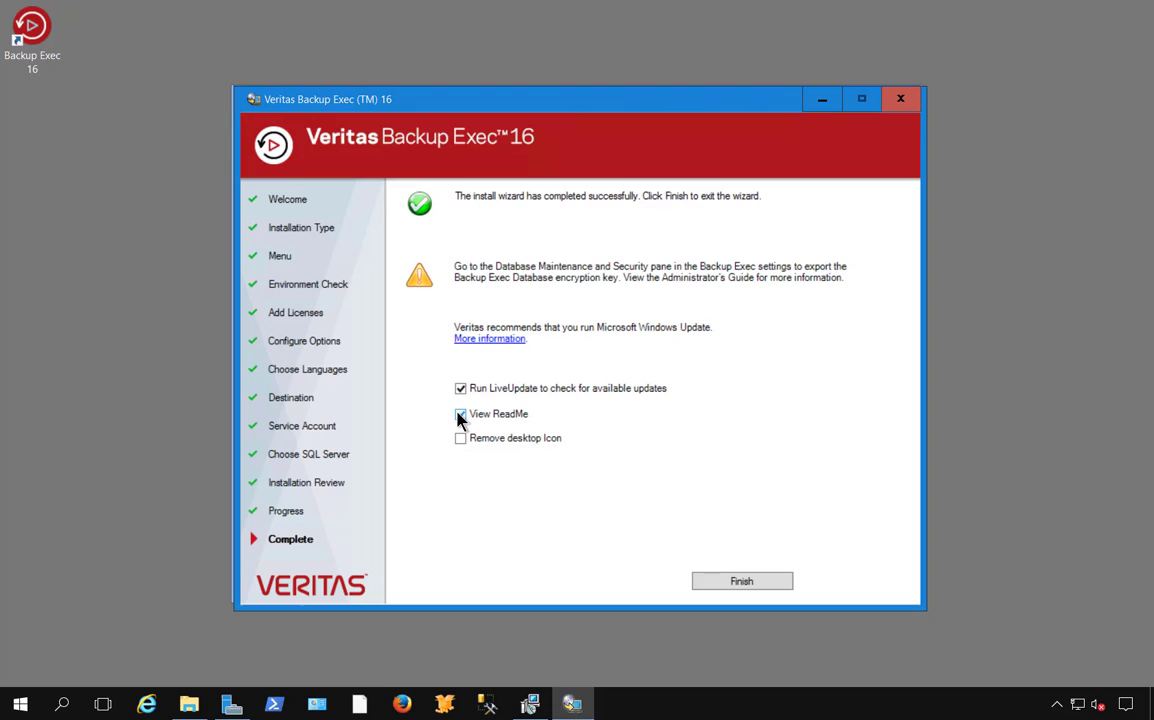
# Finish setup with View ReadMe unticked and the feedback survey skipped, launching LiveUpdate
pyautogui.click(460, 414)
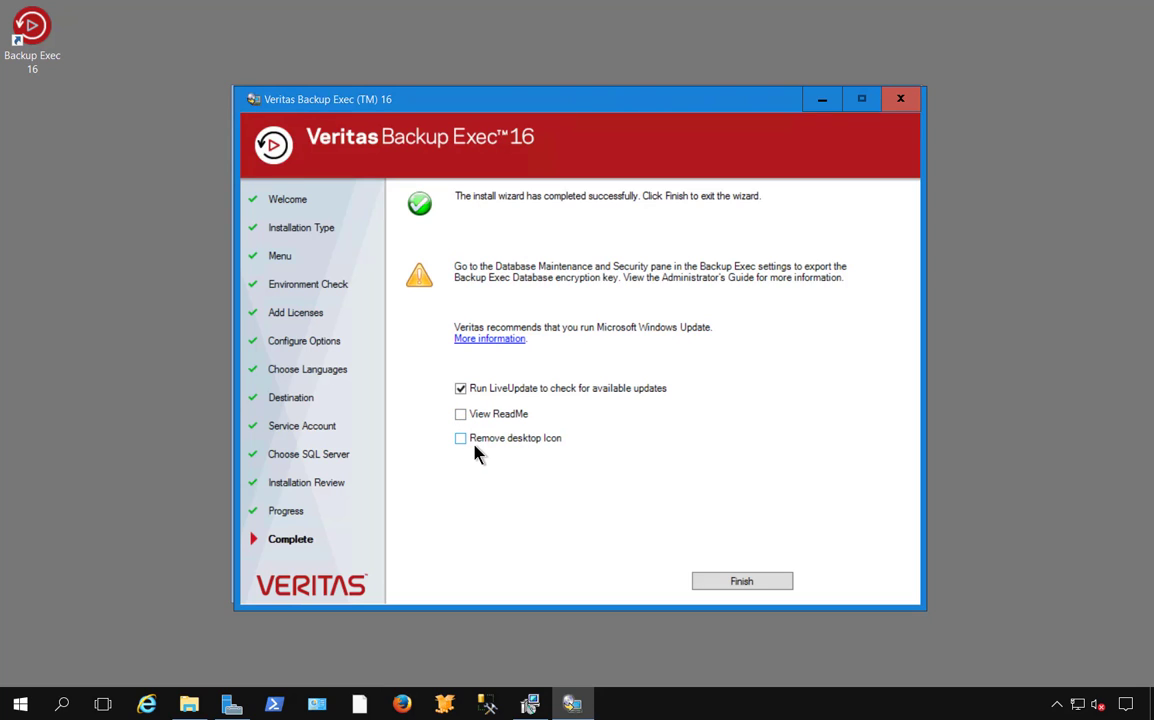
pyautogui.click(742, 580)
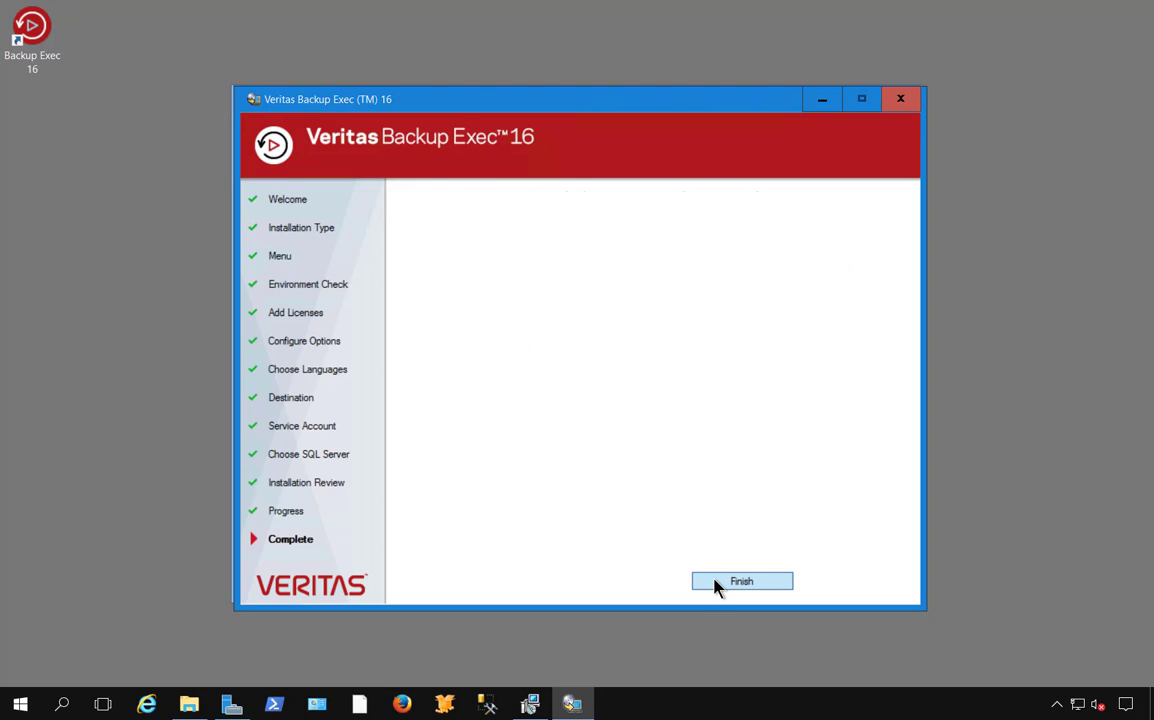
pyautogui.click(740, 580)
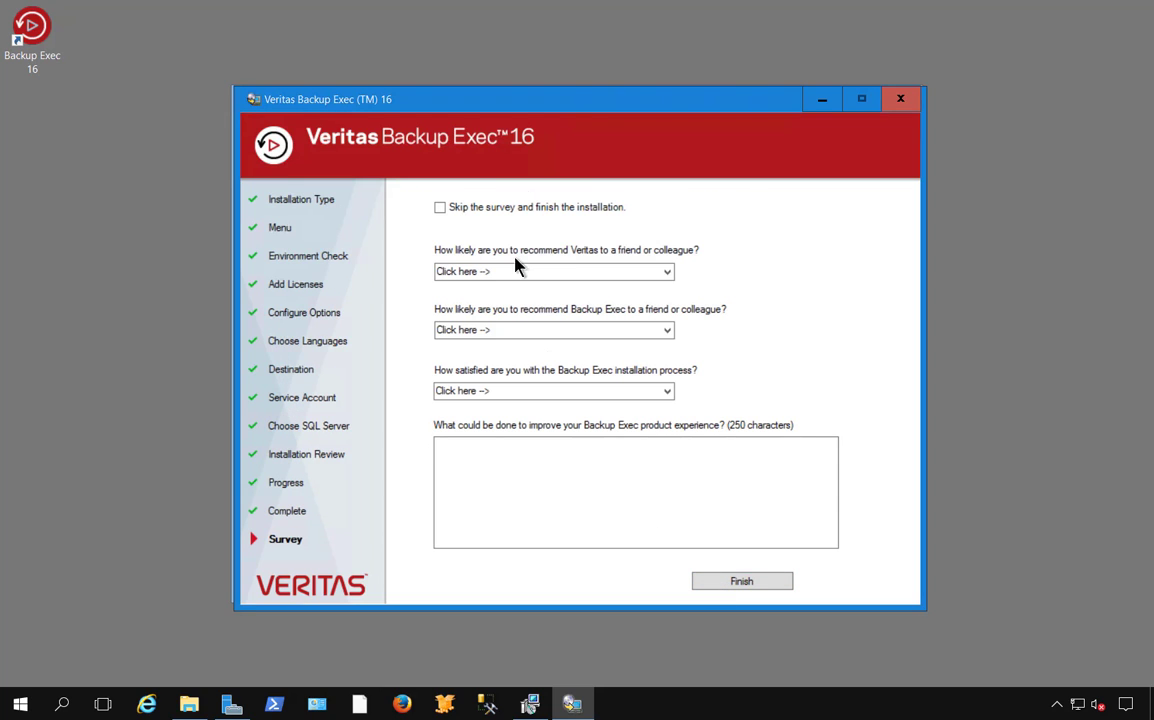
pyautogui.click(440, 206)
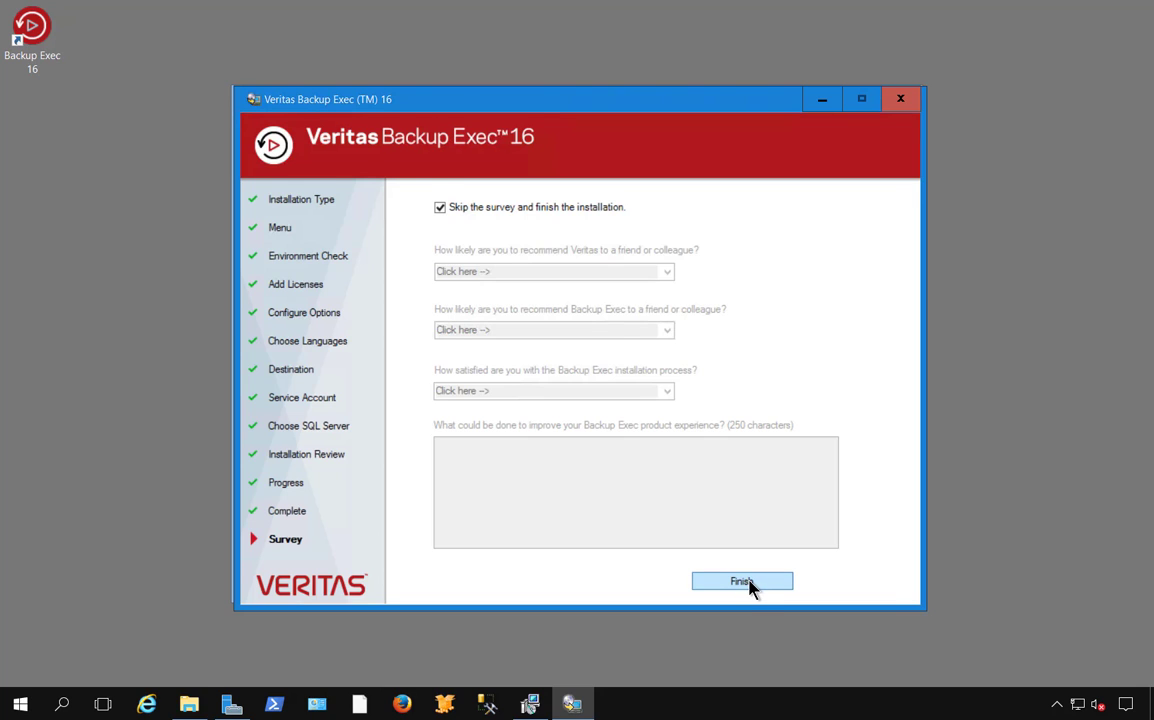
pyautogui.click(742, 580)
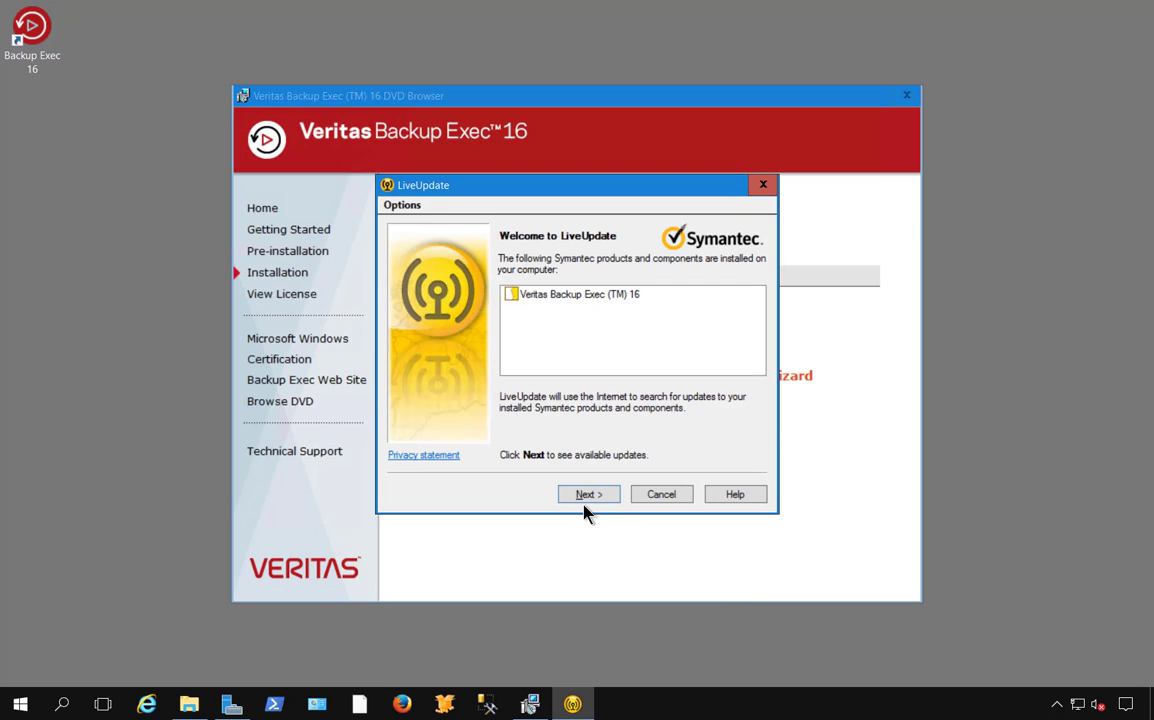
# Find, download and install the Backup Exec 16 hotfix, then finish LiveUpdate
pyautogui.click(588, 492)
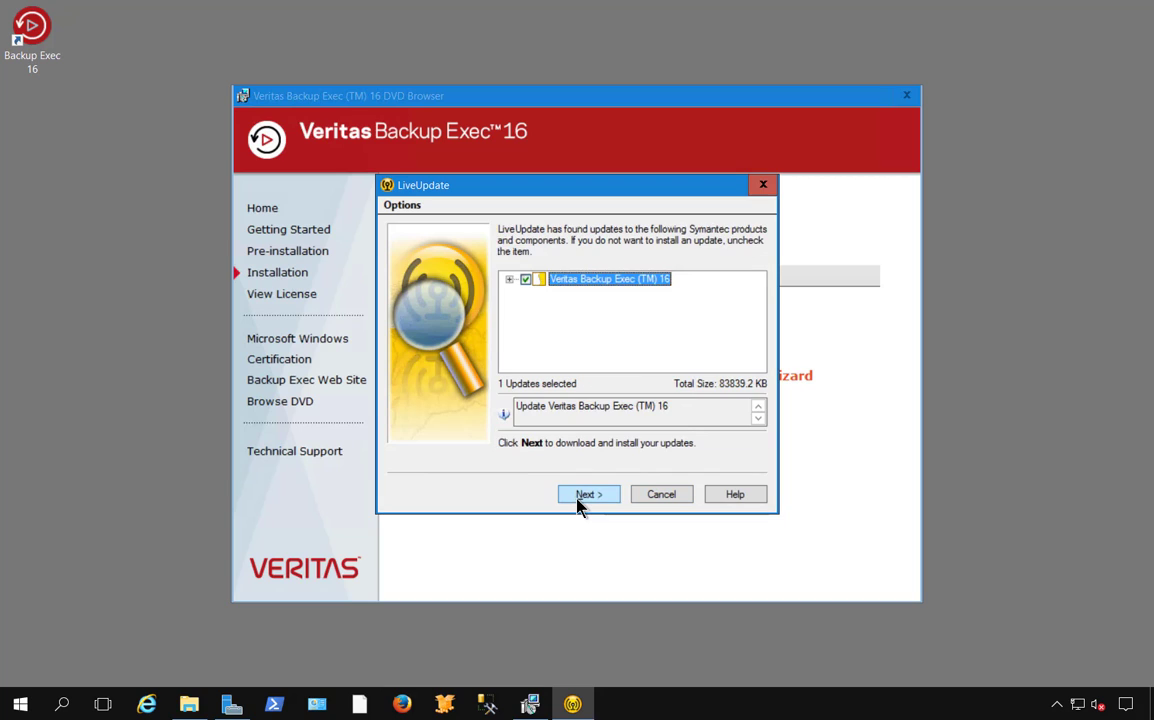
pyautogui.click(588, 494)
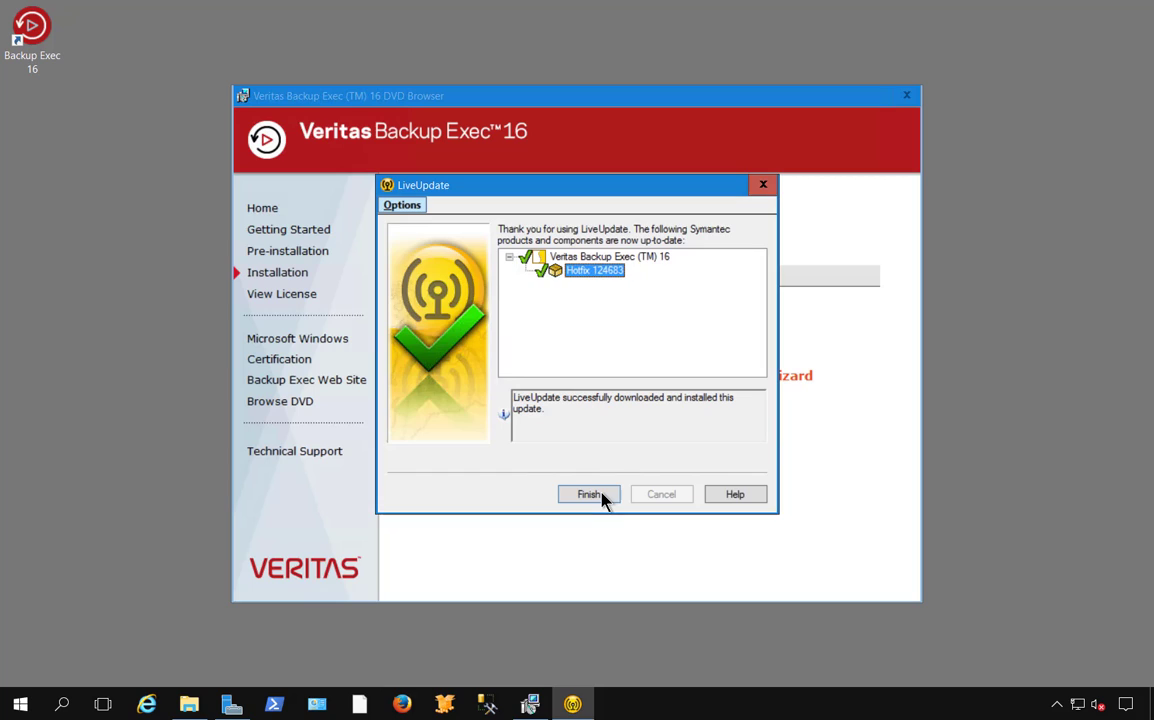
pyautogui.click(588, 494)
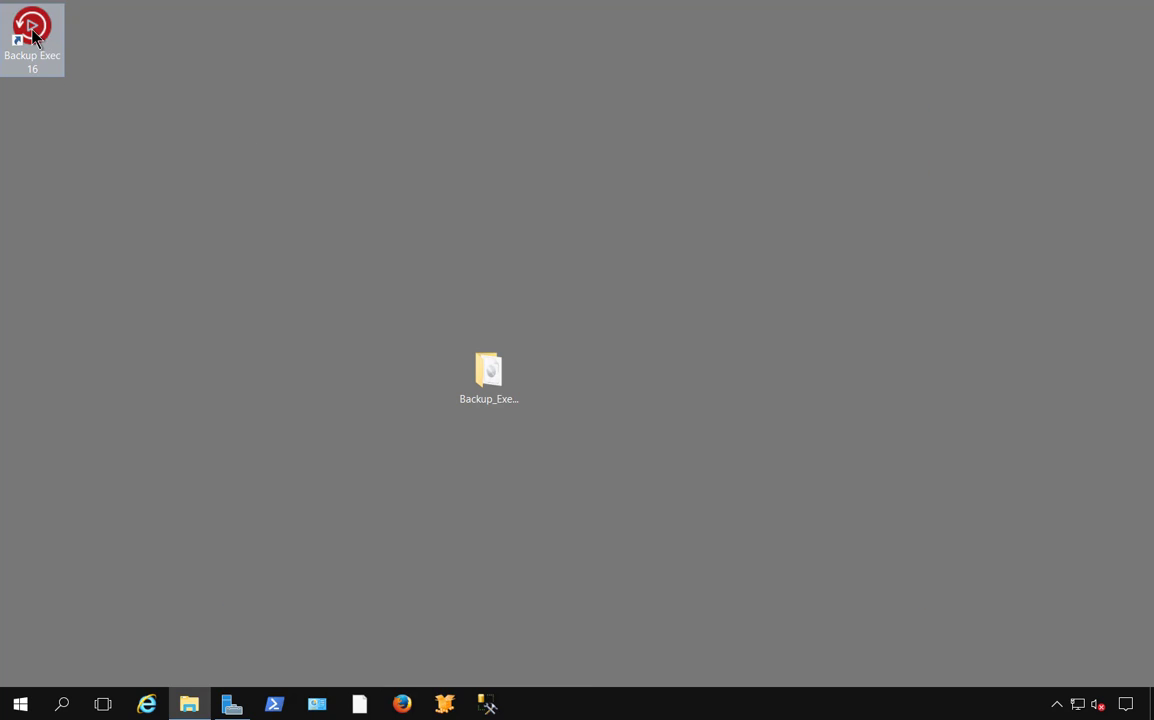
# Launch Backup Exec 16 from its desktop shortcut and close the What's New dialog to reach Home
pyautogui.moveTo(32, 40); pyautogui.dragTo(554, 384)
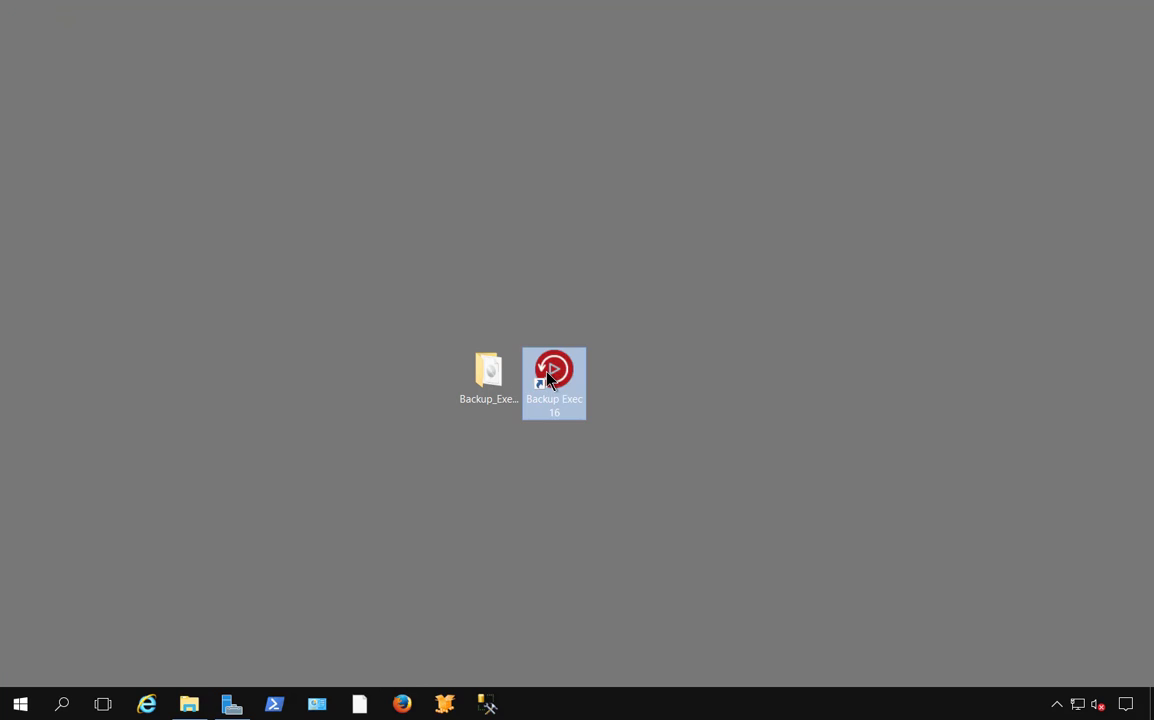
pyautogui.doubleClick(554, 372)
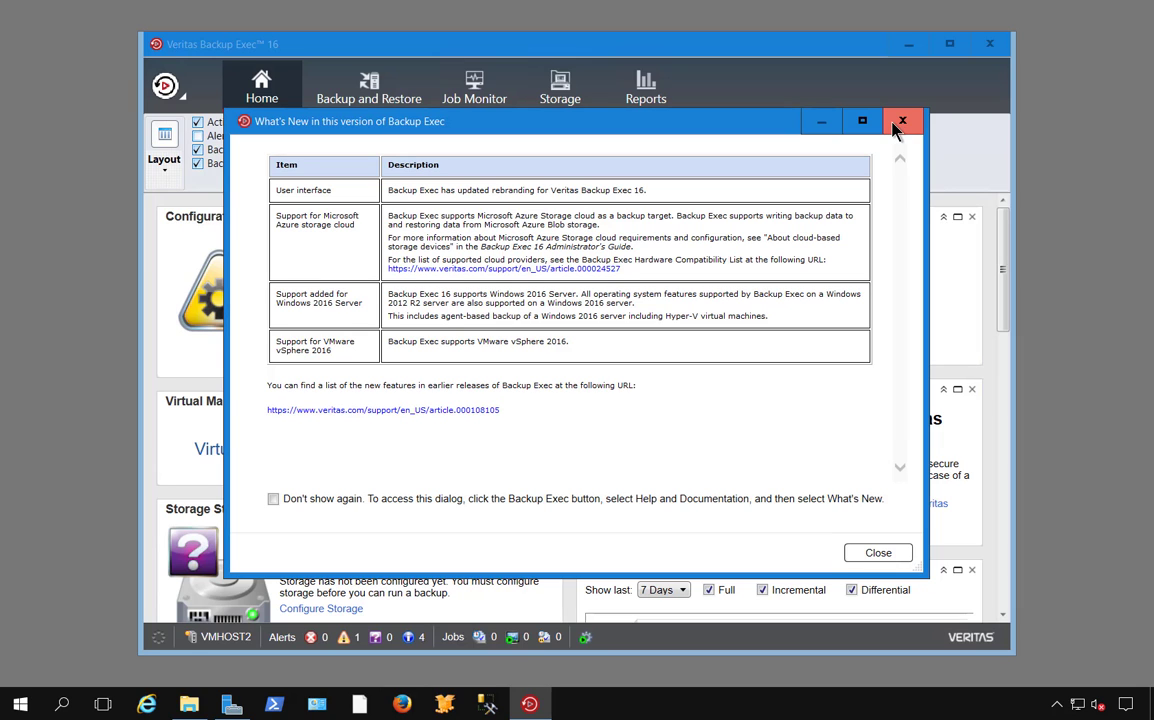
pyautogui.click(902, 122)
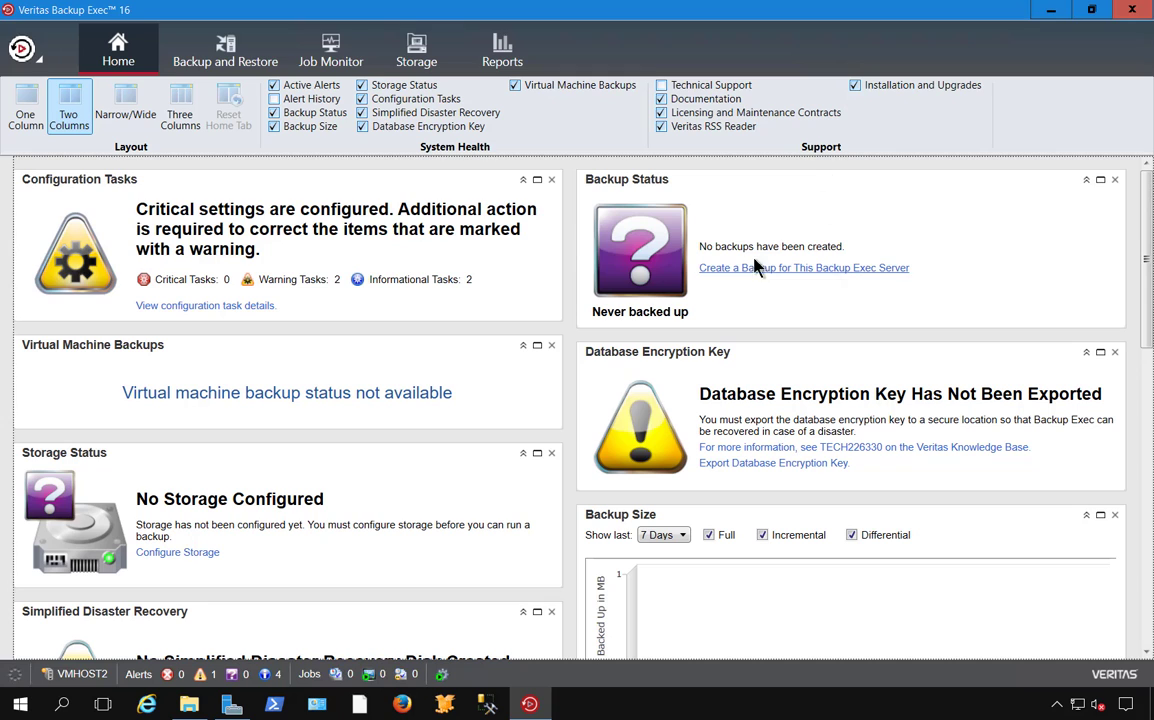
pyautogui.moveTo(760, 338)
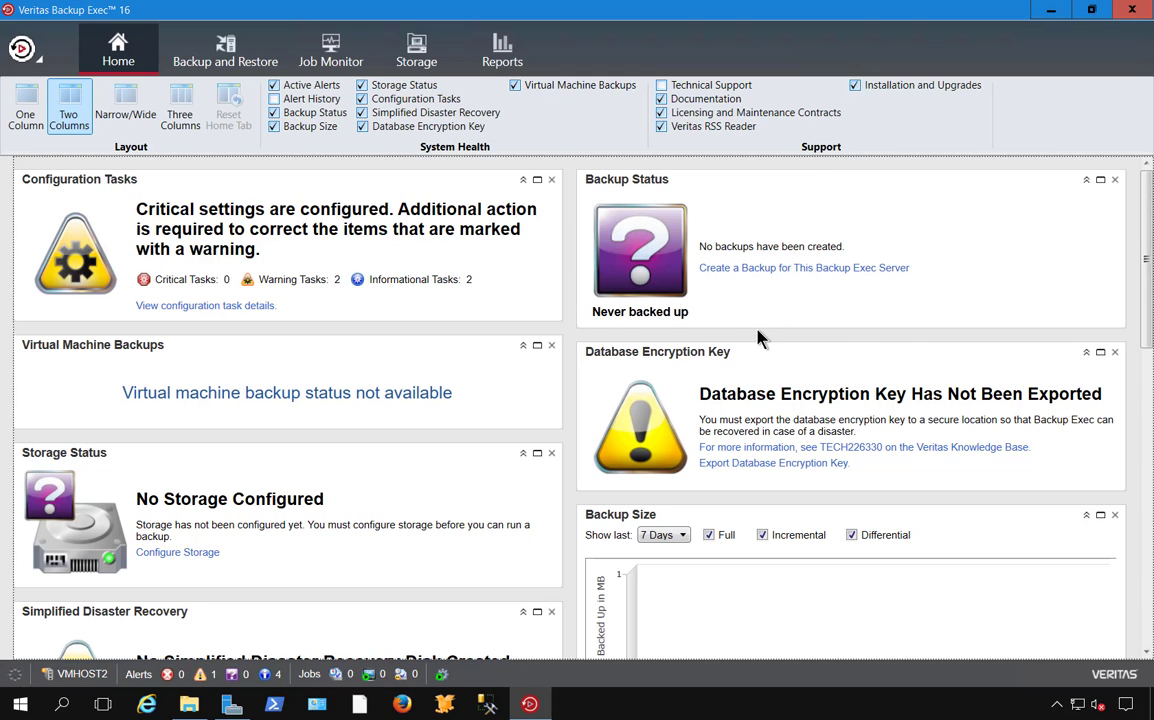
pyautogui.scroll(-3)
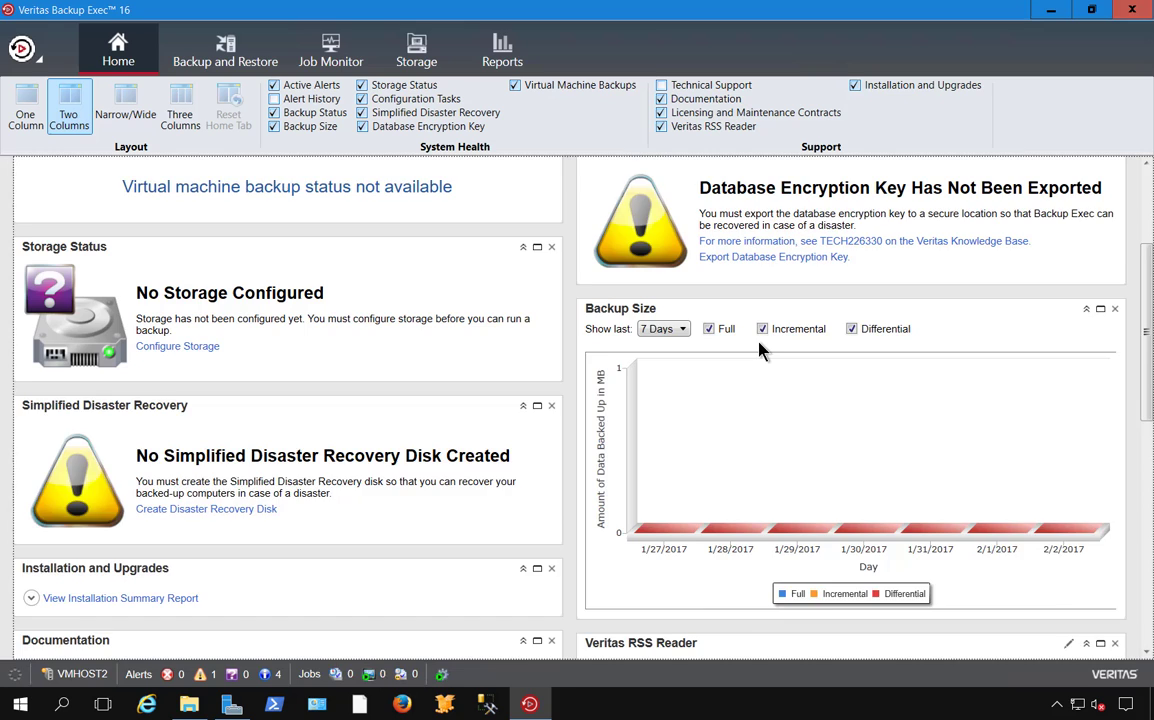
pyautogui.scroll(-3)
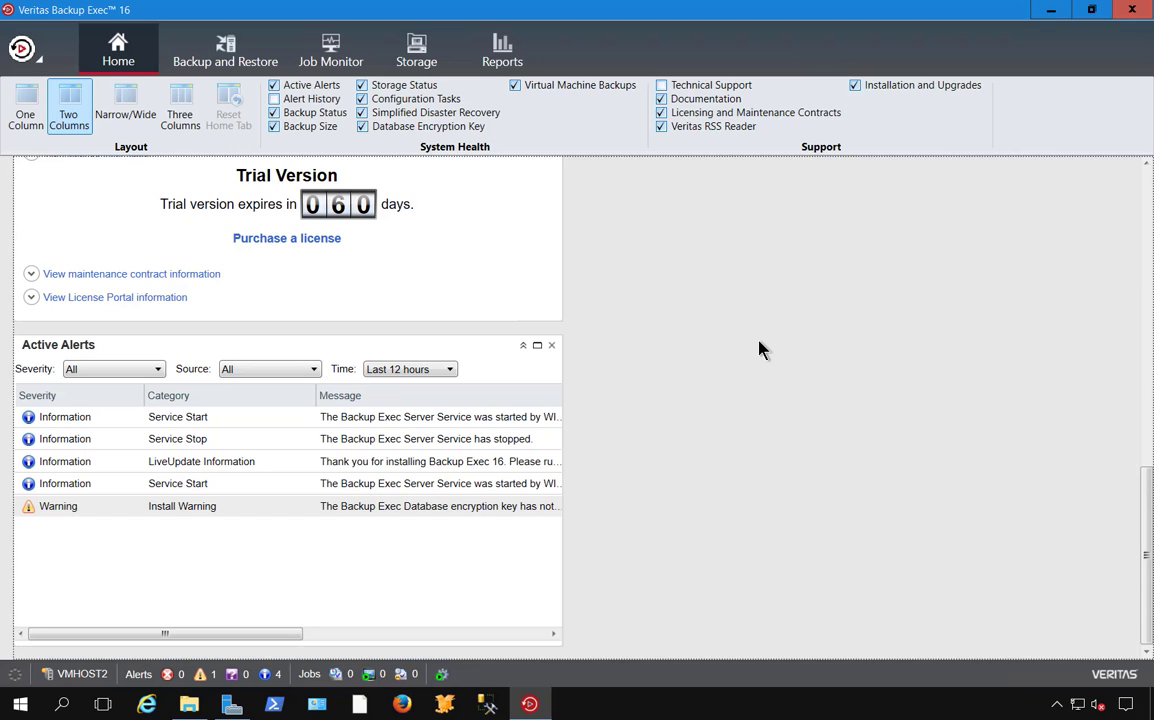
pyautogui.moveTo(224, 60)
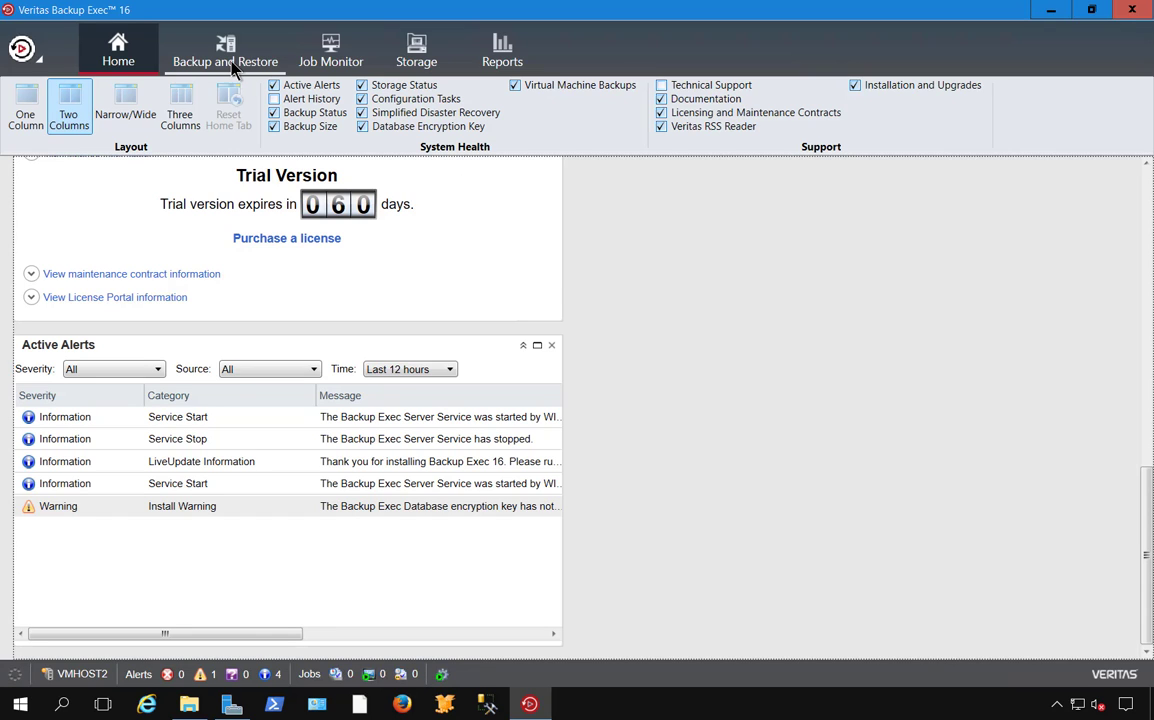
# Visit the Backup and Restore, Job Monitor and Storage tabs, ending on Reports
pyautogui.click(224, 56)
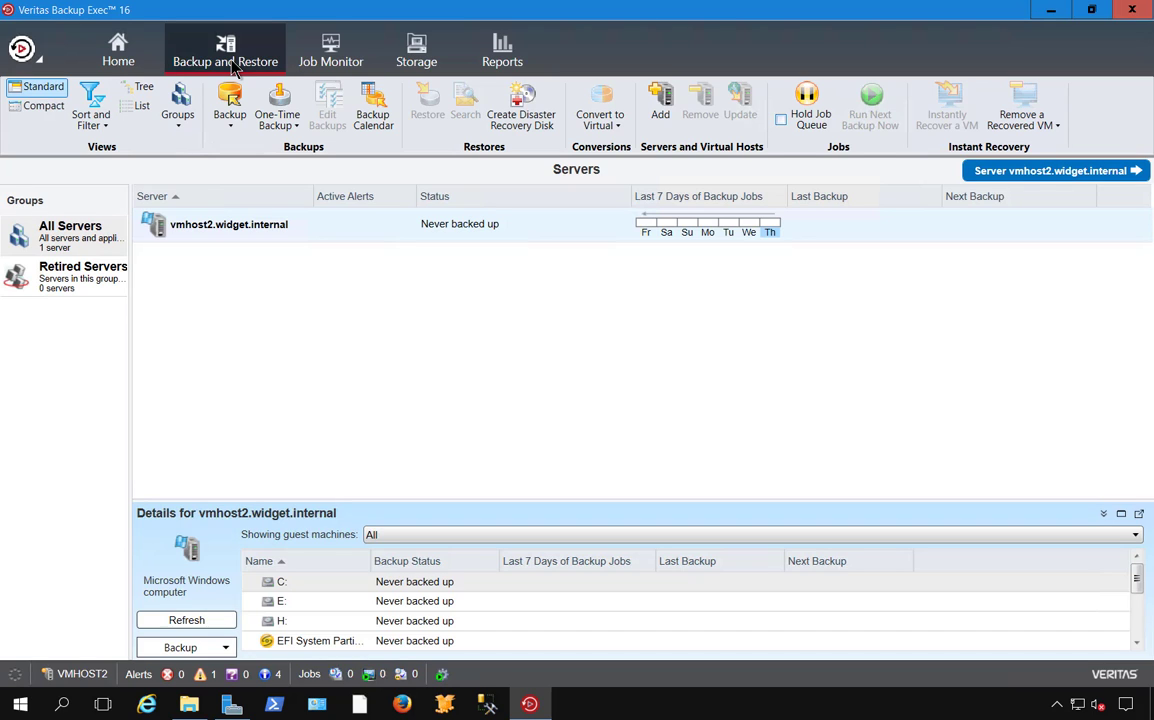
pyautogui.moveTo(382, 62)
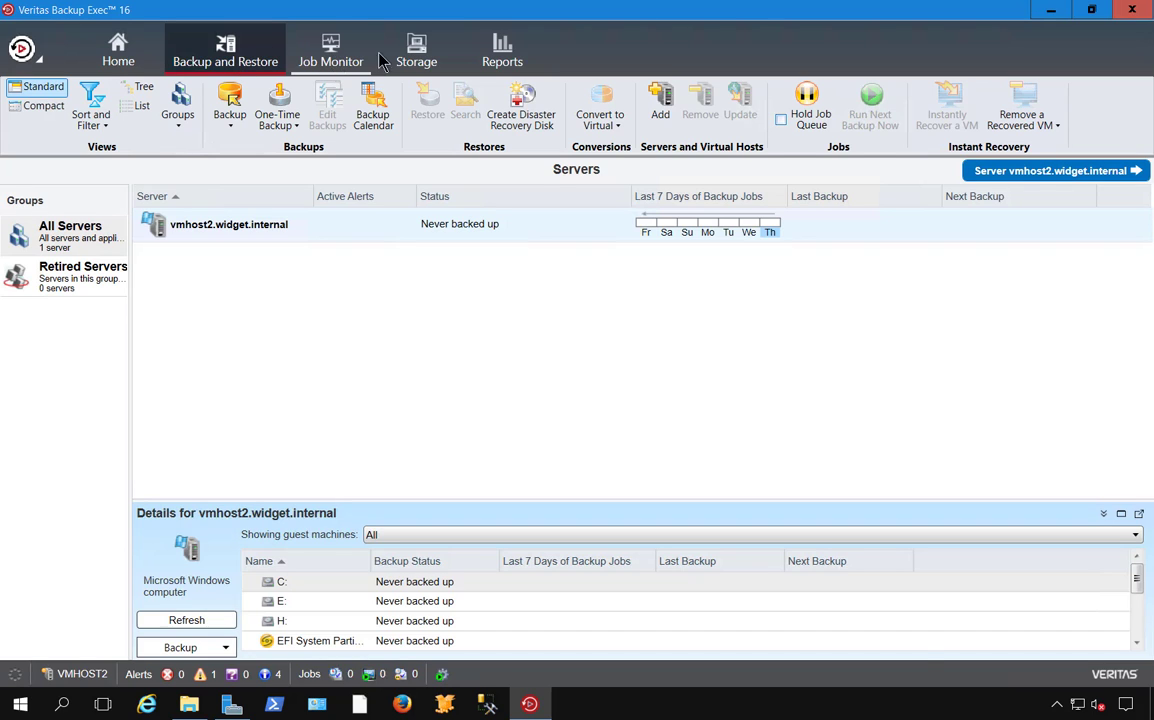
pyautogui.click(330, 50)
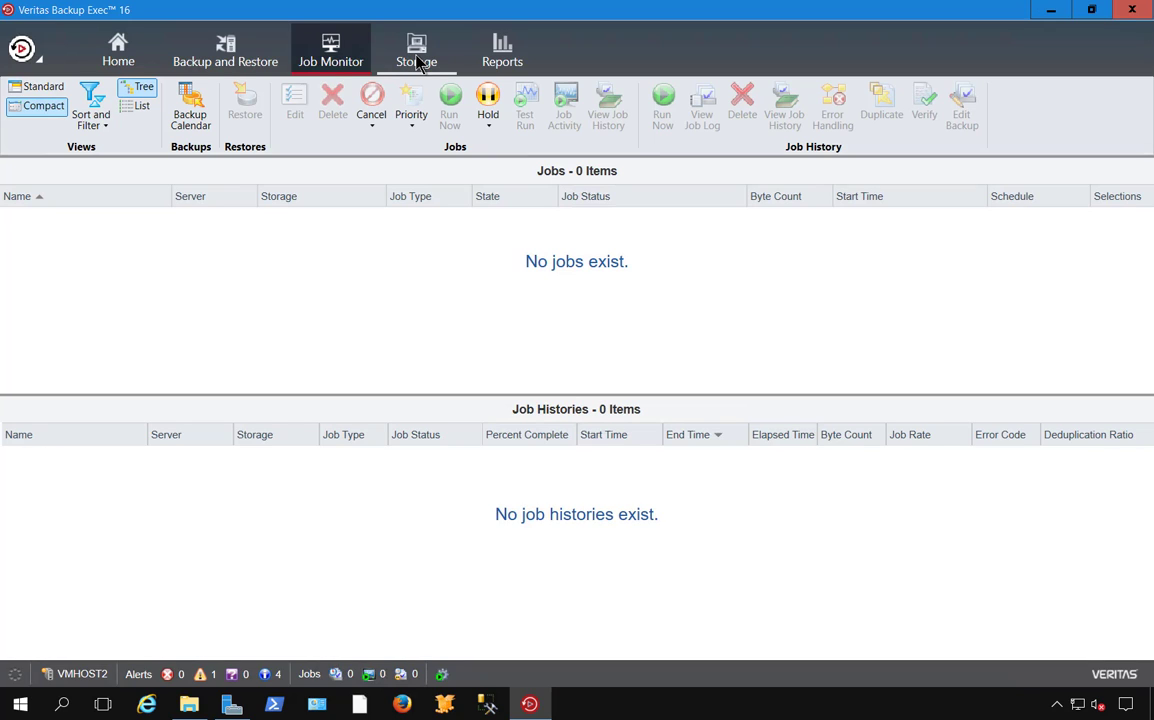
pyautogui.click(416, 50)
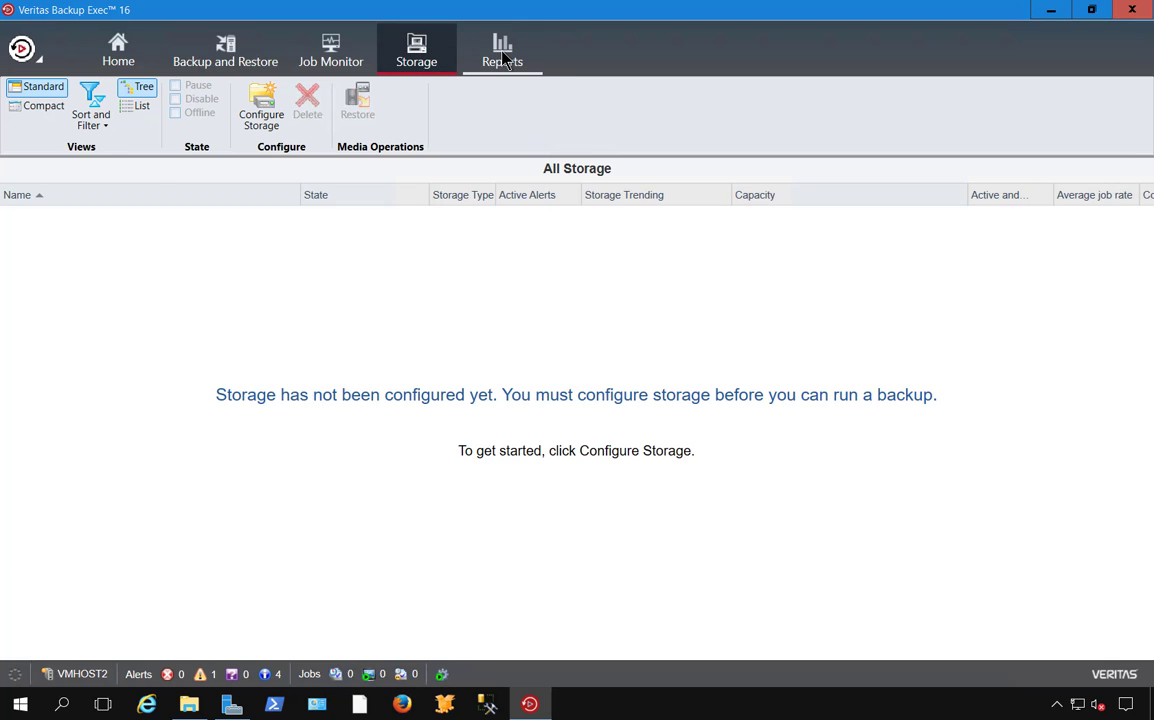
pyautogui.click(500, 48)
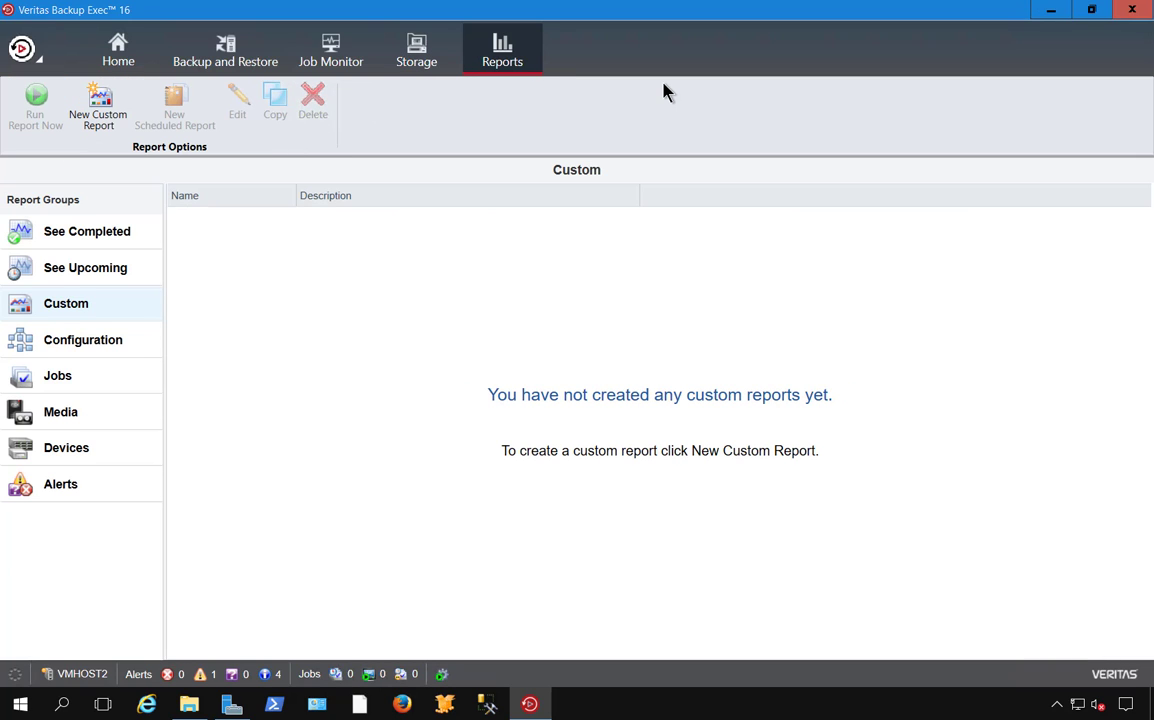